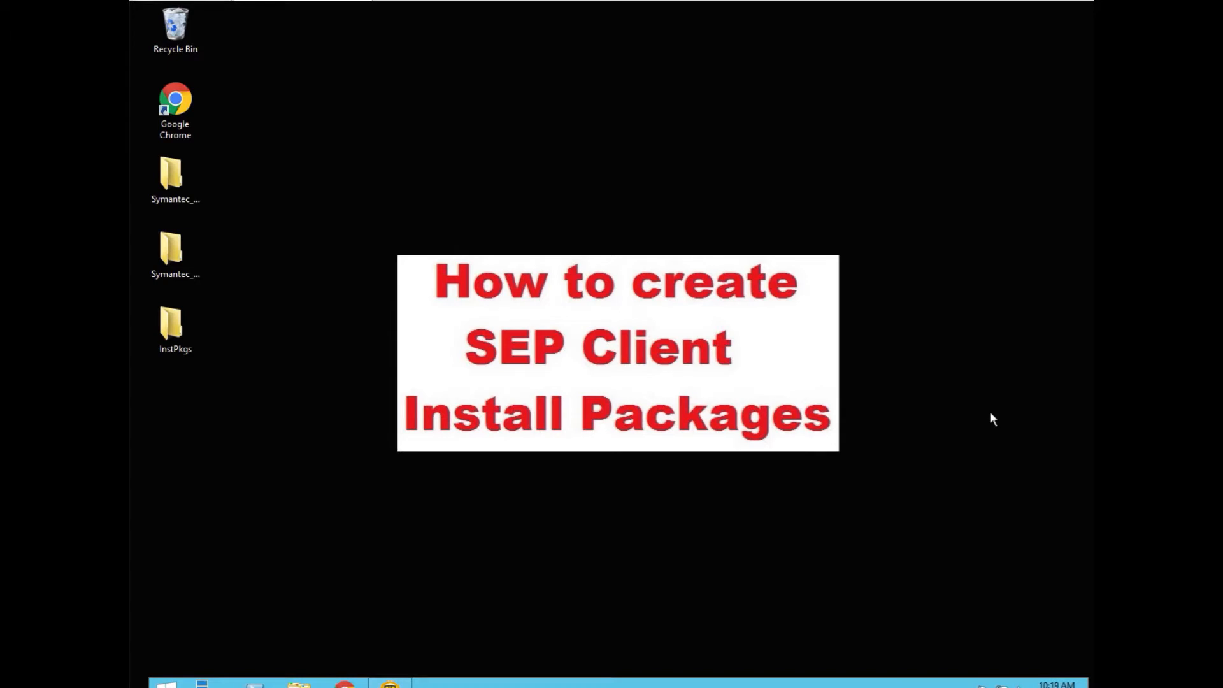
{"action": "mouse_move", "coordinate": [987, 416]}
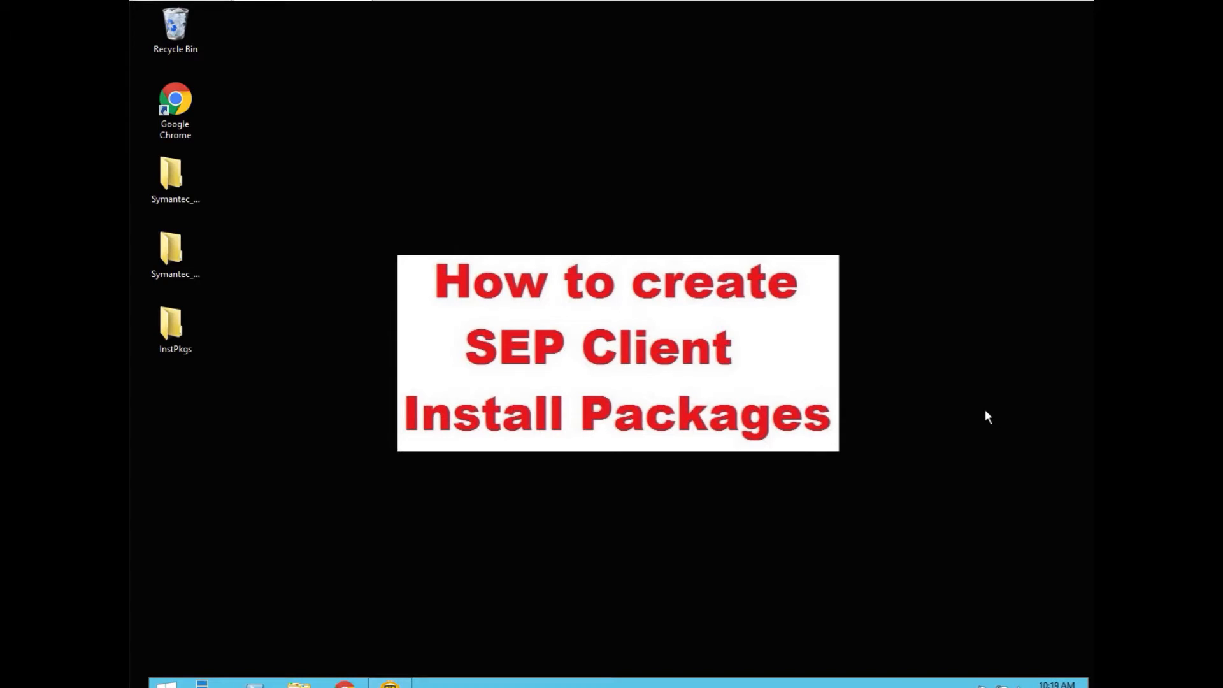
{"action": "mouse_move", "coordinate": [325, 441]}
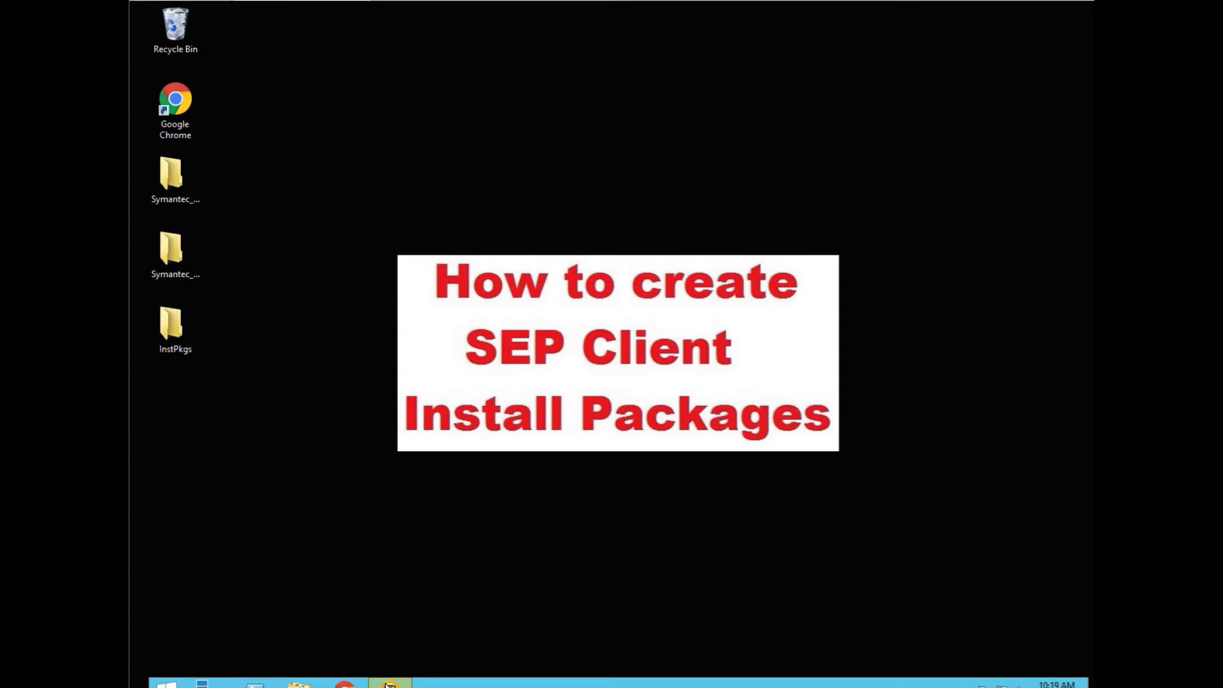
{"action": "mouse_move", "coordinate": [388, 682]}
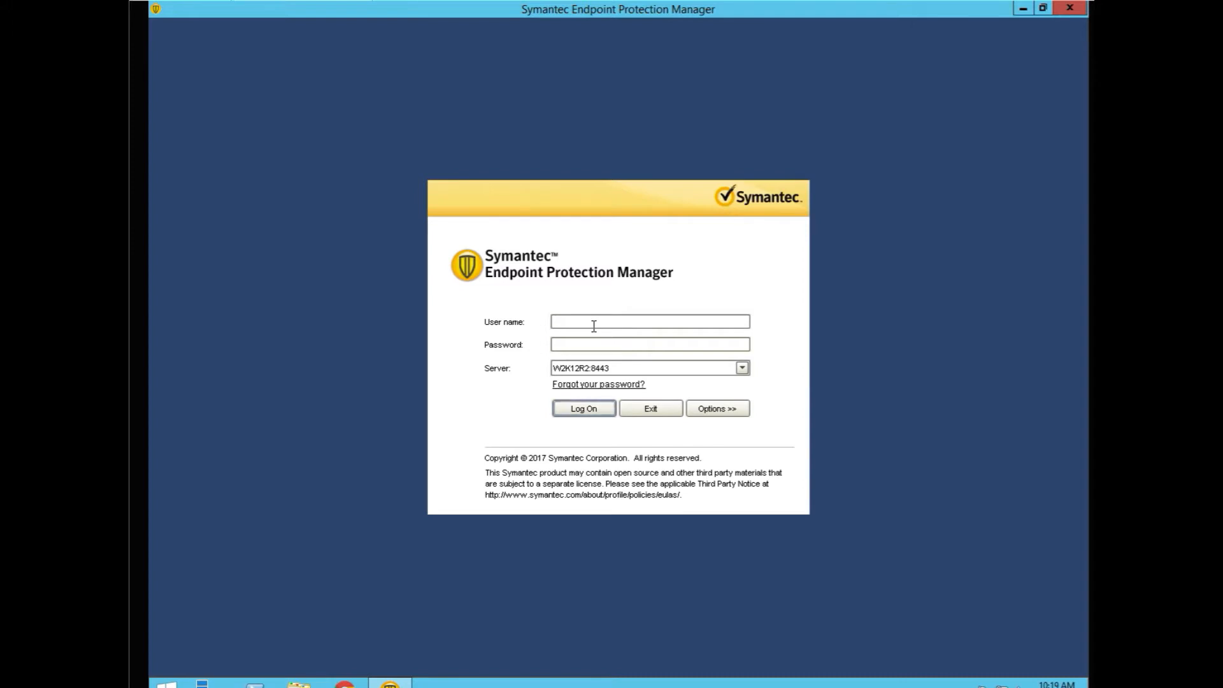
- Log on to the management server with the admin user name and password
{"action": "type", "text": "admin"}
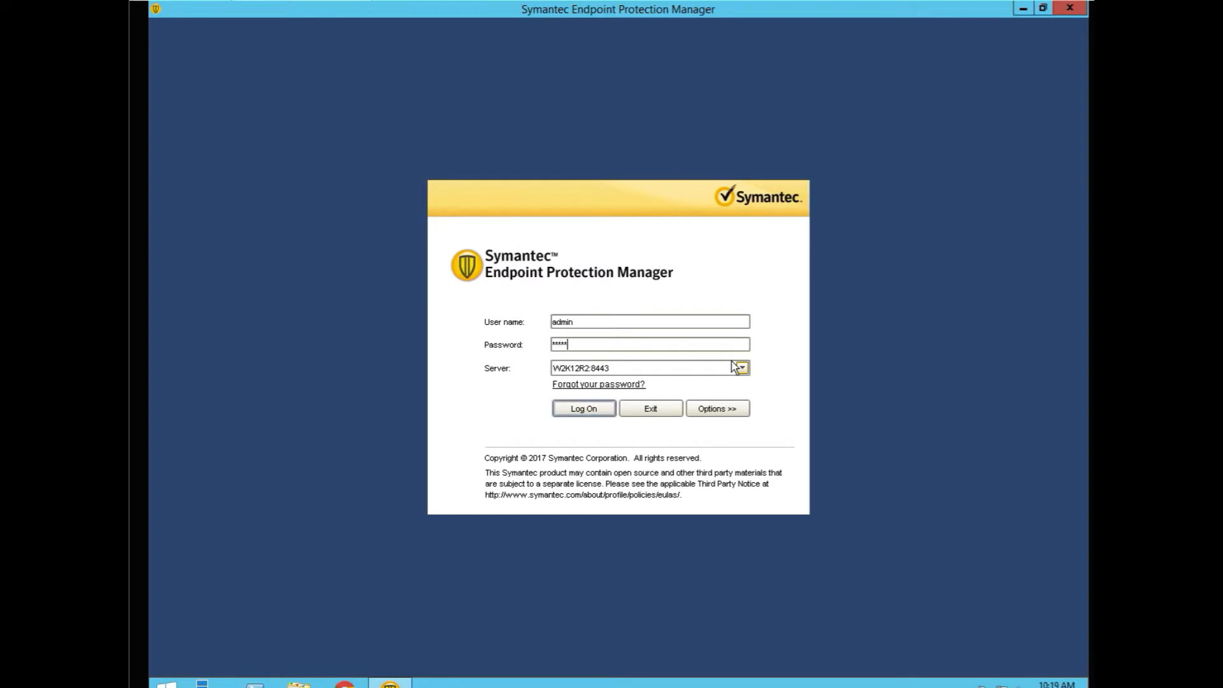
{"action": "left_click", "coordinate": [582, 408]}
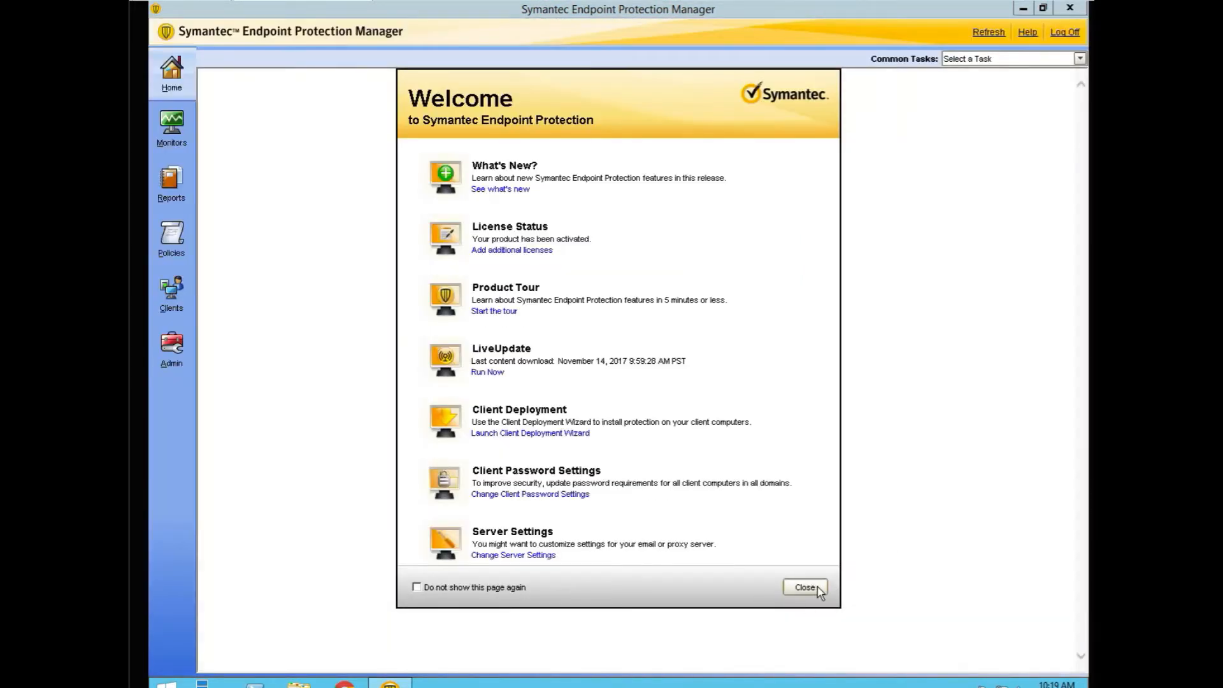
- Dismiss the Welcome page and view My Company's client groups in Clients
{"action": "left_click", "coordinate": [803, 587]}
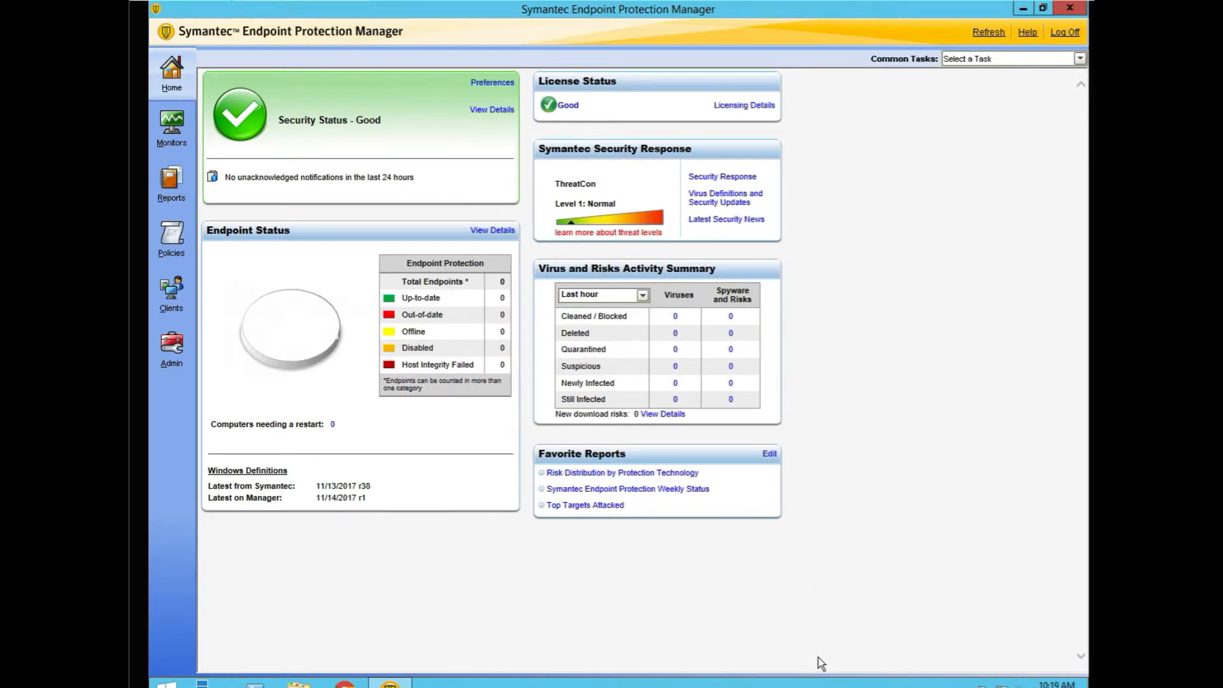
{"action": "mouse_move", "coordinate": [856, 433]}
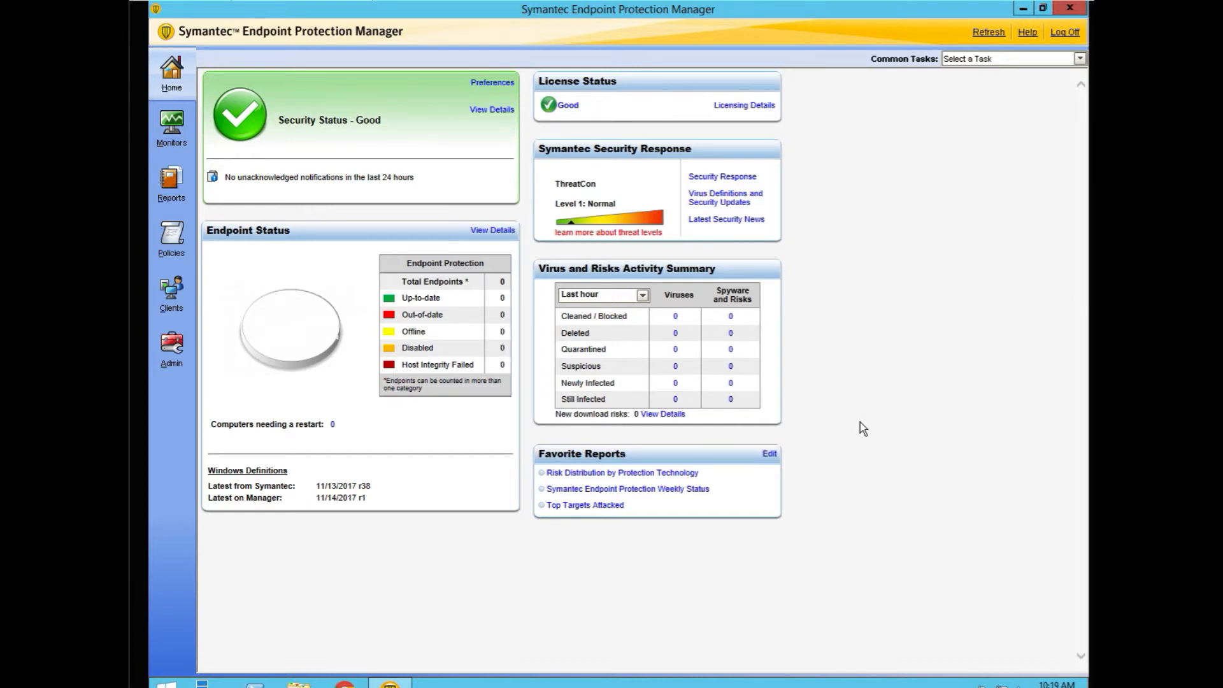
{"action": "mouse_move", "coordinate": [834, 463]}
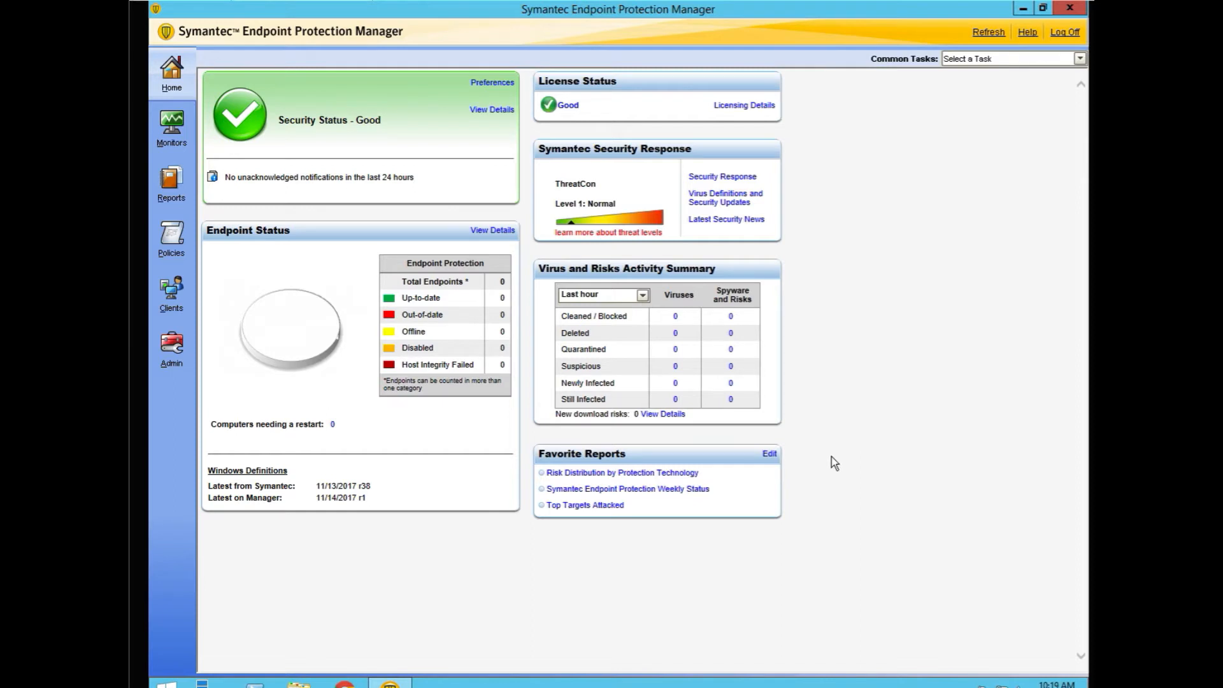
{"action": "mouse_move", "coordinate": [449, 383]}
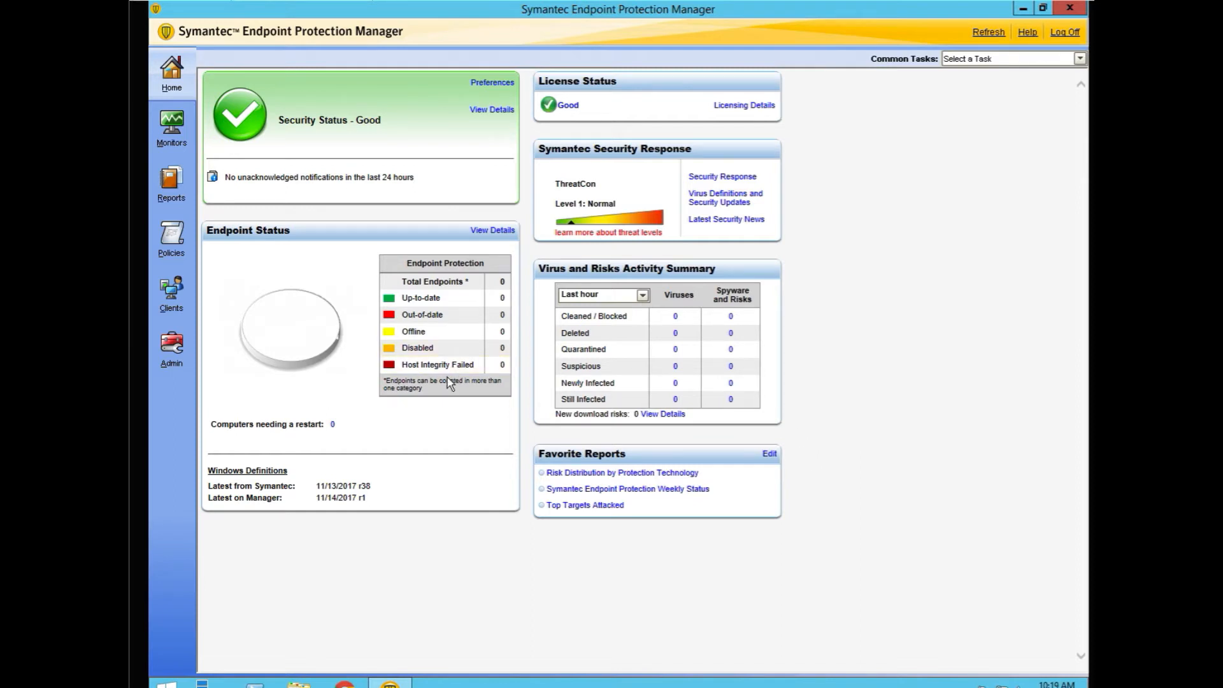
{"action": "mouse_move", "coordinate": [171, 347]}
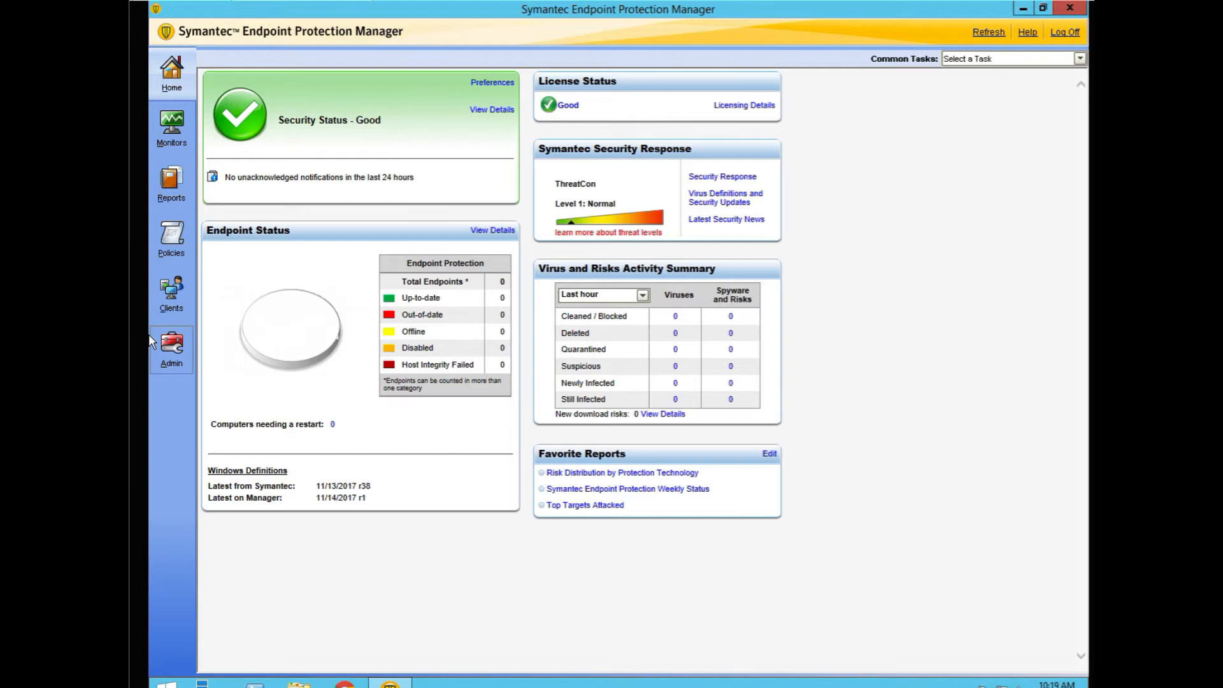
{"action": "mouse_move", "coordinate": [171, 293]}
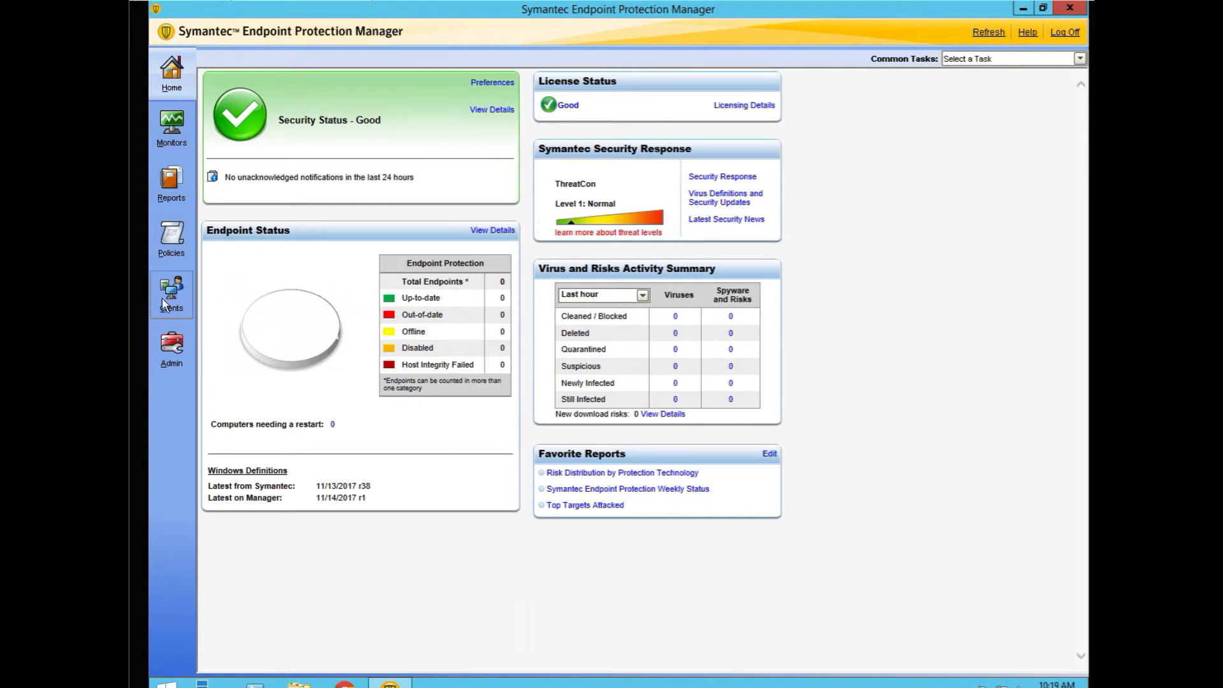
{"action": "left_click", "coordinate": [171, 295]}
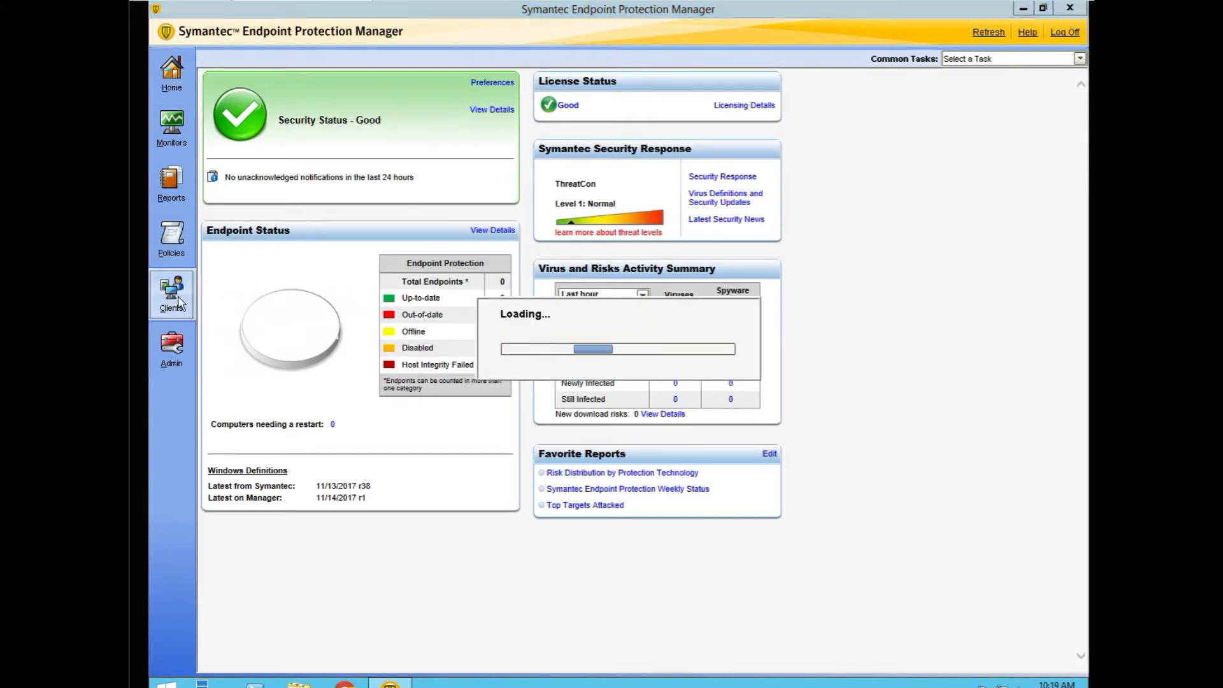
{"action": "left_click", "coordinate": [170, 292]}
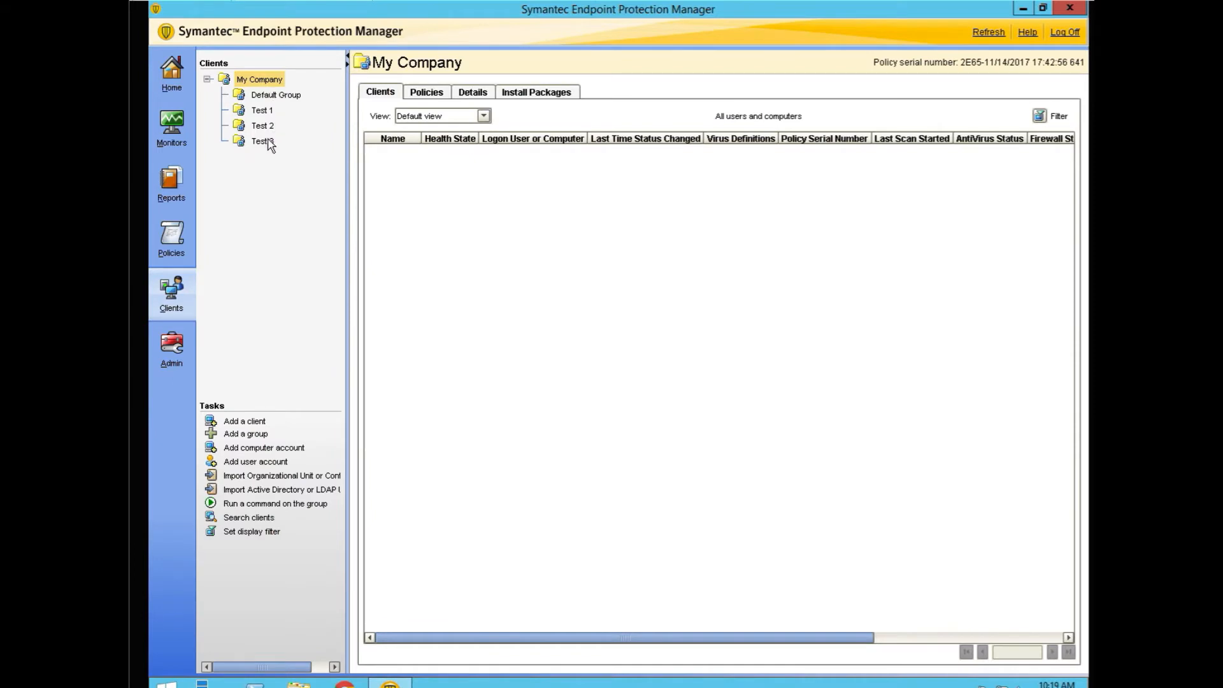
{"action": "mouse_move", "coordinate": [192, 376]}
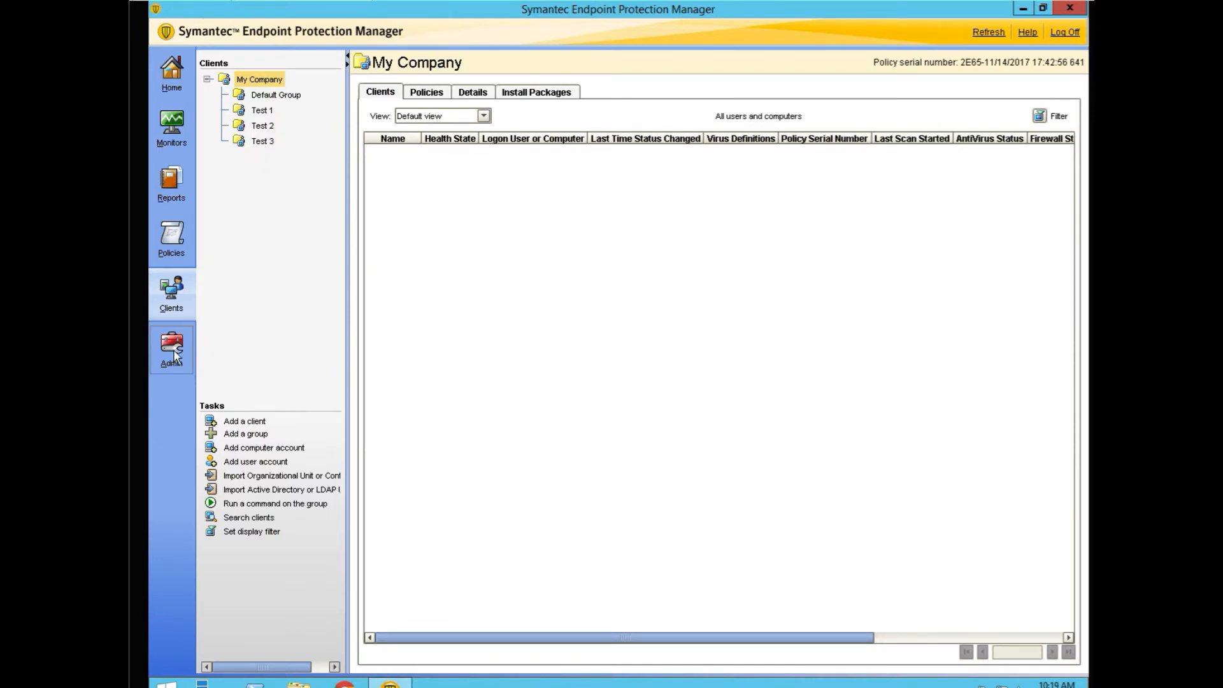
- Review Install Packages: Client Install Settings, Client Install Feature Set, then Client Install Settings again
{"action": "left_click", "coordinate": [170, 349]}
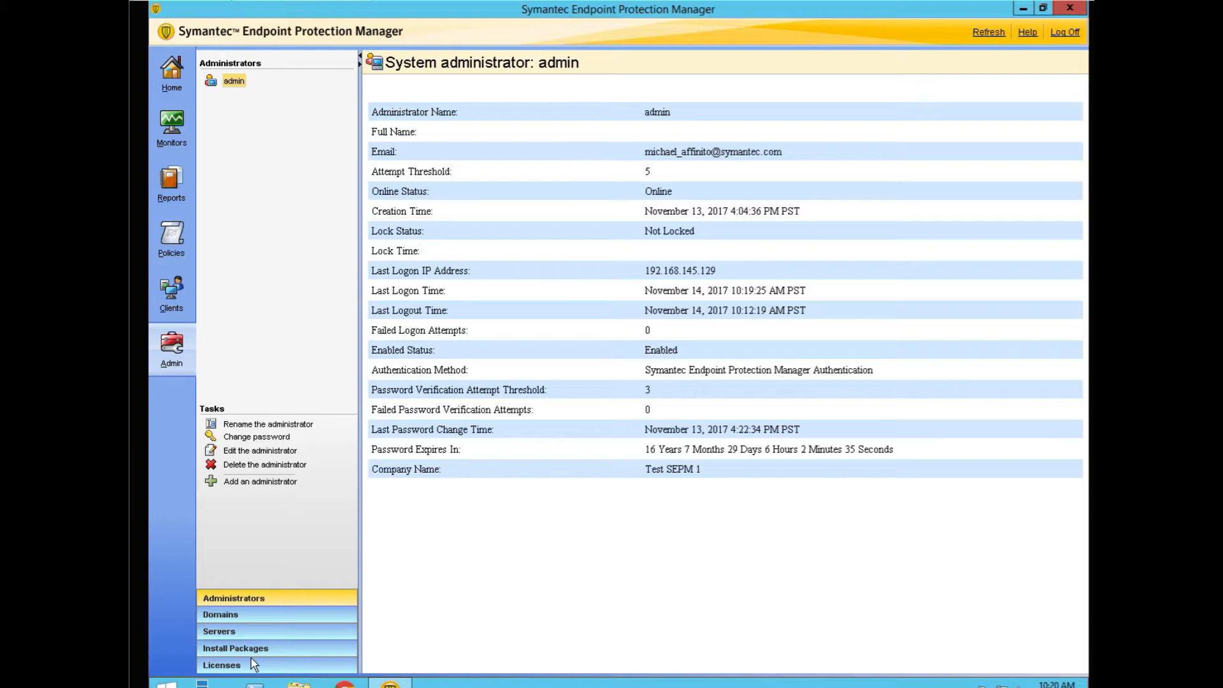
{"action": "left_click", "coordinate": [235, 648]}
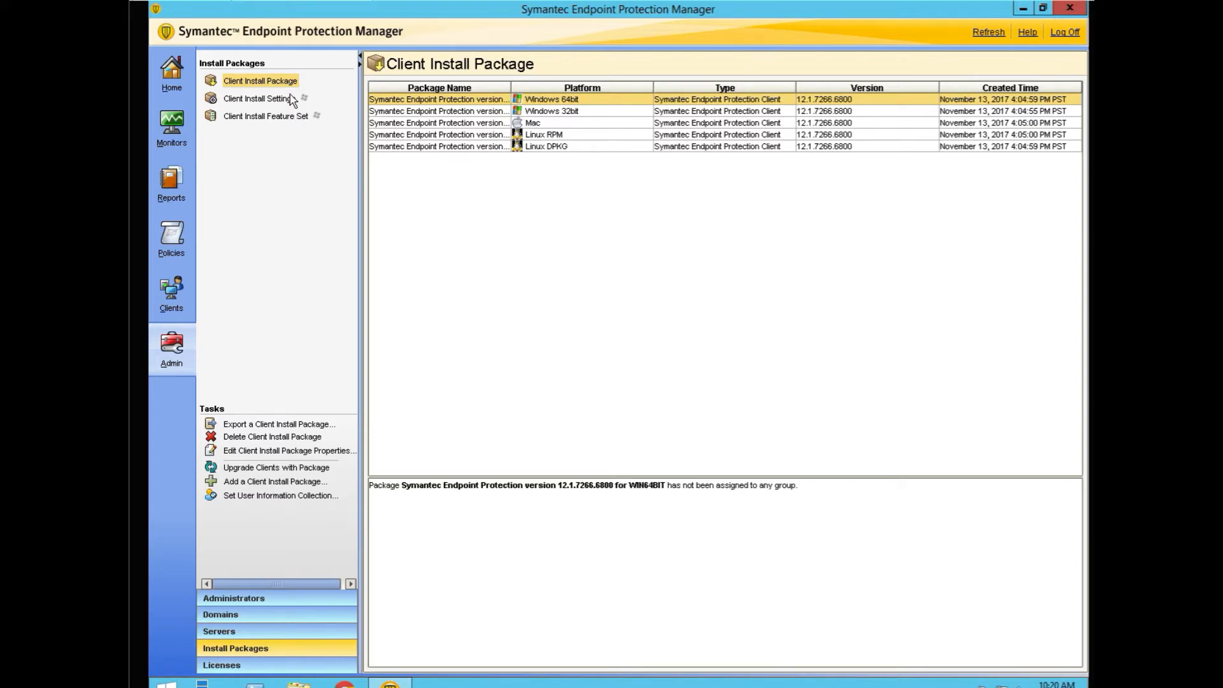
{"action": "left_click", "coordinate": [258, 97]}
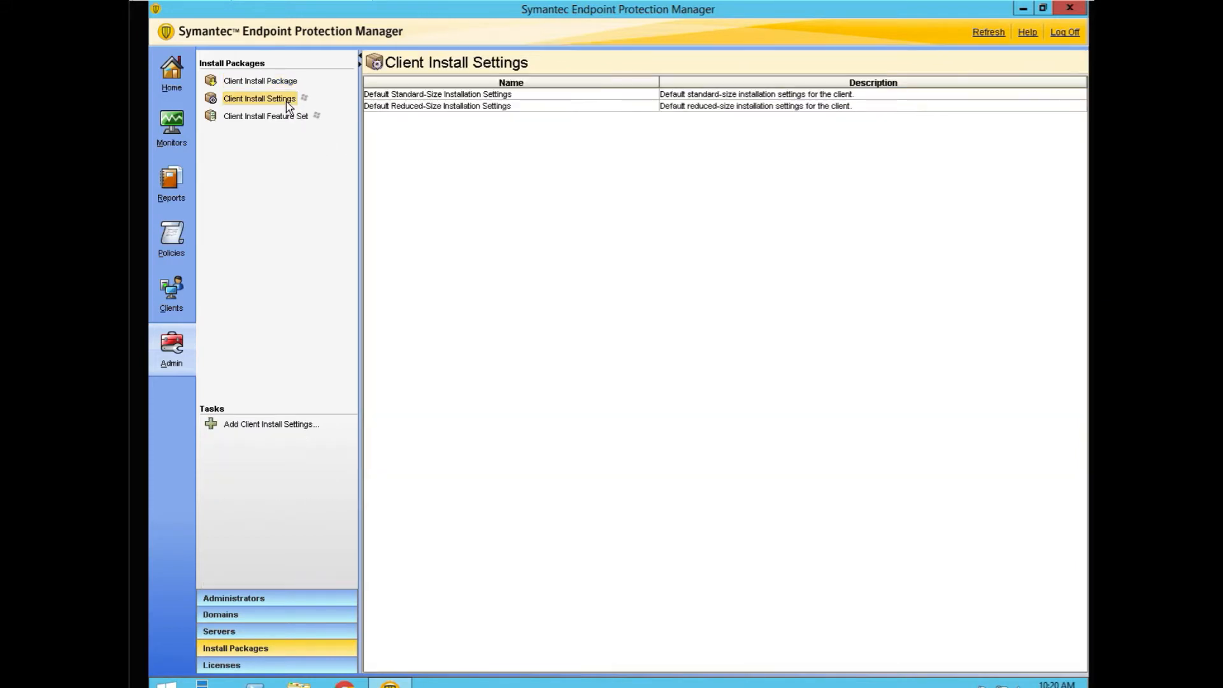
{"action": "mouse_move", "coordinate": [460, 154]}
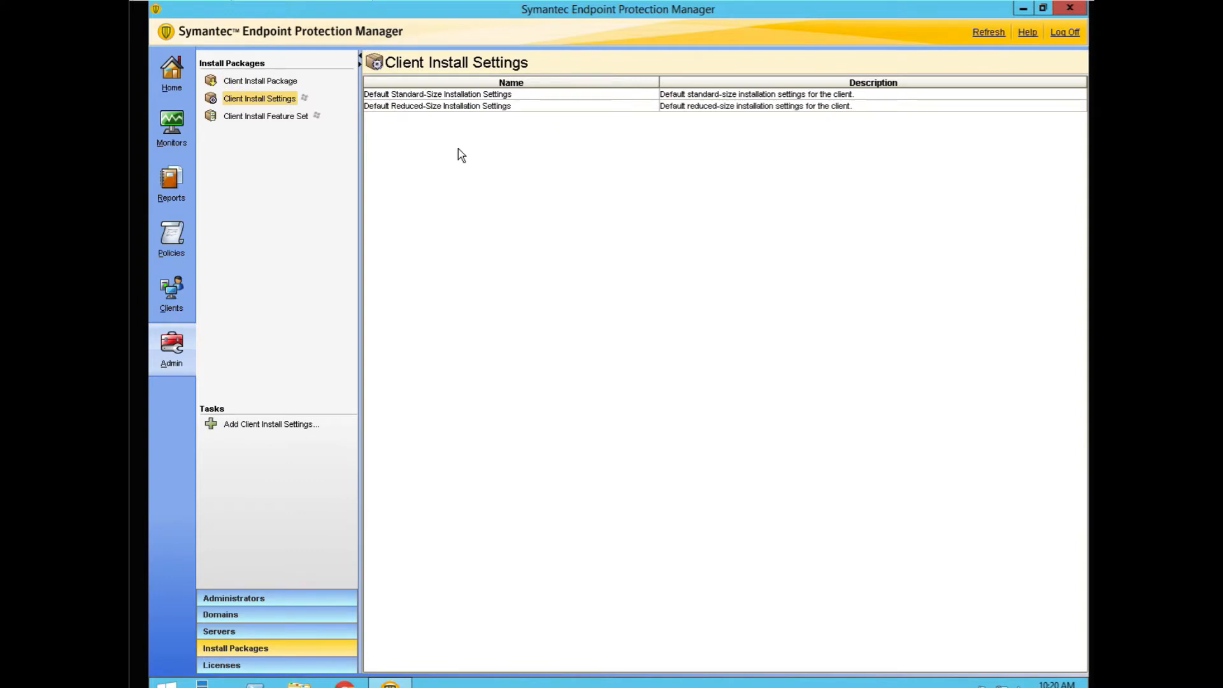
{"action": "mouse_move", "coordinate": [298, 122]}
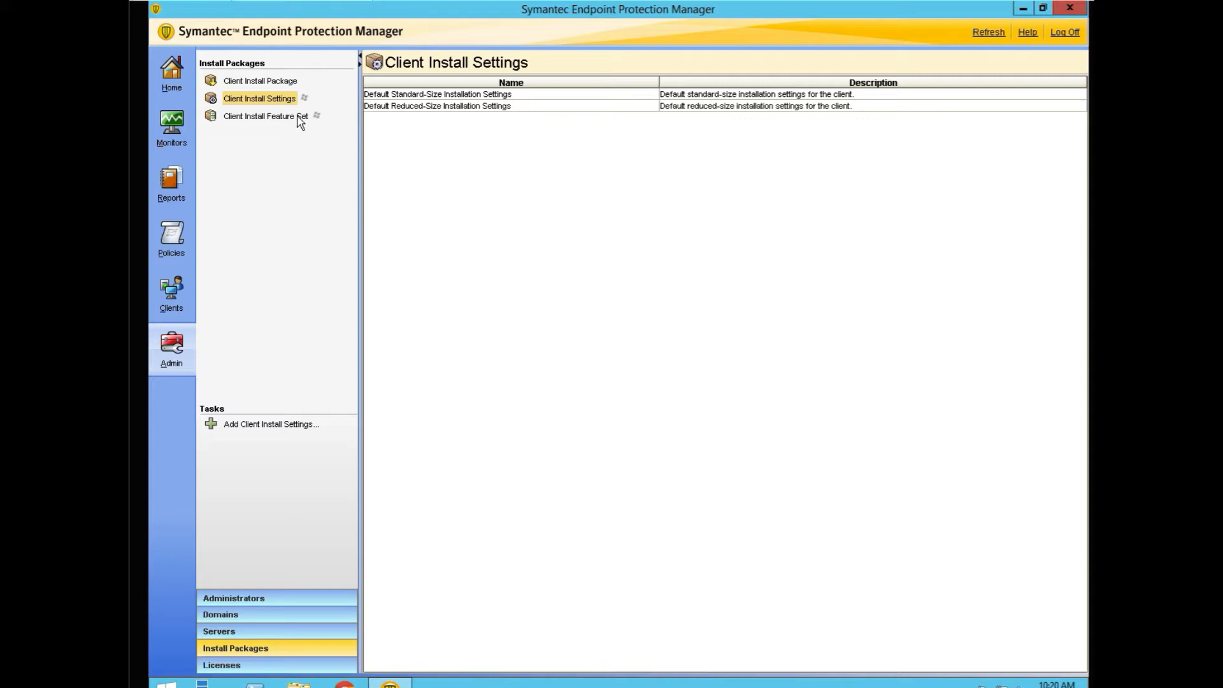
{"action": "left_click", "coordinate": [264, 115]}
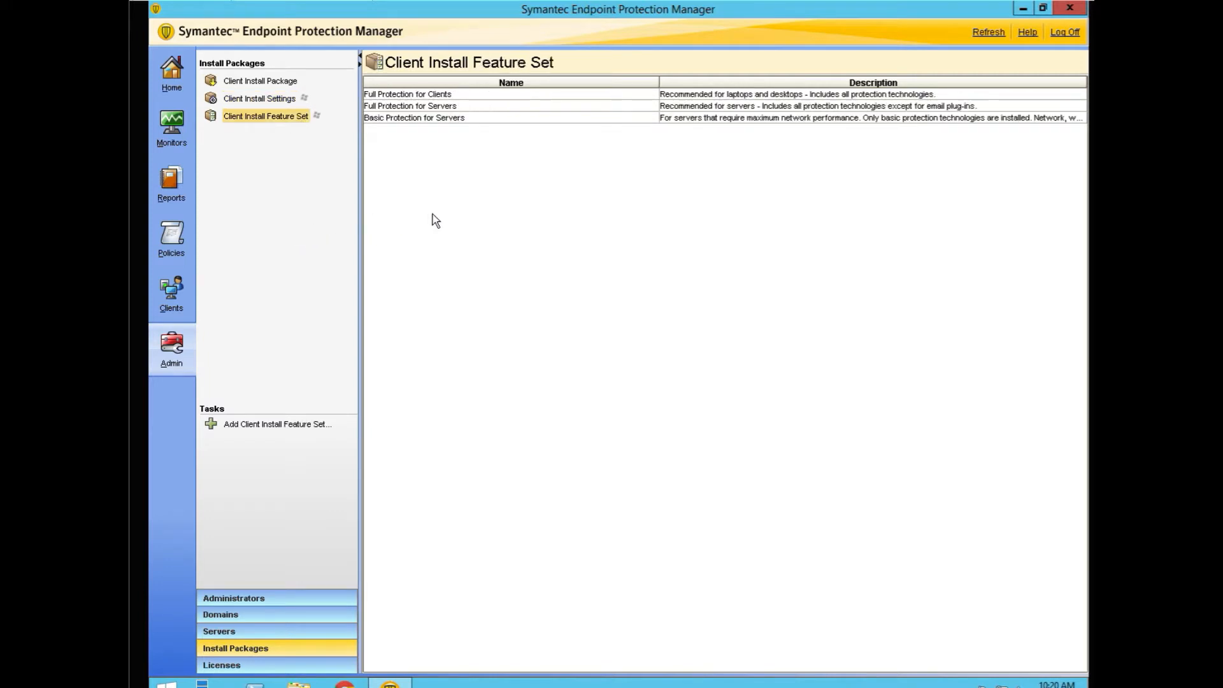
{"action": "mouse_move", "coordinate": [249, 156]}
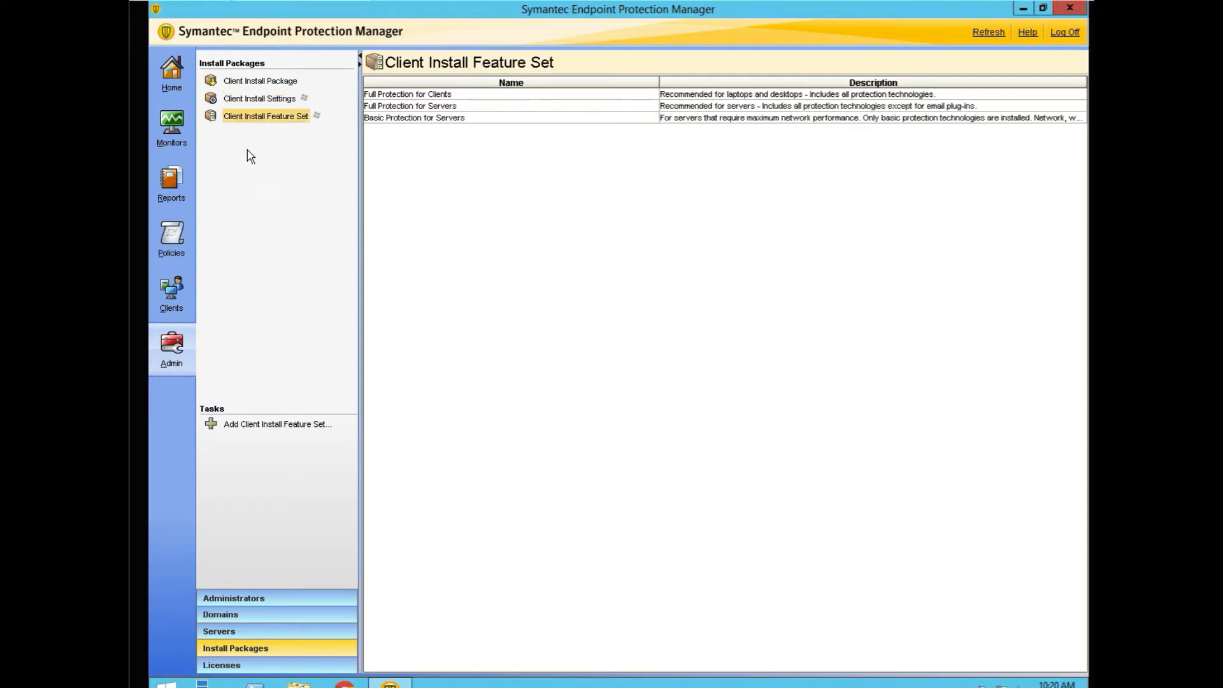
{"action": "mouse_move", "coordinate": [249, 175]}
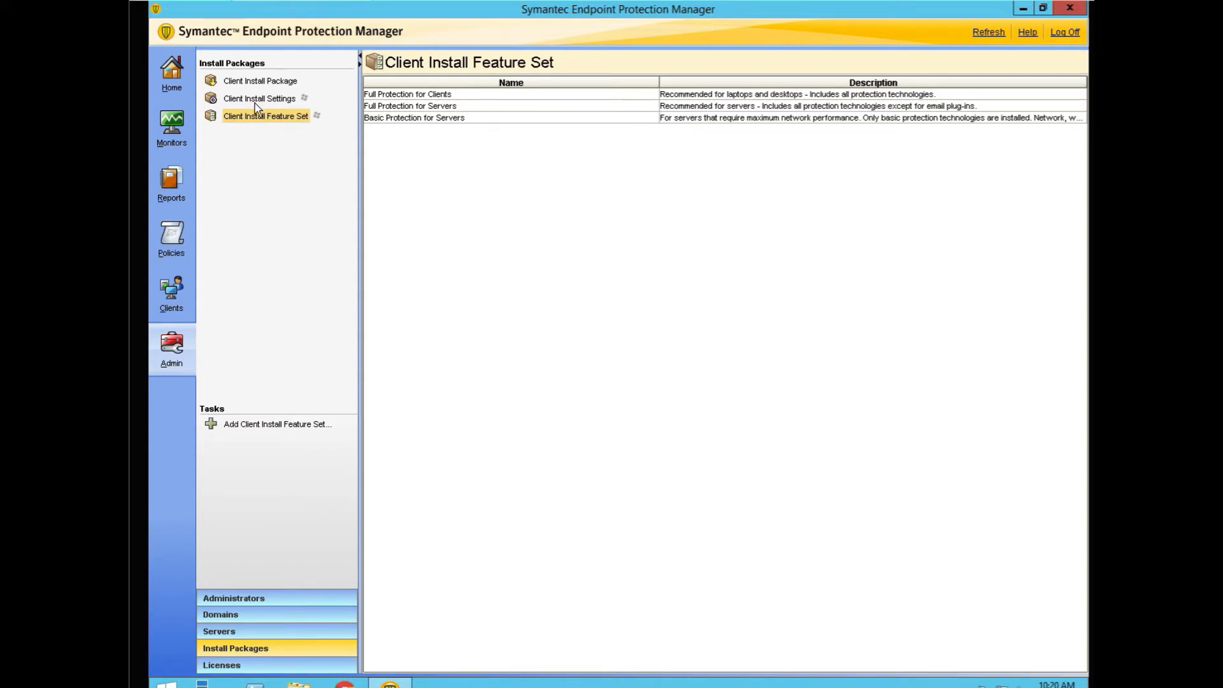
{"action": "left_click", "coordinate": [259, 98]}
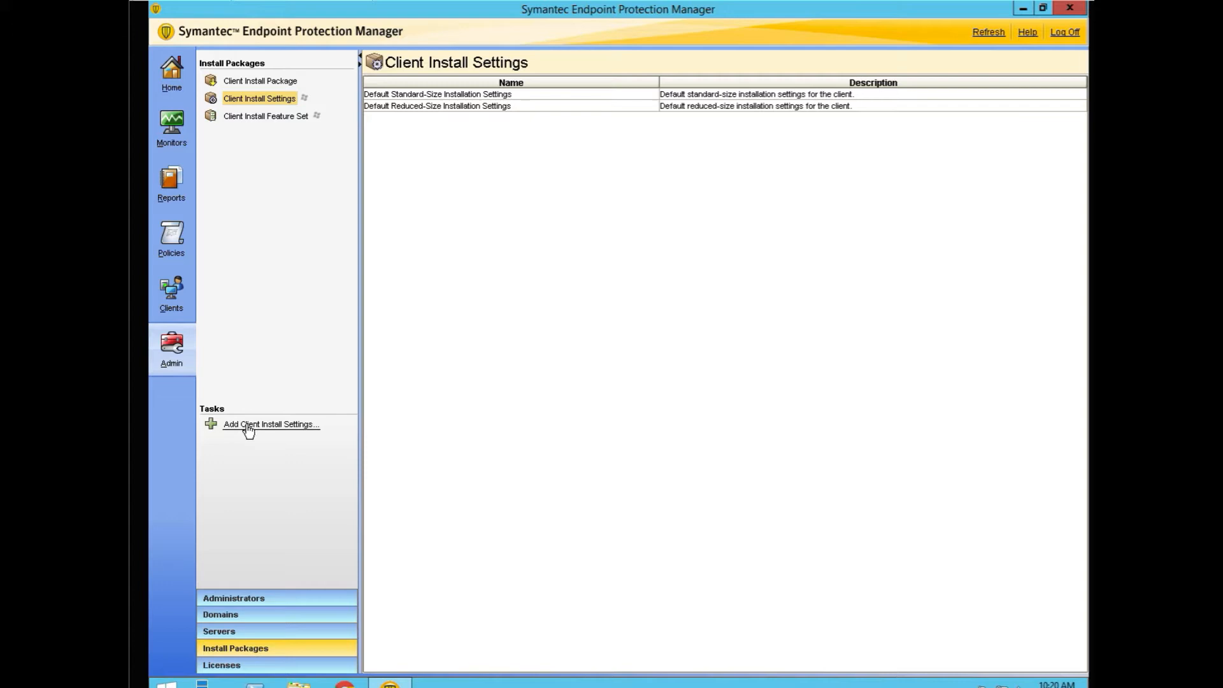
{"action": "left_click", "coordinate": [270, 424]}
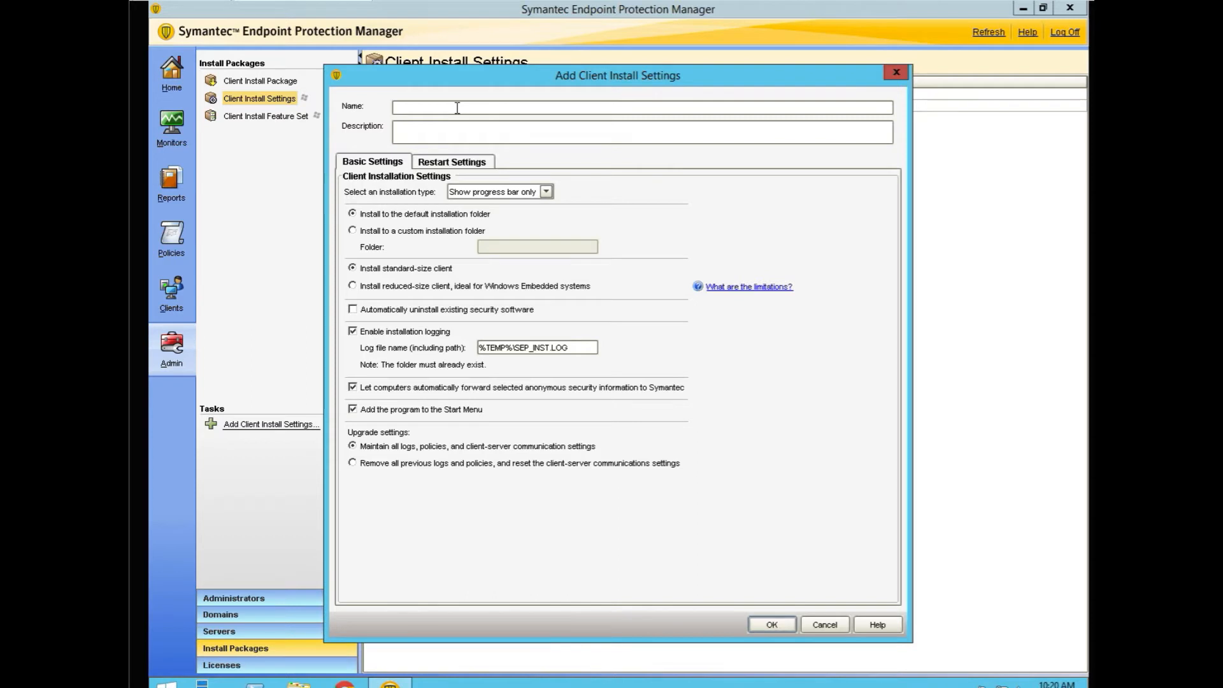
{"action": "type", "text": "Test Install Settings"}
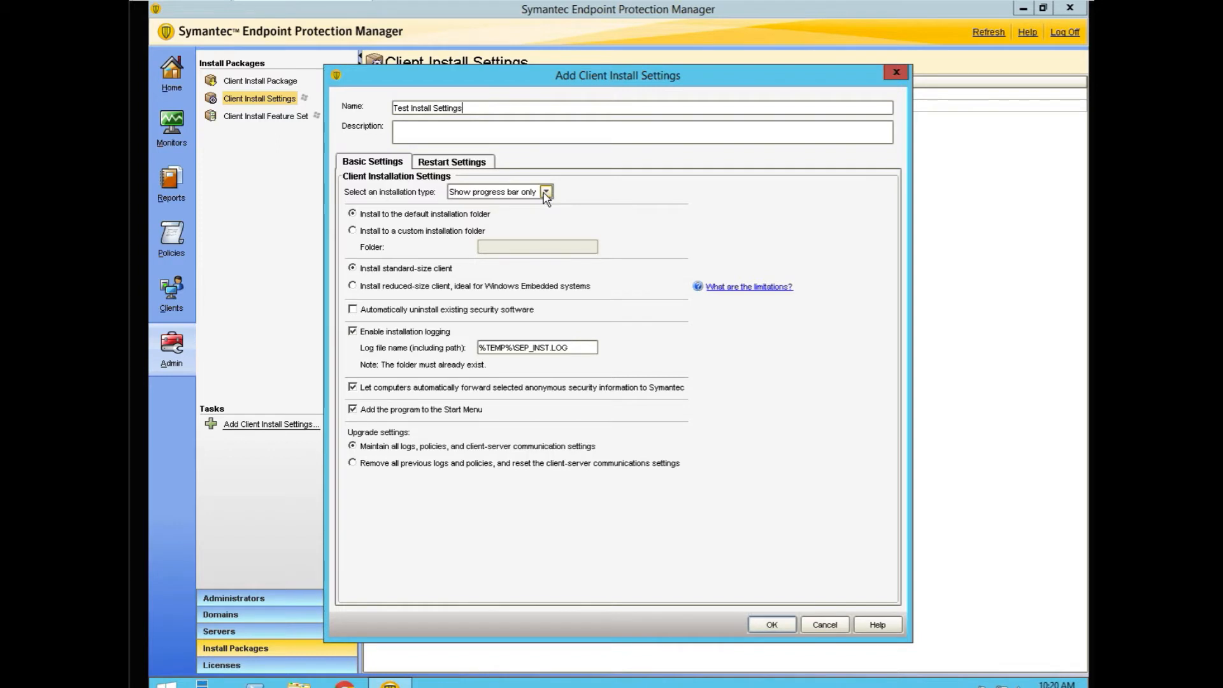
{"action": "left_click", "coordinate": [546, 192]}
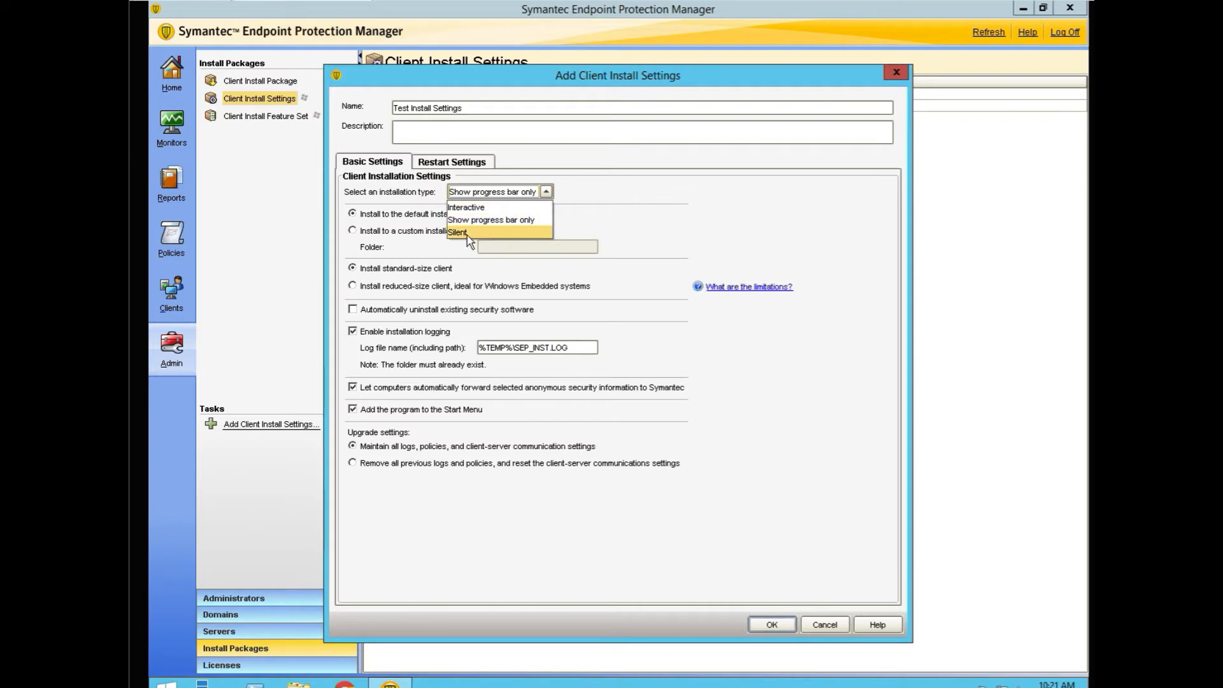
{"action": "left_click", "coordinate": [458, 232]}
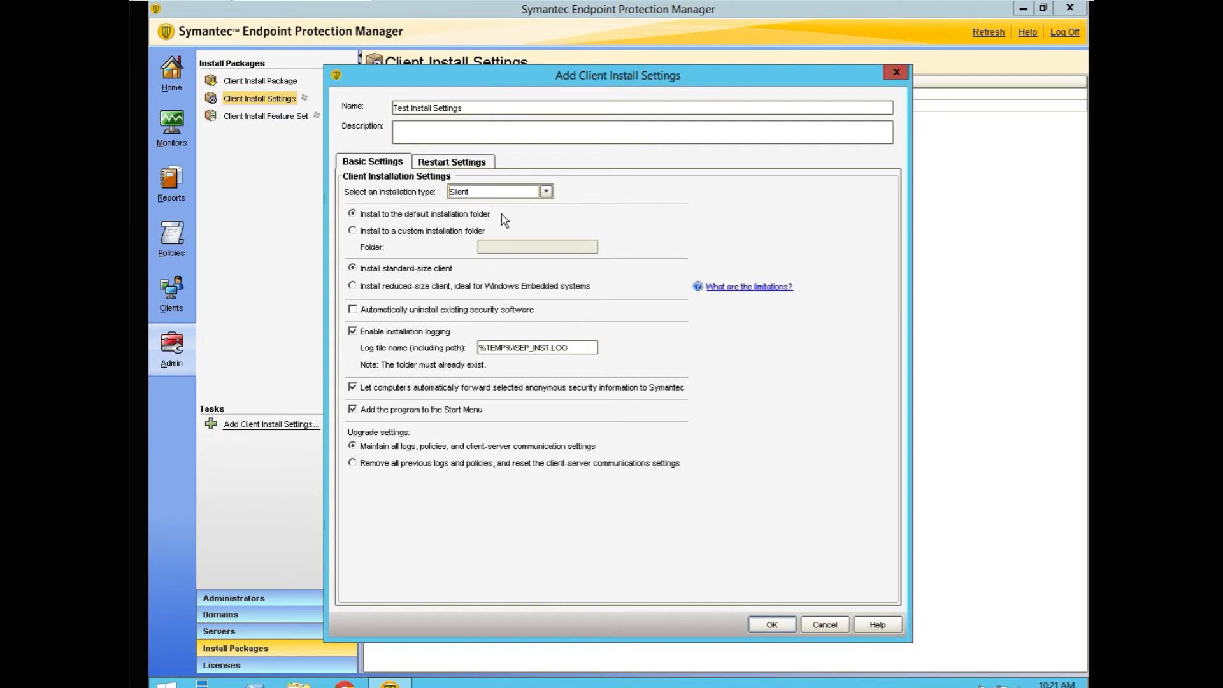
{"action": "mouse_move", "coordinate": [434, 254]}
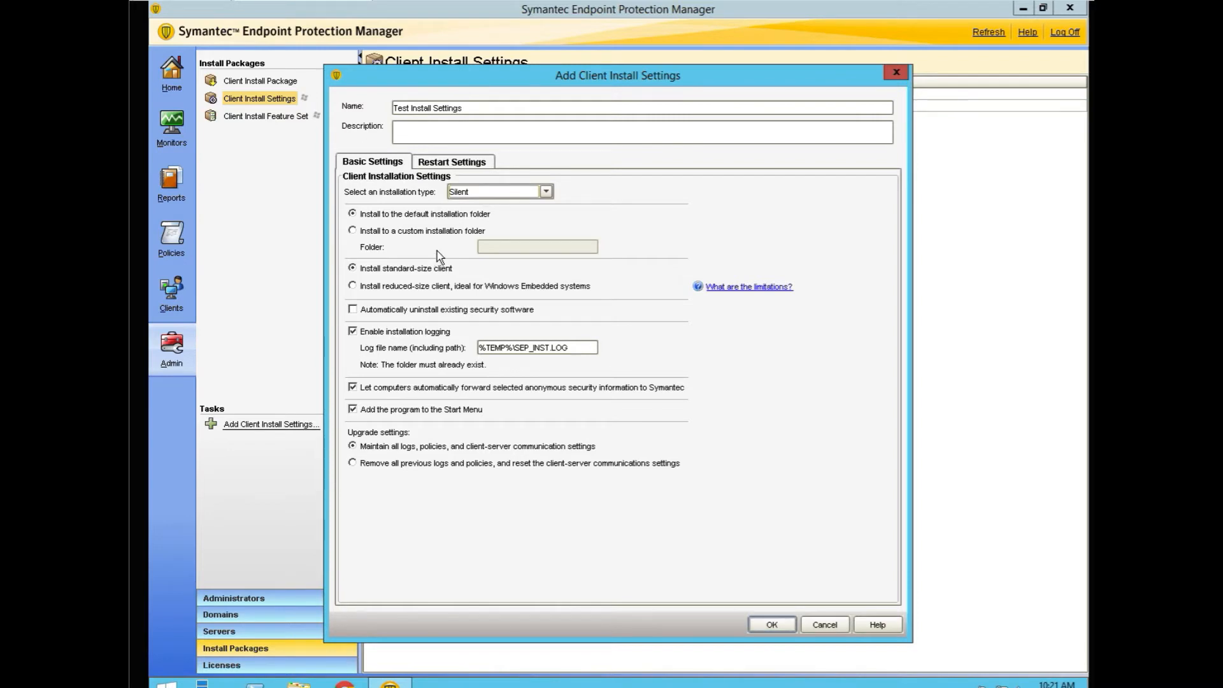
{"action": "mouse_move", "coordinate": [404, 302]}
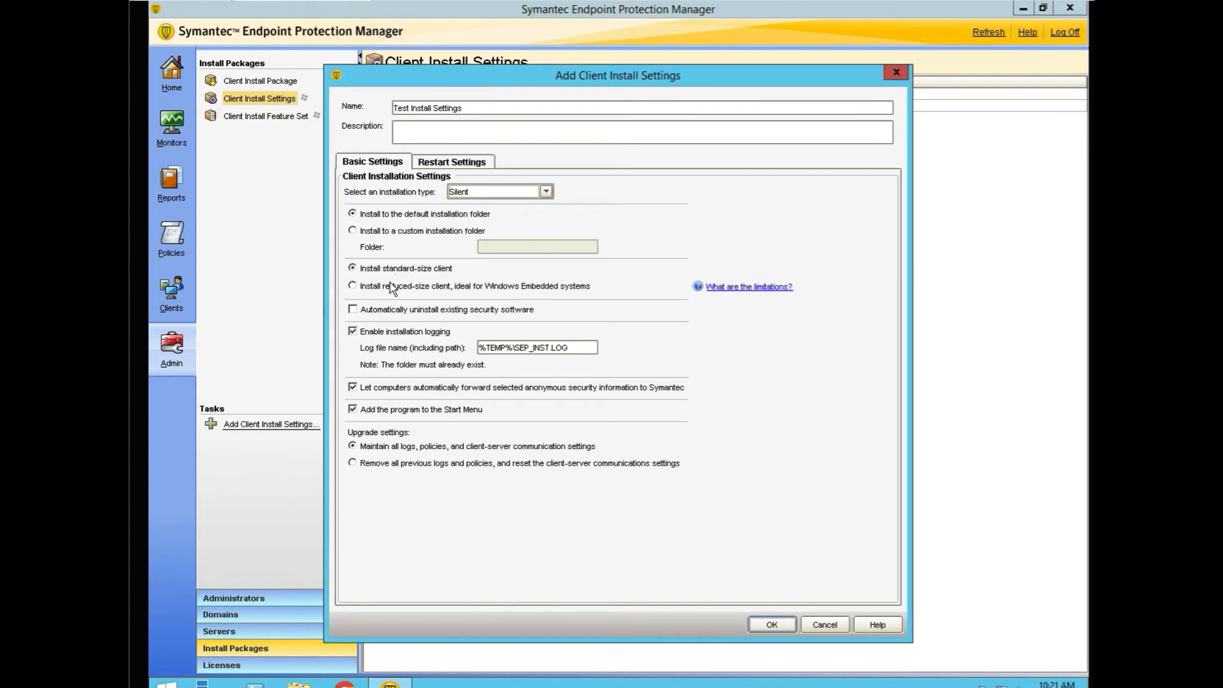
{"action": "mouse_move", "coordinate": [405, 285]}
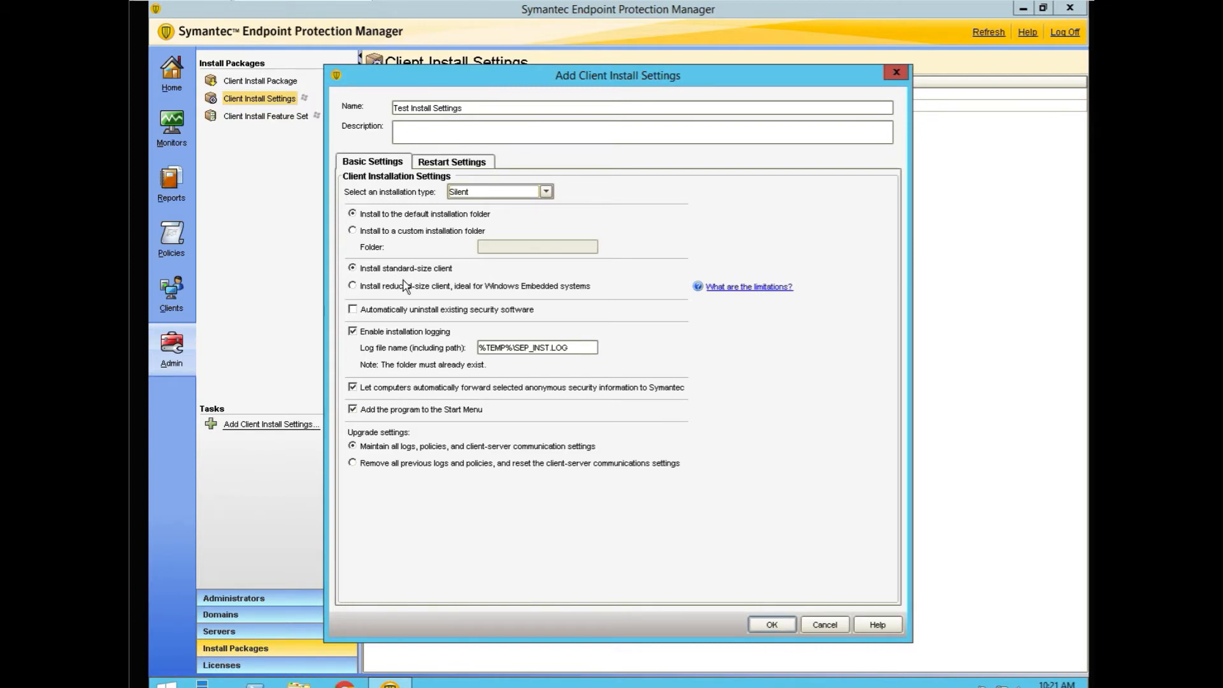
{"action": "mouse_move", "coordinate": [474, 278]}
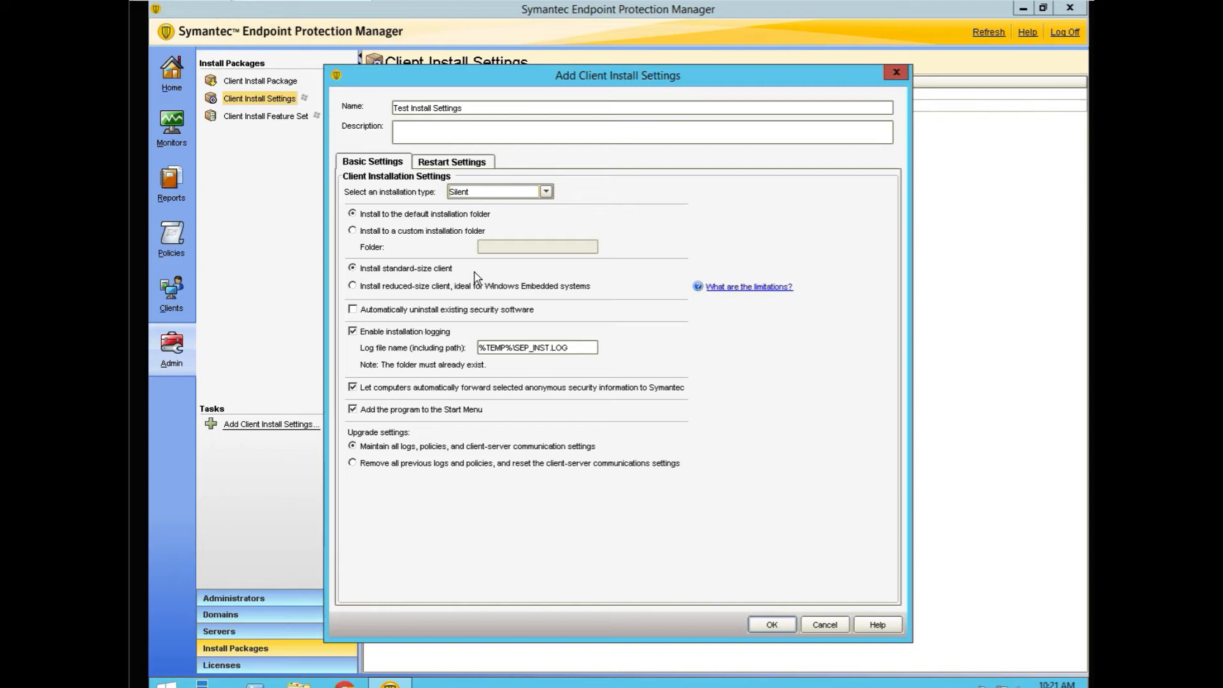
{"action": "mouse_move", "coordinate": [382, 348]}
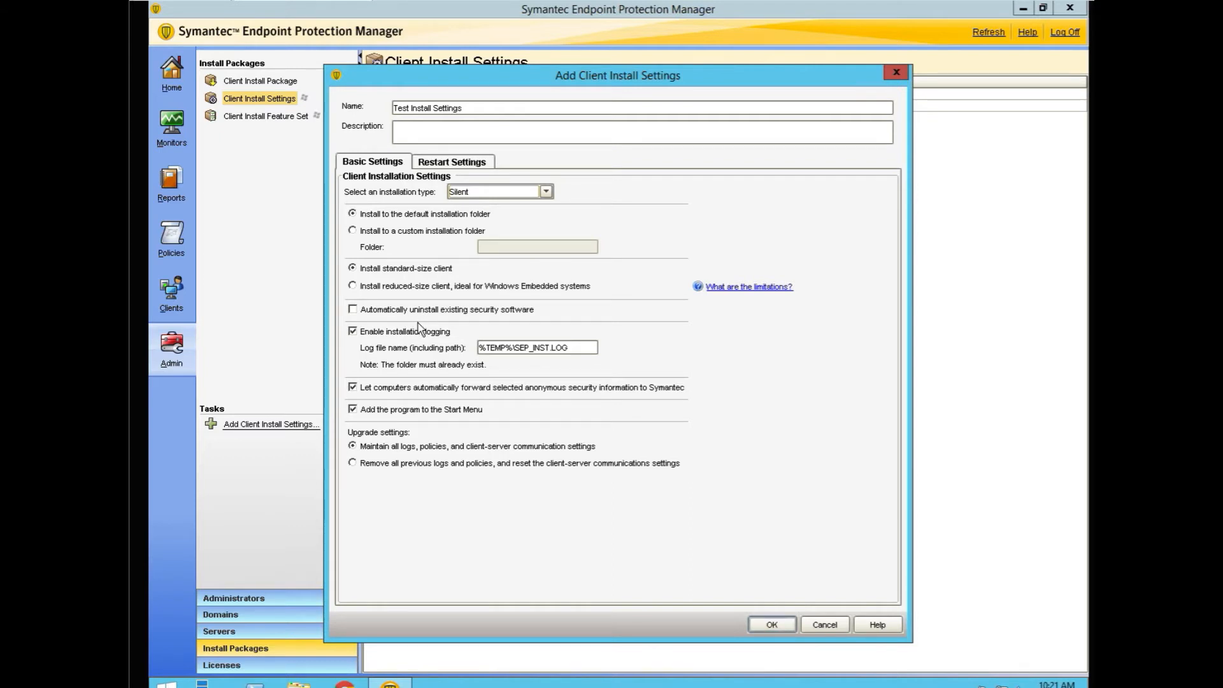
{"action": "mouse_move", "coordinate": [382, 333]}
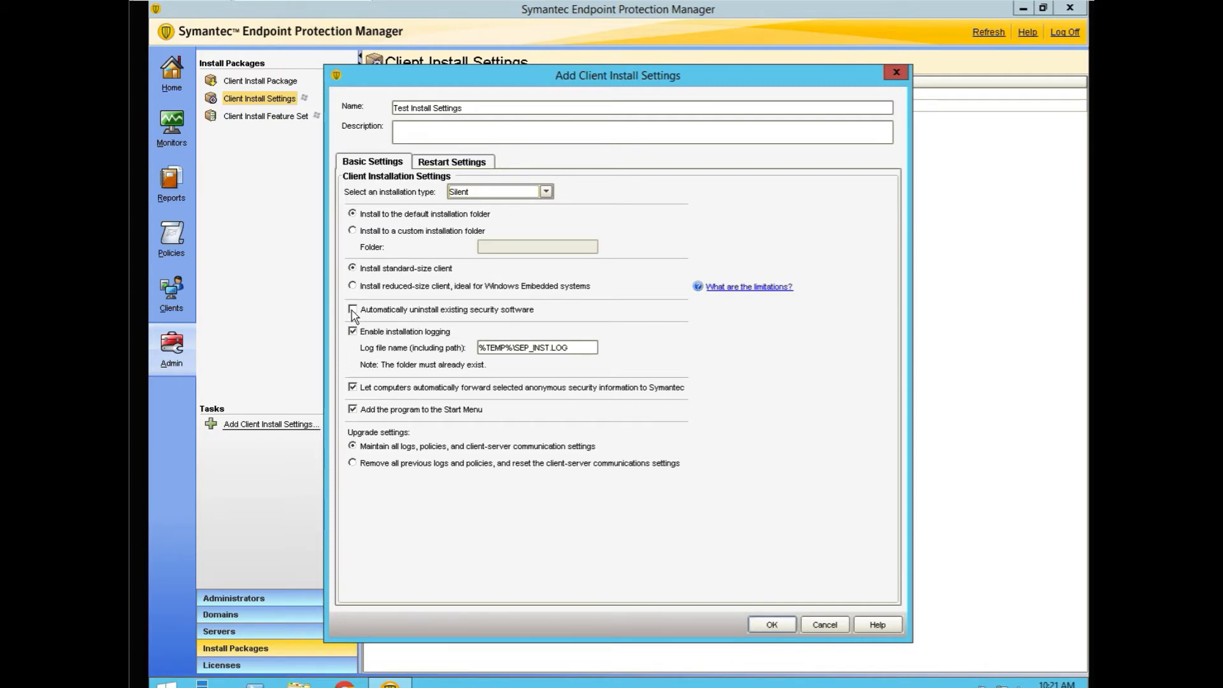
- Enable 'Automatically uninstall existing security software' and acknowledge the warning
{"action": "left_click", "coordinate": [353, 309]}
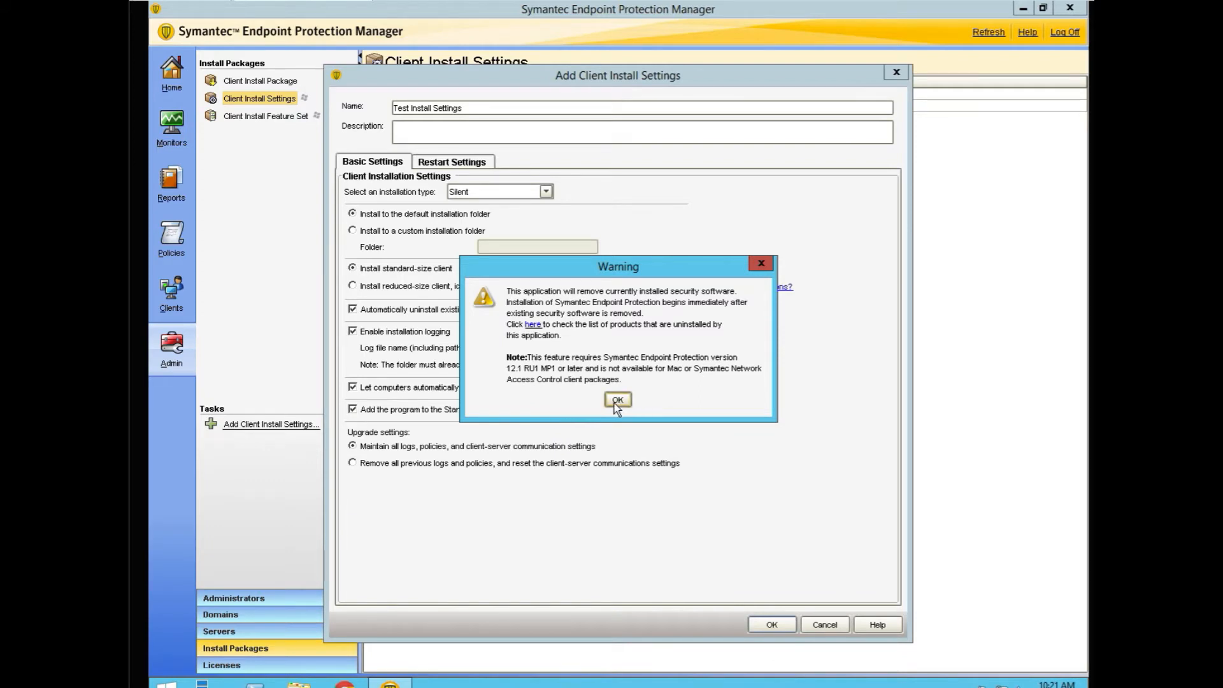
{"action": "left_click", "coordinate": [617, 400]}
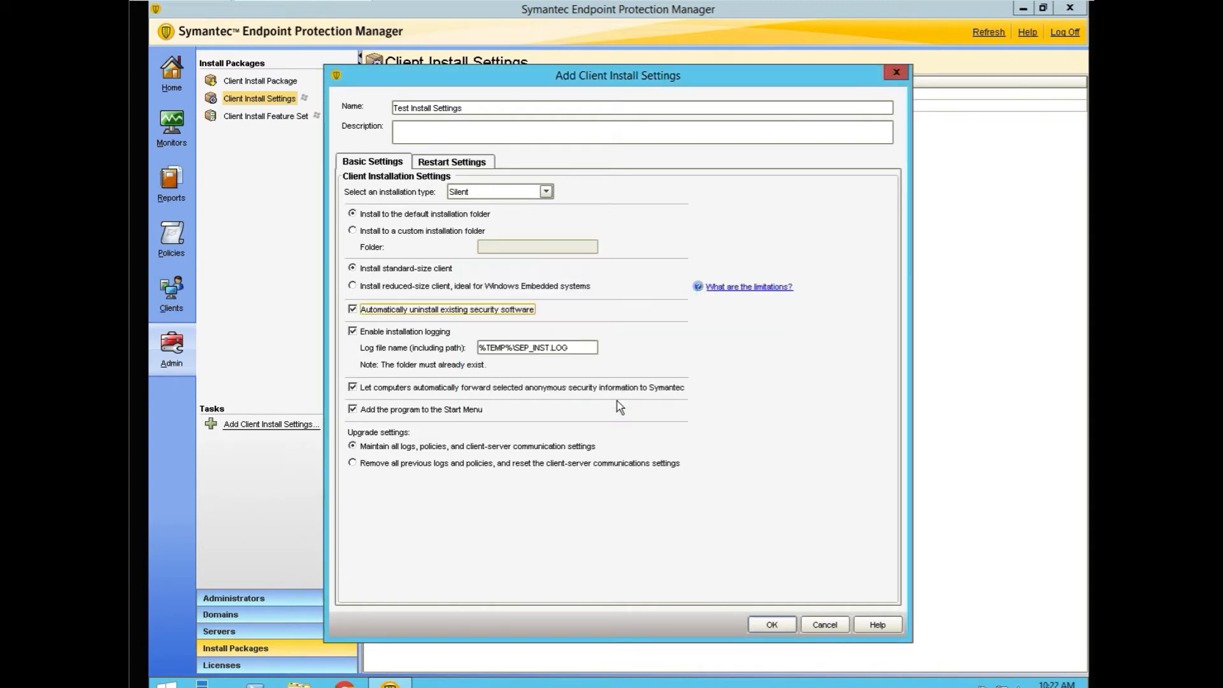
{"action": "mouse_move", "coordinate": [375, 344]}
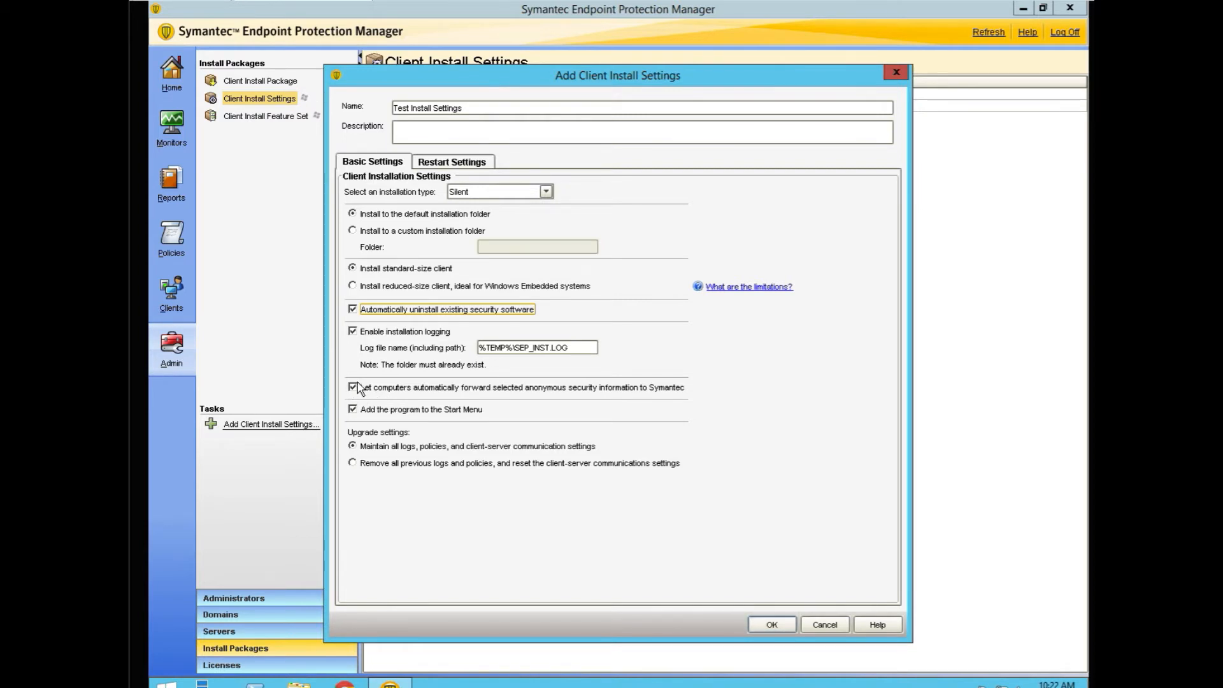
- Uncheck forwarding of anonymous security information to Symantec in Test Install Settings
{"action": "left_click", "coordinate": [352, 387]}
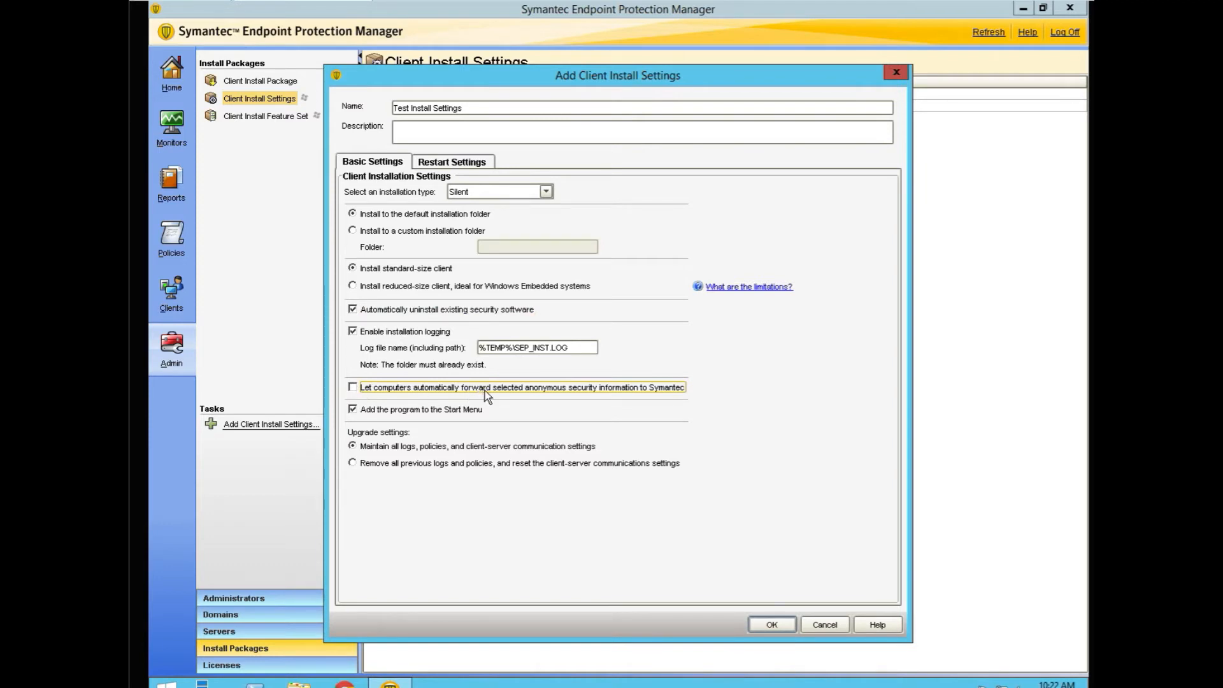
{"action": "mouse_move", "coordinate": [628, 408]}
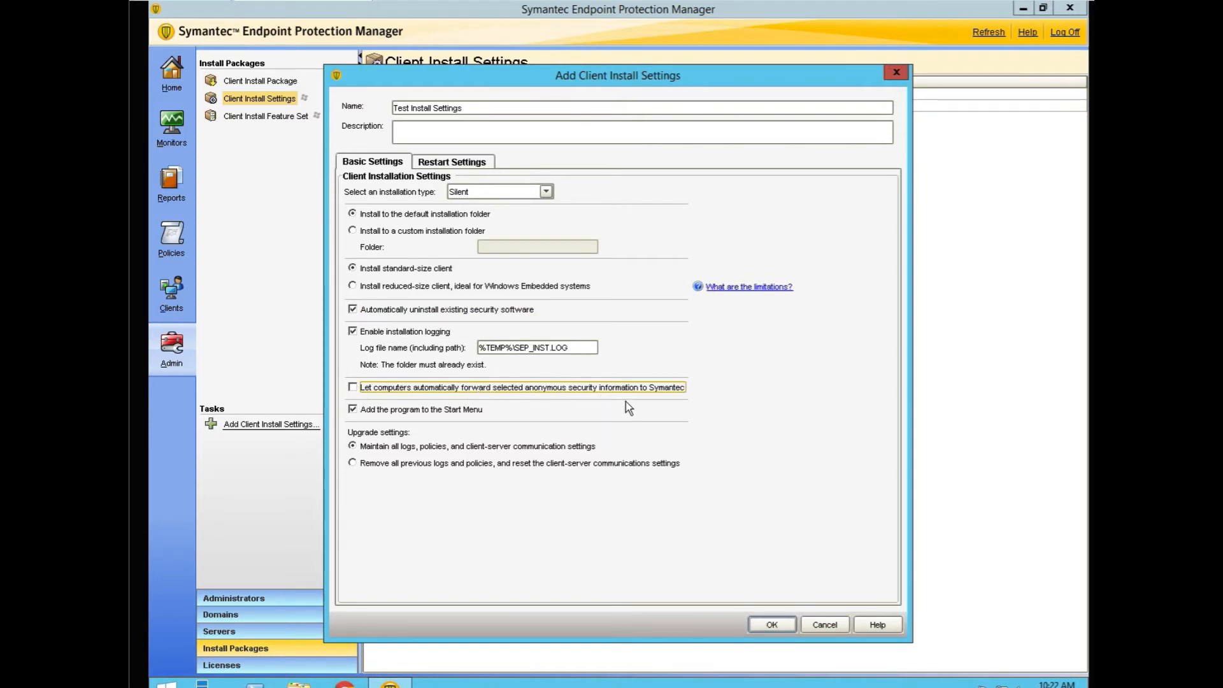
{"action": "mouse_move", "coordinate": [435, 454]}
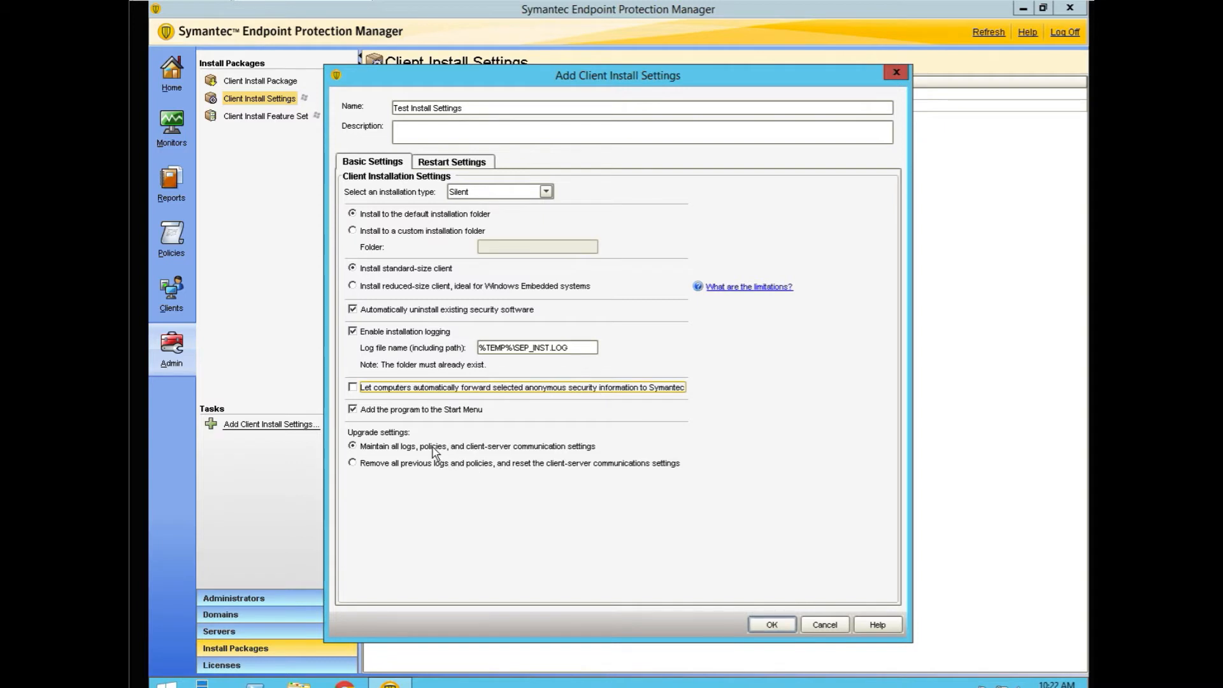
{"action": "mouse_move", "coordinate": [410, 417]}
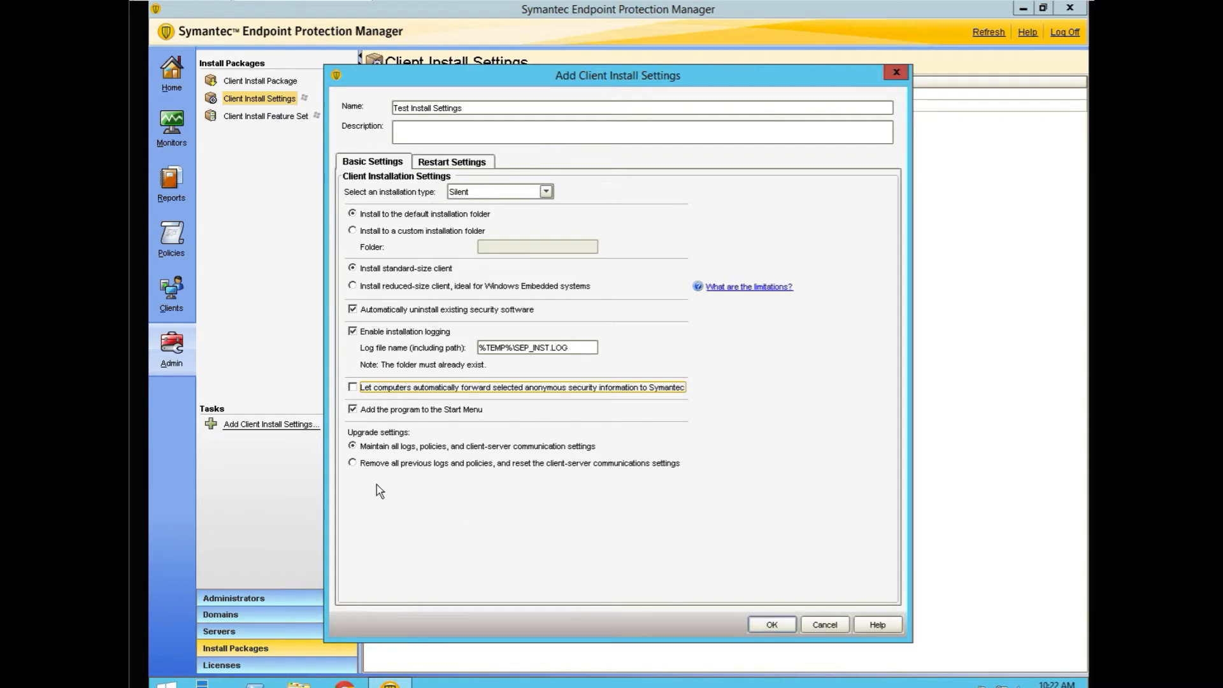
{"action": "mouse_move", "coordinate": [397, 473]}
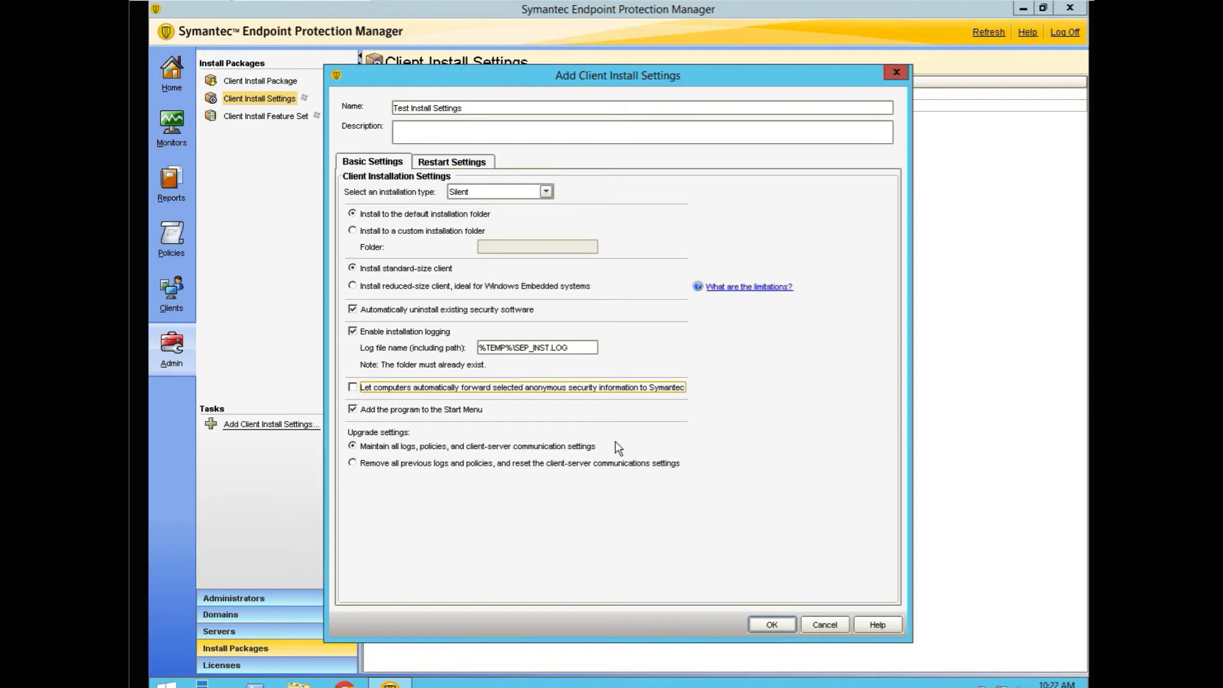
{"action": "mouse_move", "coordinate": [414, 481]}
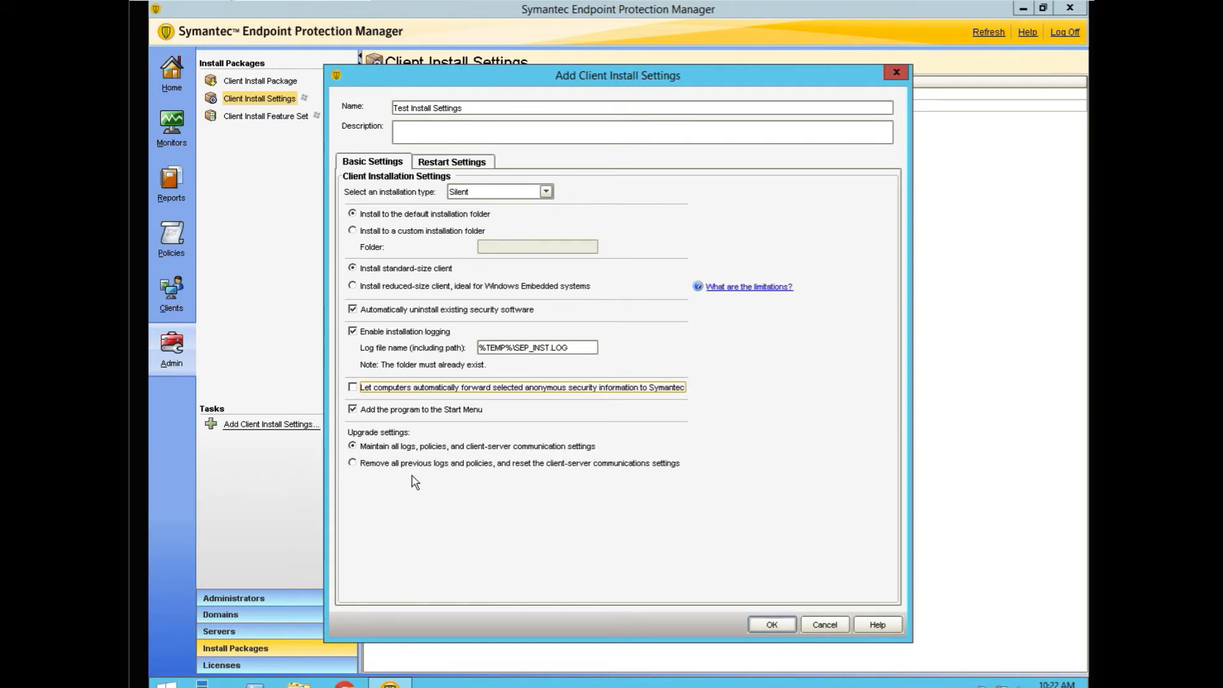
{"action": "mouse_move", "coordinate": [548, 493]}
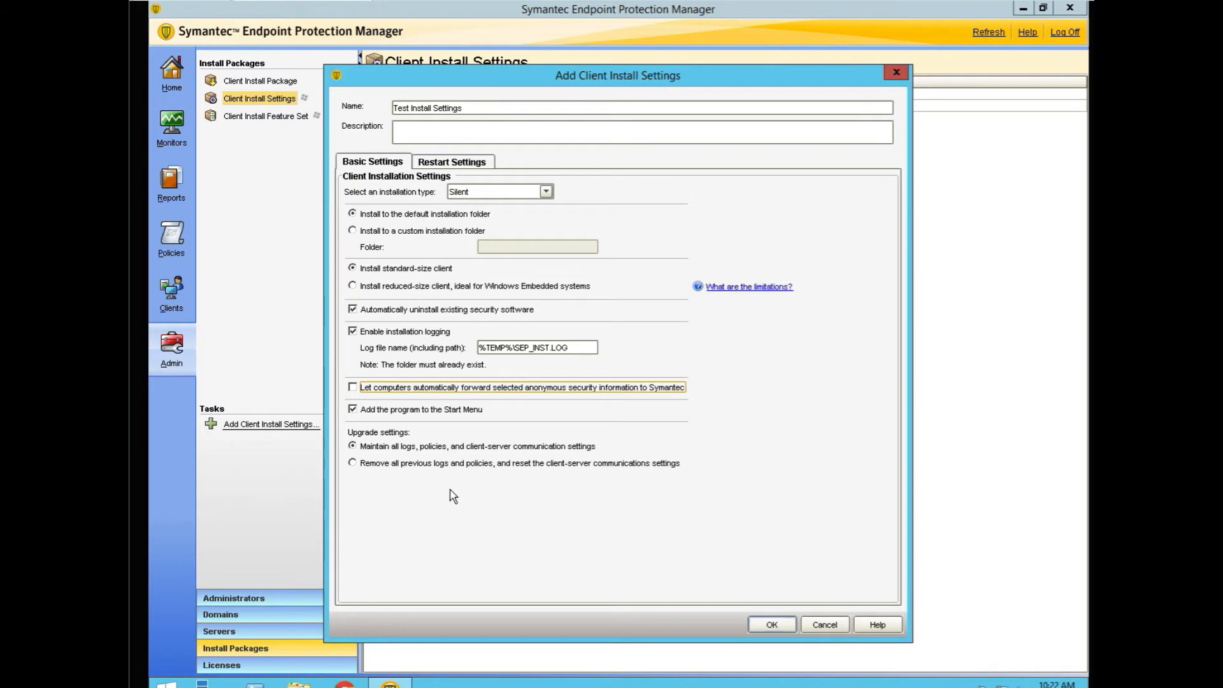
{"action": "mouse_move", "coordinate": [437, 499]}
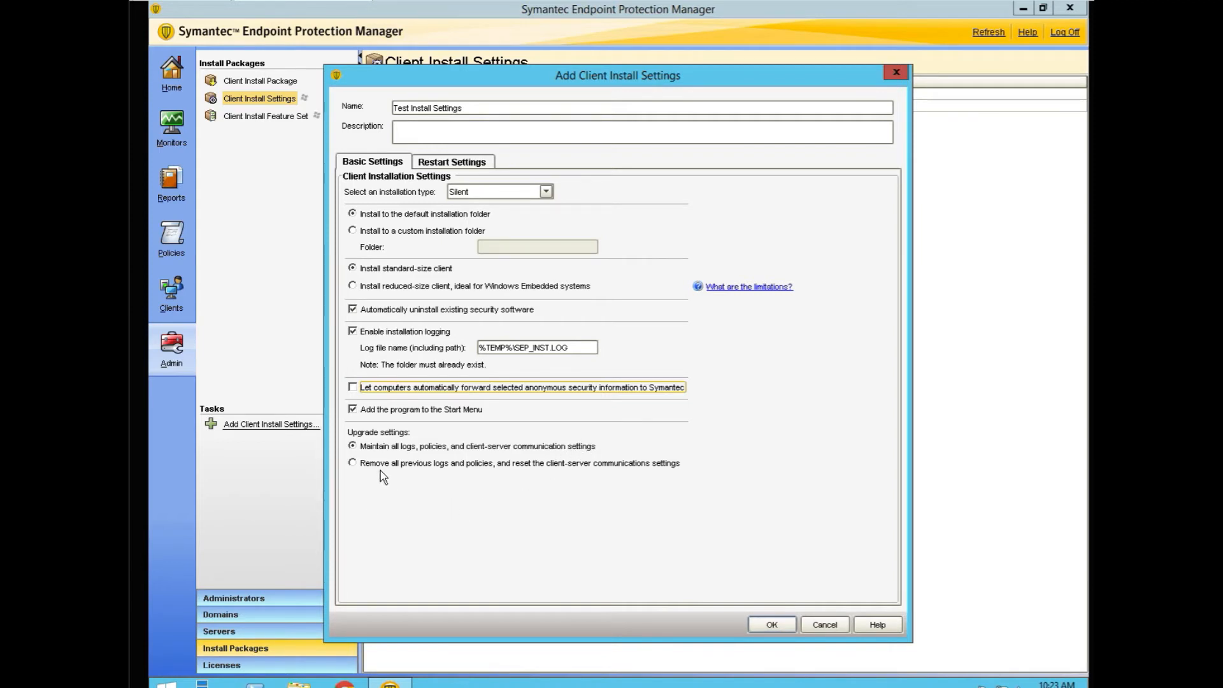
{"action": "mouse_move", "coordinate": [355, 472]}
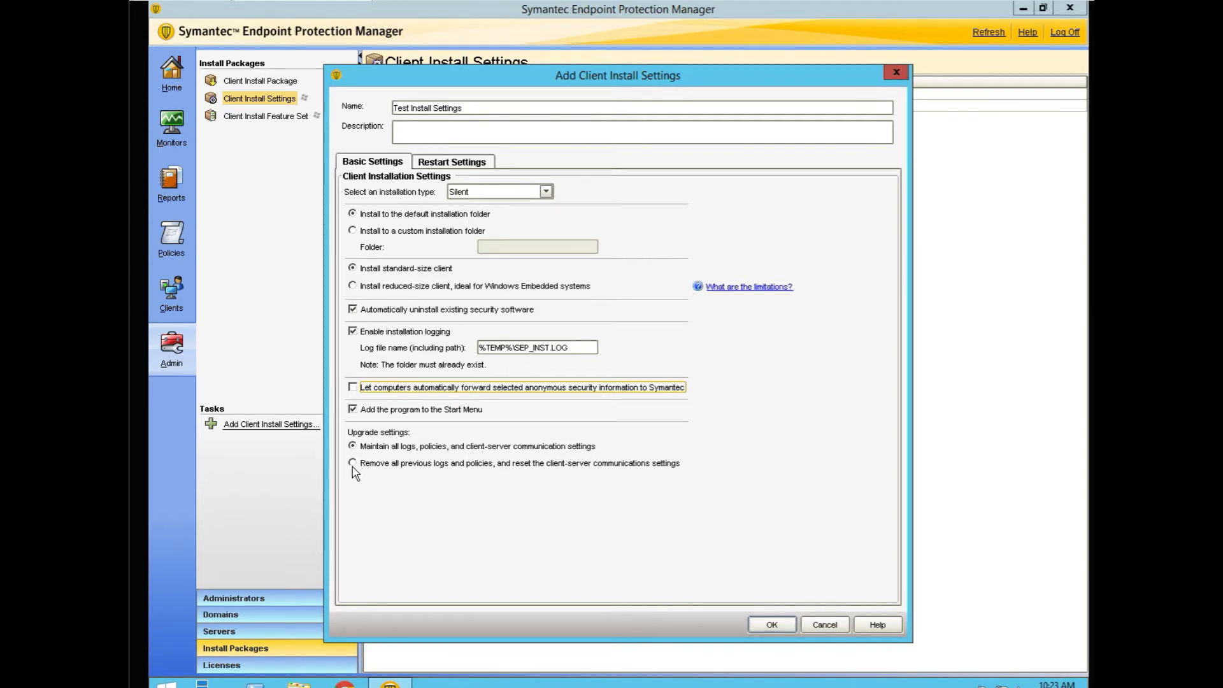
{"action": "left_click", "coordinate": [352, 462]}
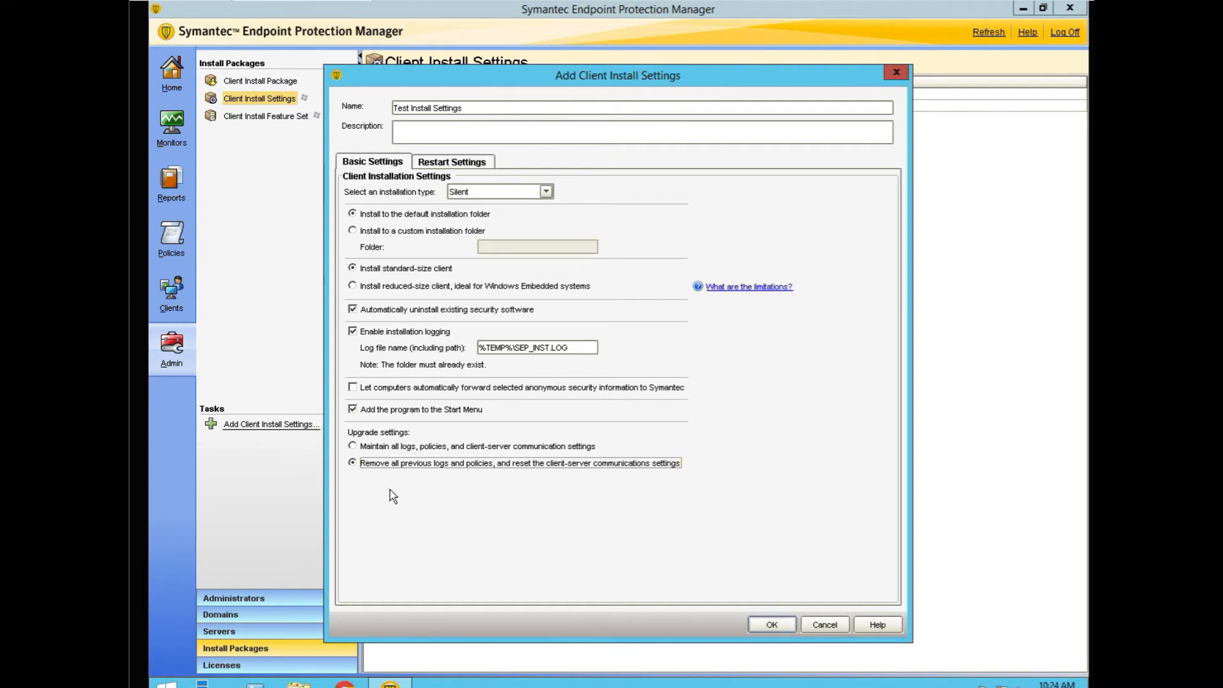
{"action": "mouse_move", "coordinate": [373, 477]}
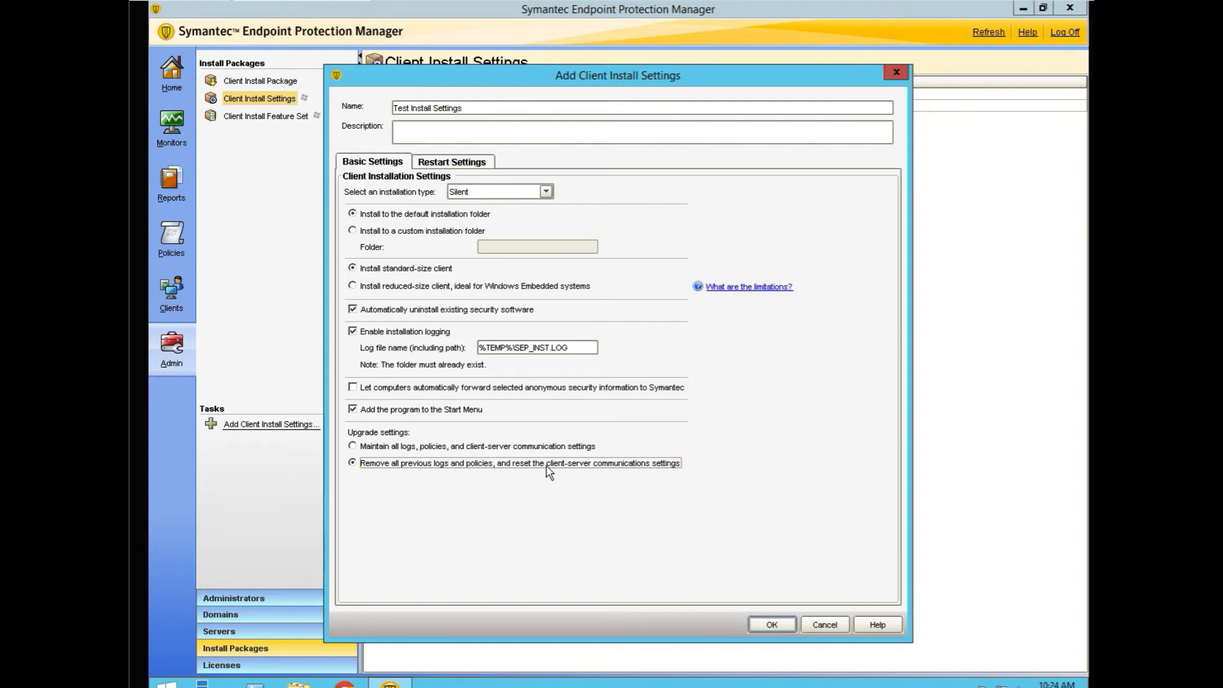
{"action": "mouse_move", "coordinate": [459, 509]}
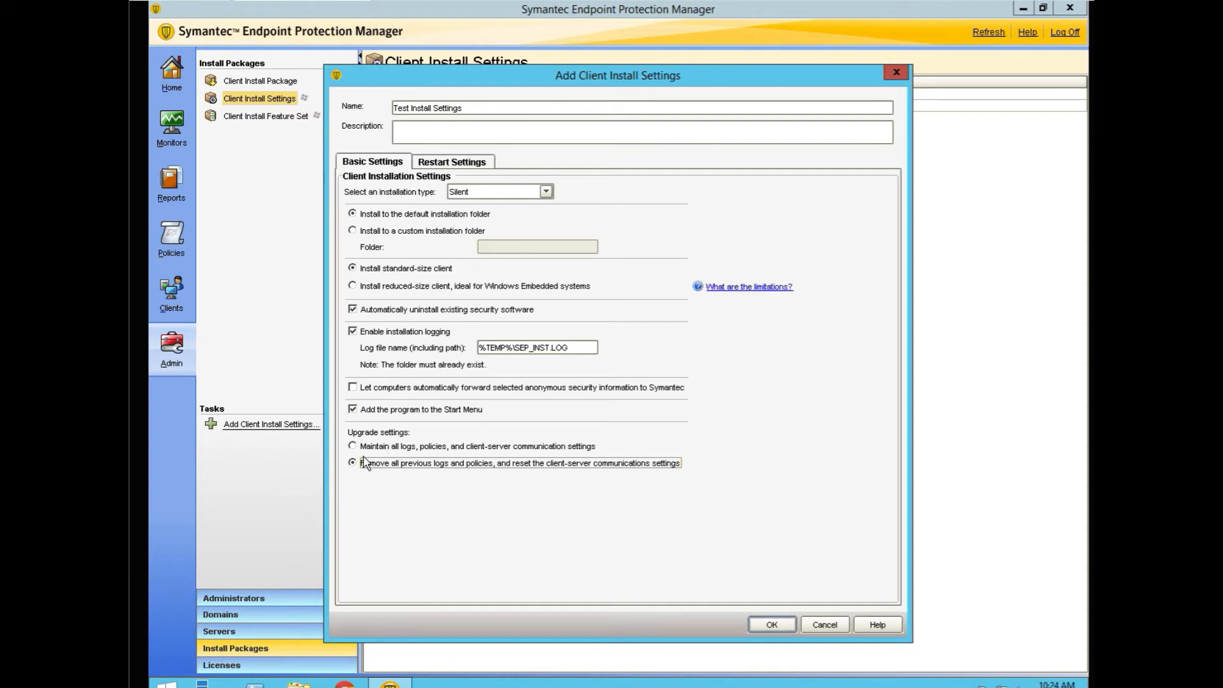
{"action": "left_click", "coordinate": [352, 445]}
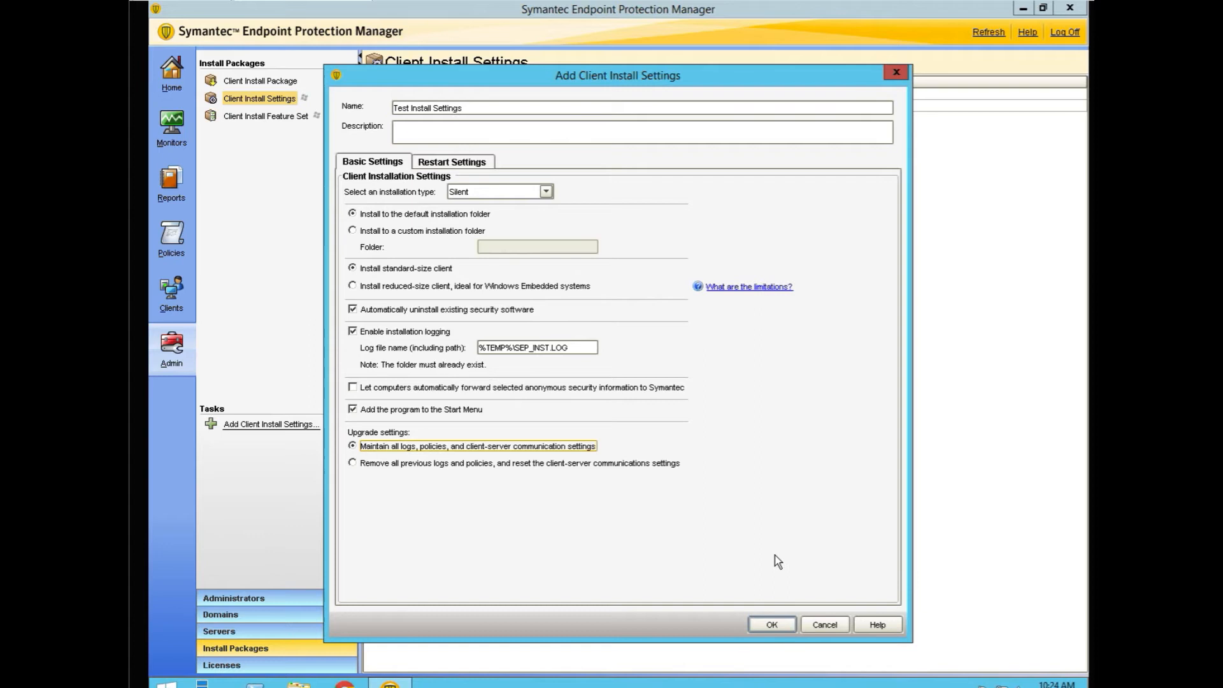
{"action": "mouse_move", "coordinate": [758, 564]}
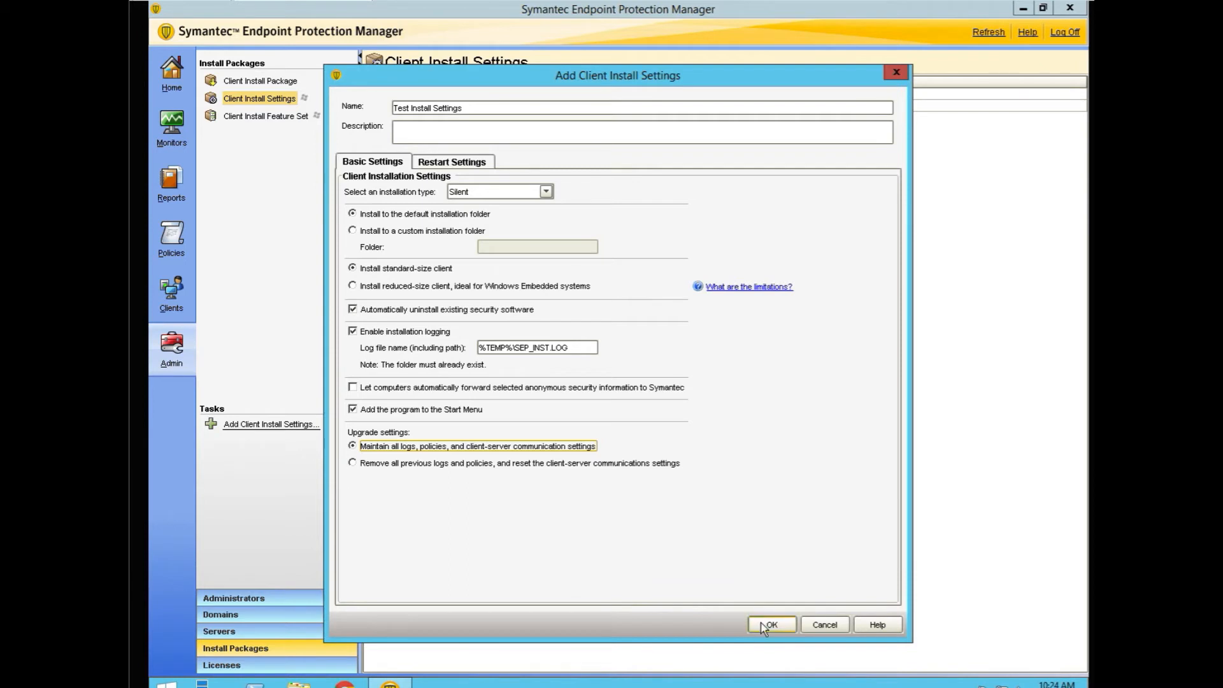
{"action": "mouse_move", "coordinate": [577, 259]}
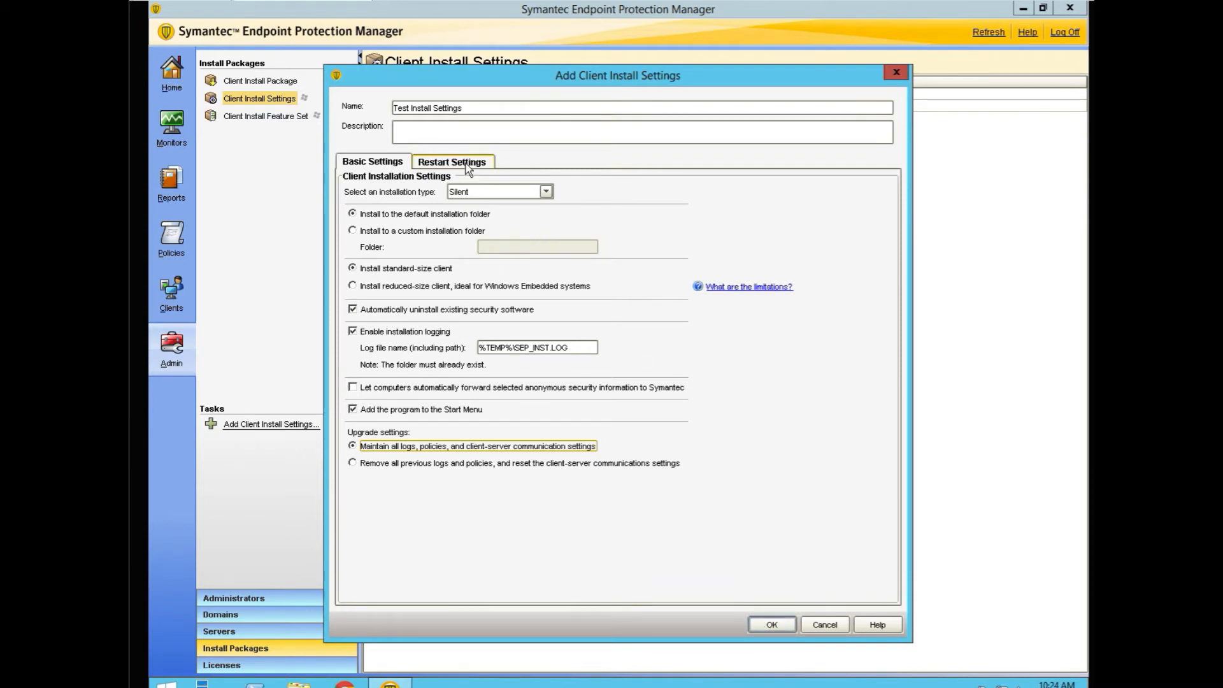
- Show the Restart Settings tab of the Add Client Install Settings dialog
{"action": "left_click", "coordinate": [451, 161]}
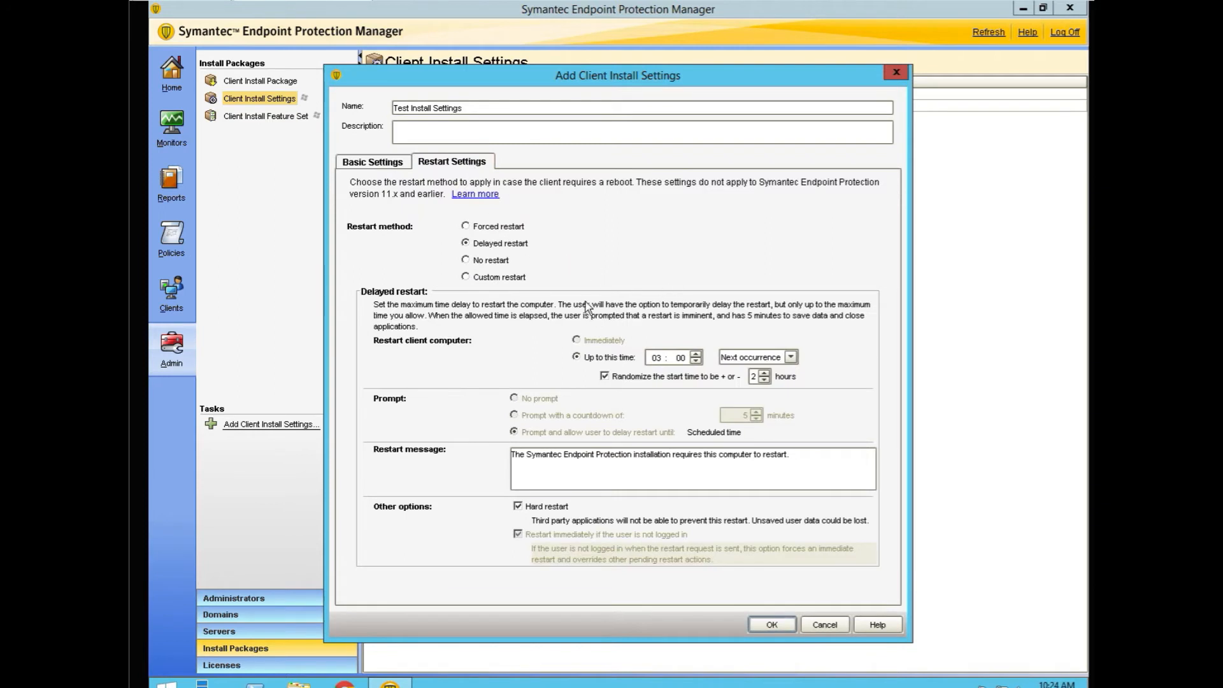
{"action": "mouse_move", "coordinate": [531, 282]}
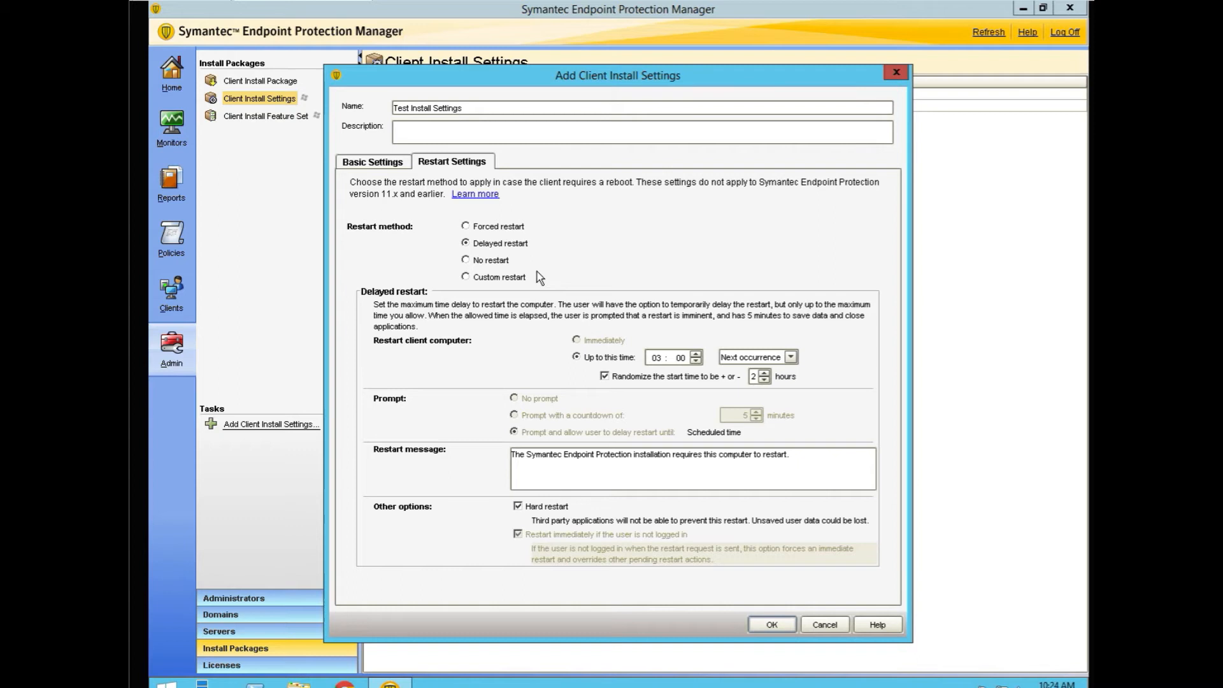
{"action": "mouse_move", "coordinate": [542, 285]}
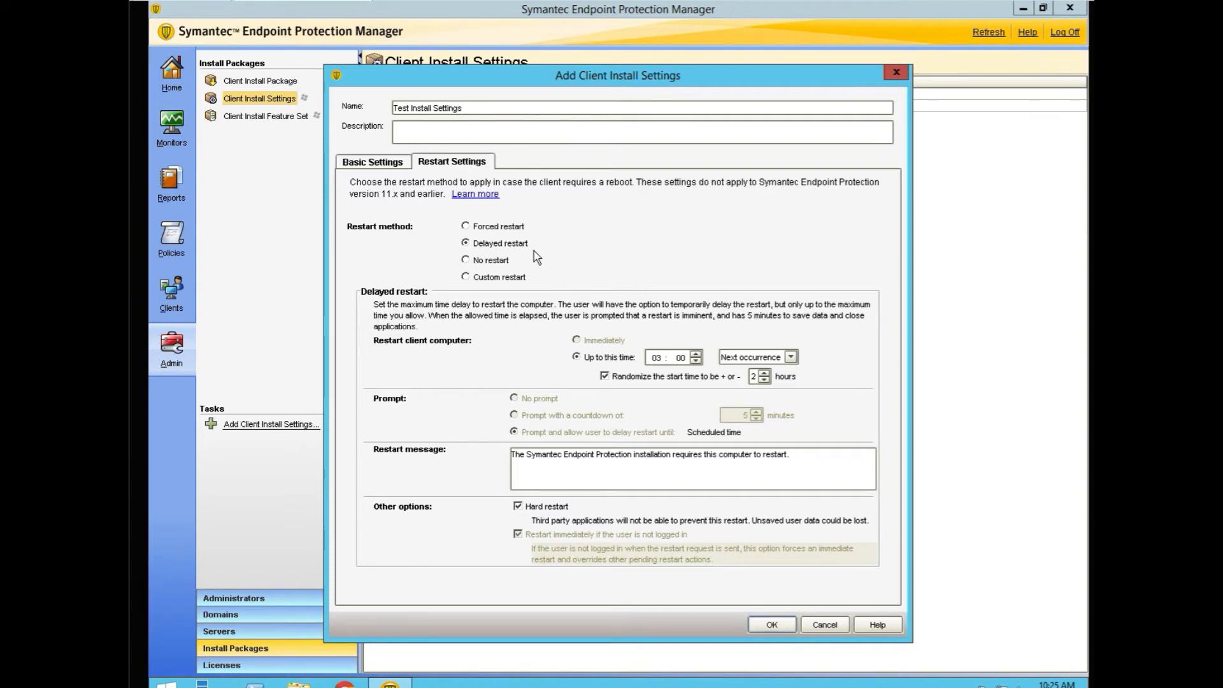
{"action": "mouse_move", "coordinate": [470, 252]}
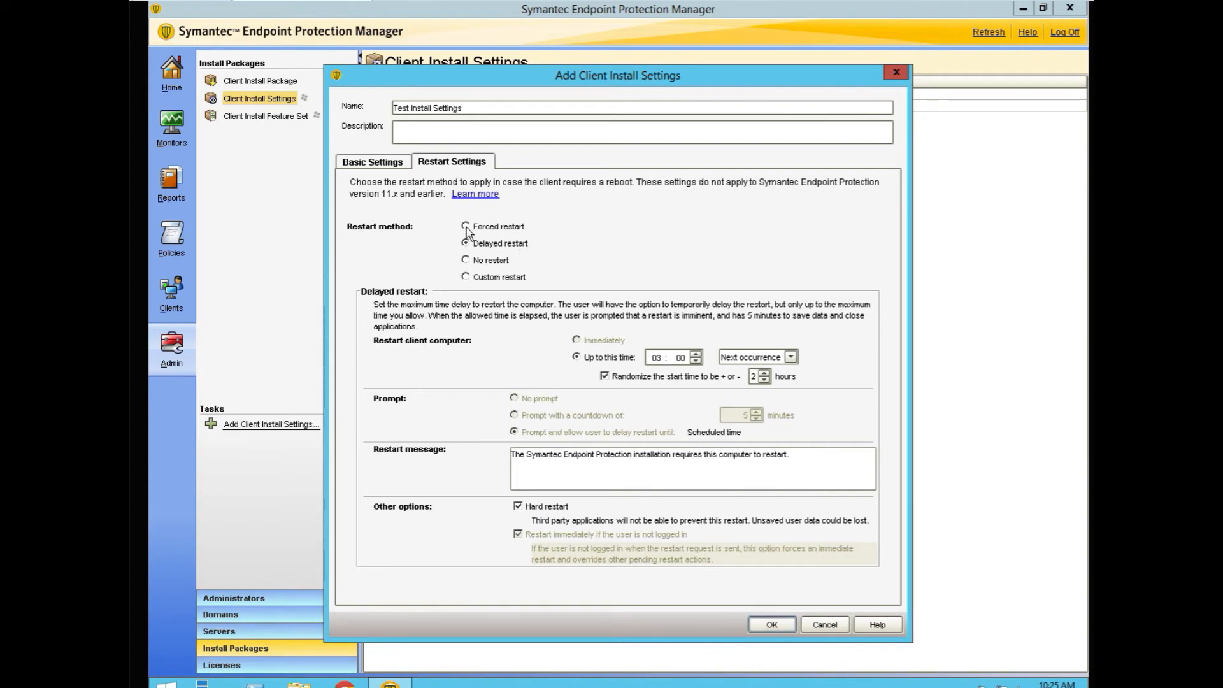
- Select Forced restart, restart the client Immediately, and choose No prompt
{"action": "left_click", "coordinate": [466, 226]}
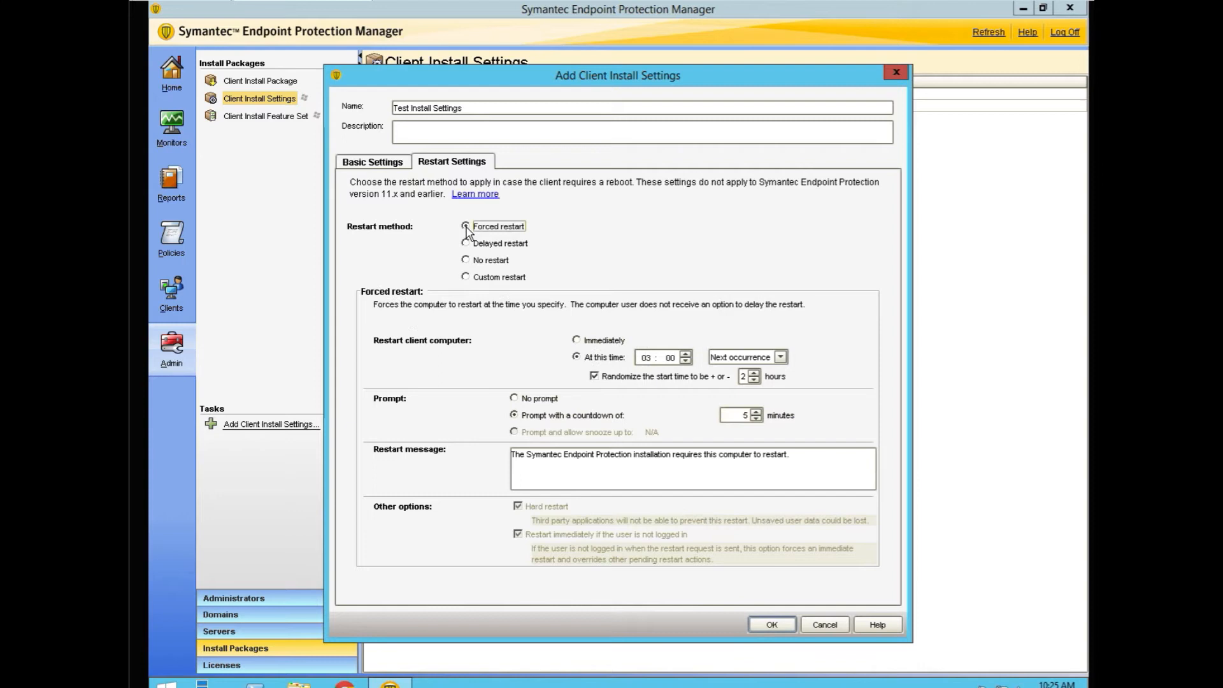
{"action": "left_click", "coordinate": [465, 226]}
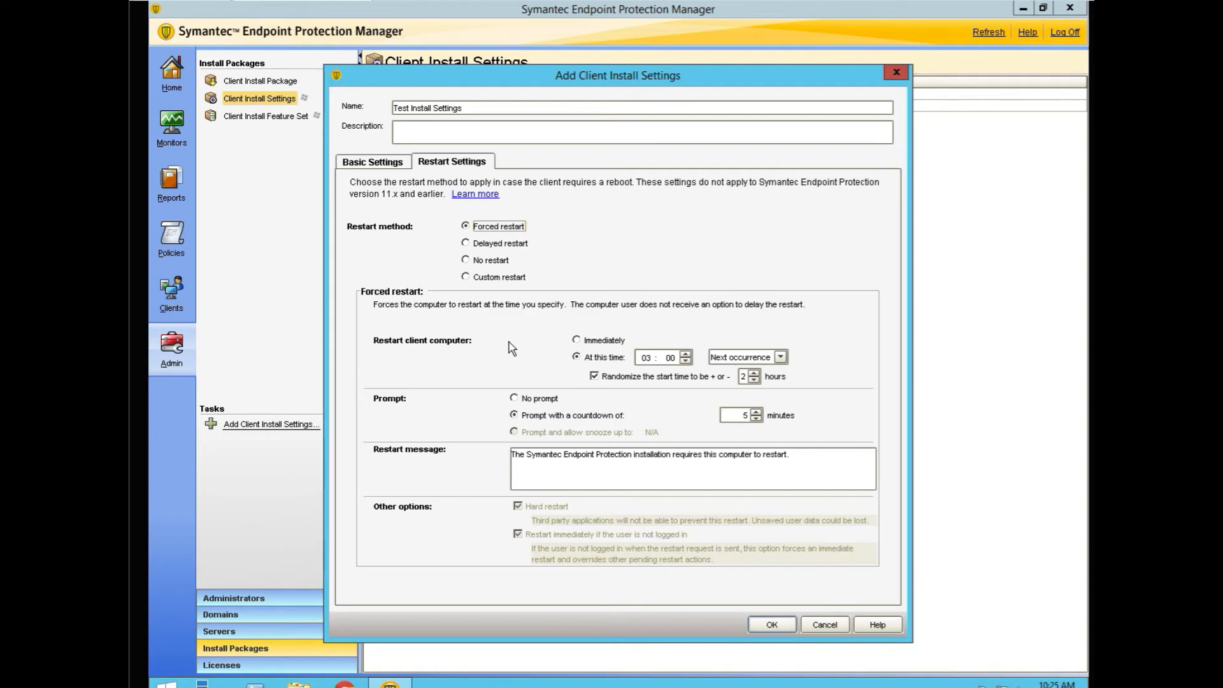
{"action": "mouse_move", "coordinate": [563, 344]}
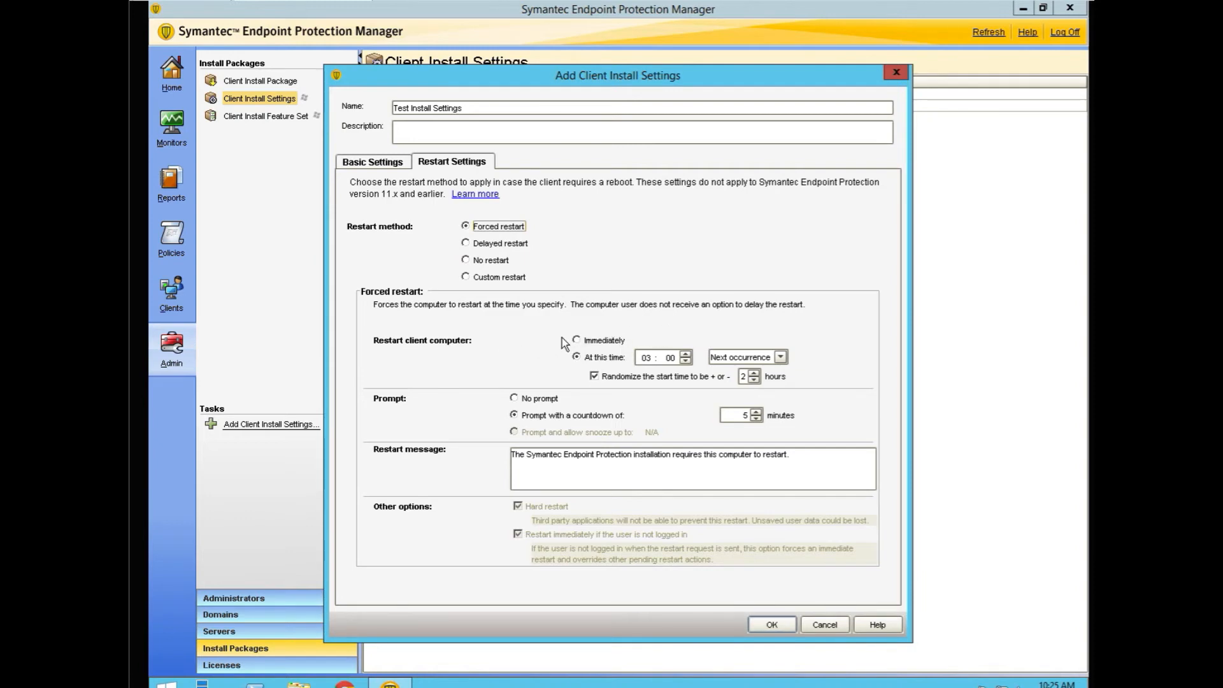
{"action": "left_click", "coordinate": [576, 340]}
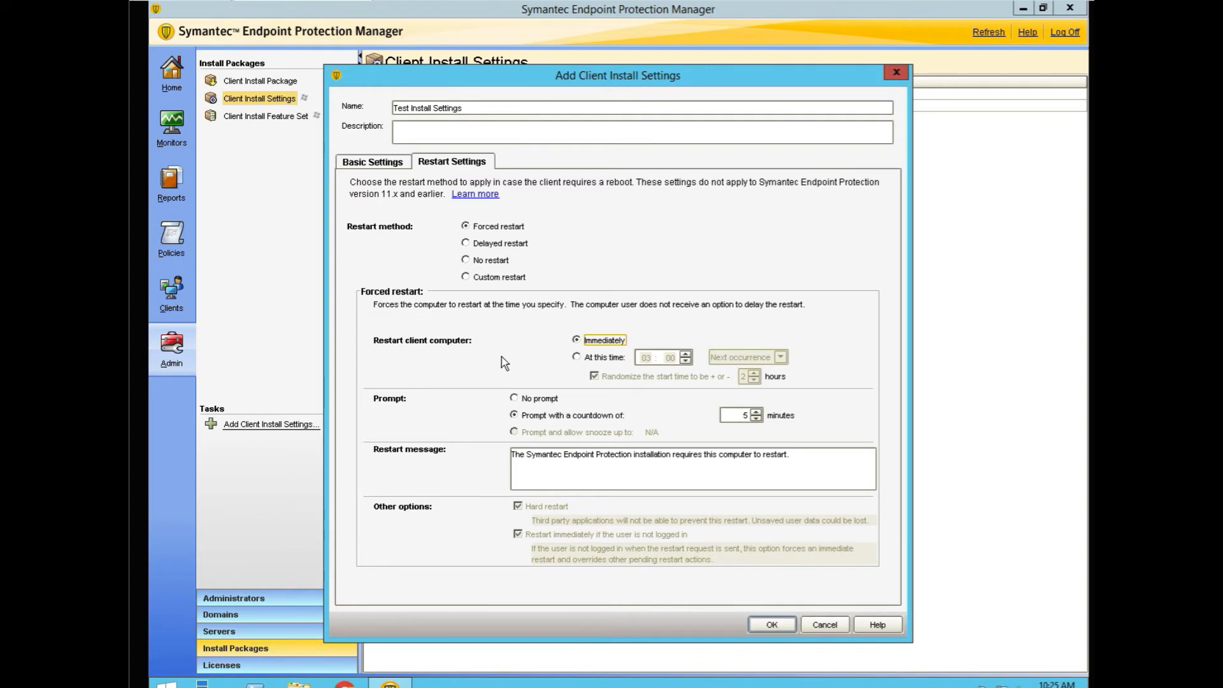
{"action": "mouse_move", "coordinate": [518, 353]}
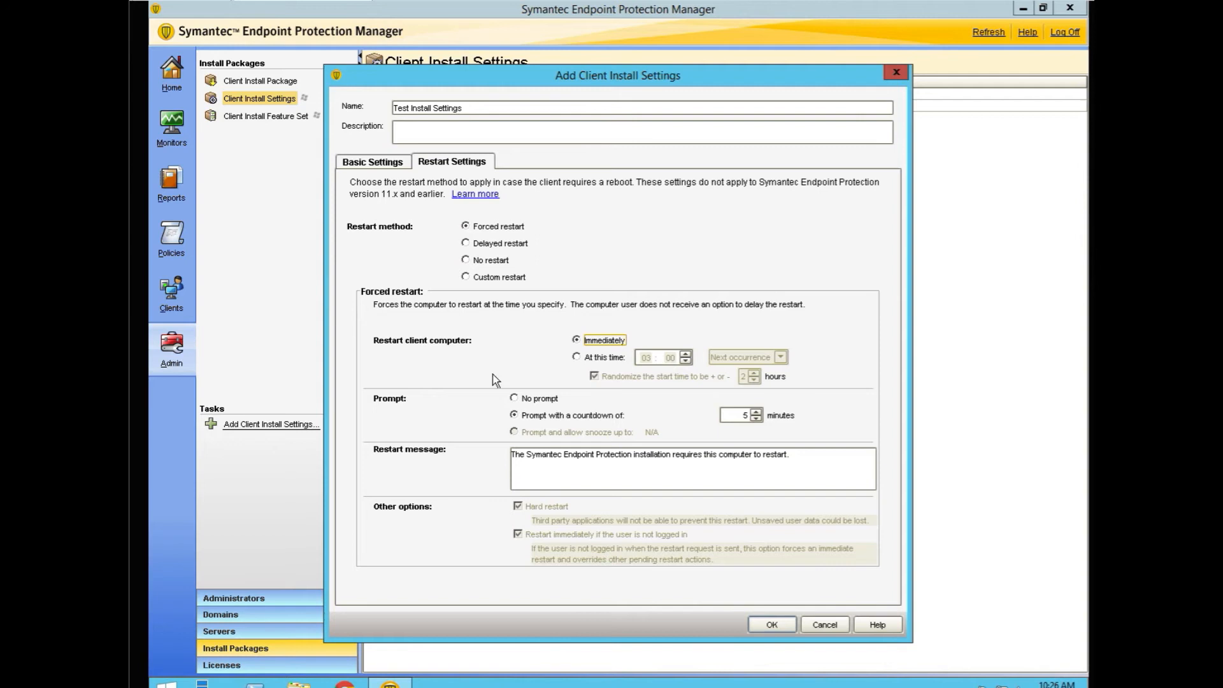
{"action": "mouse_move", "coordinate": [504, 407]}
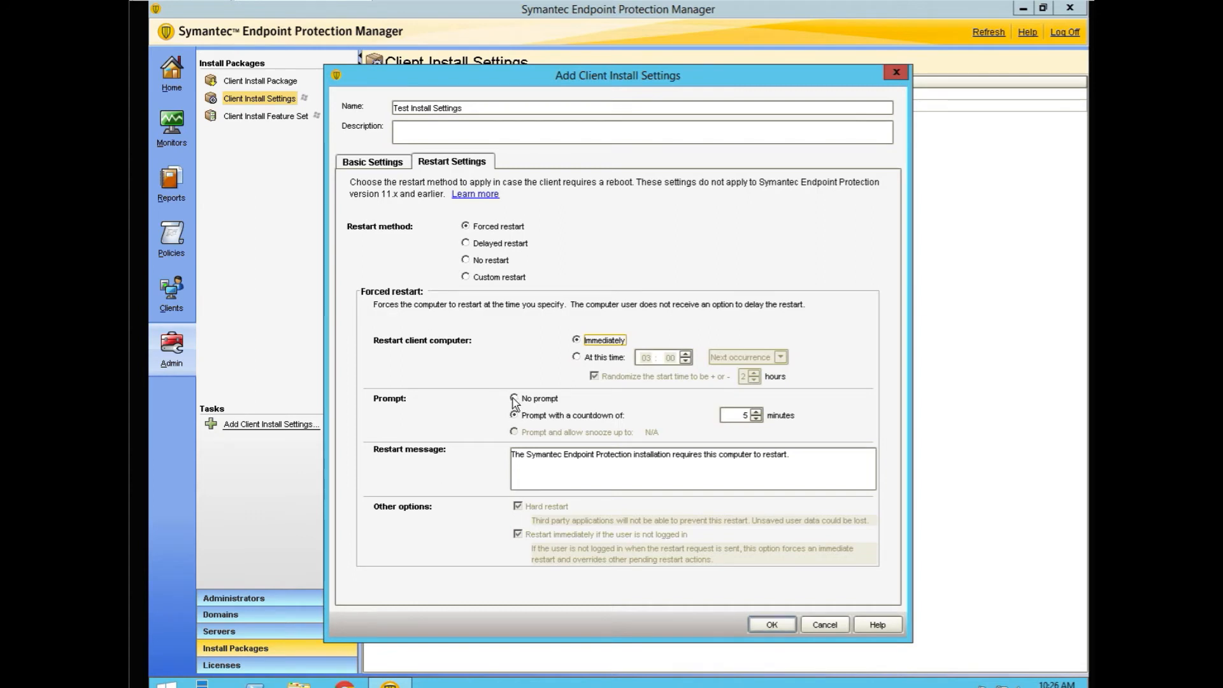
{"action": "left_click", "coordinate": [514, 399]}
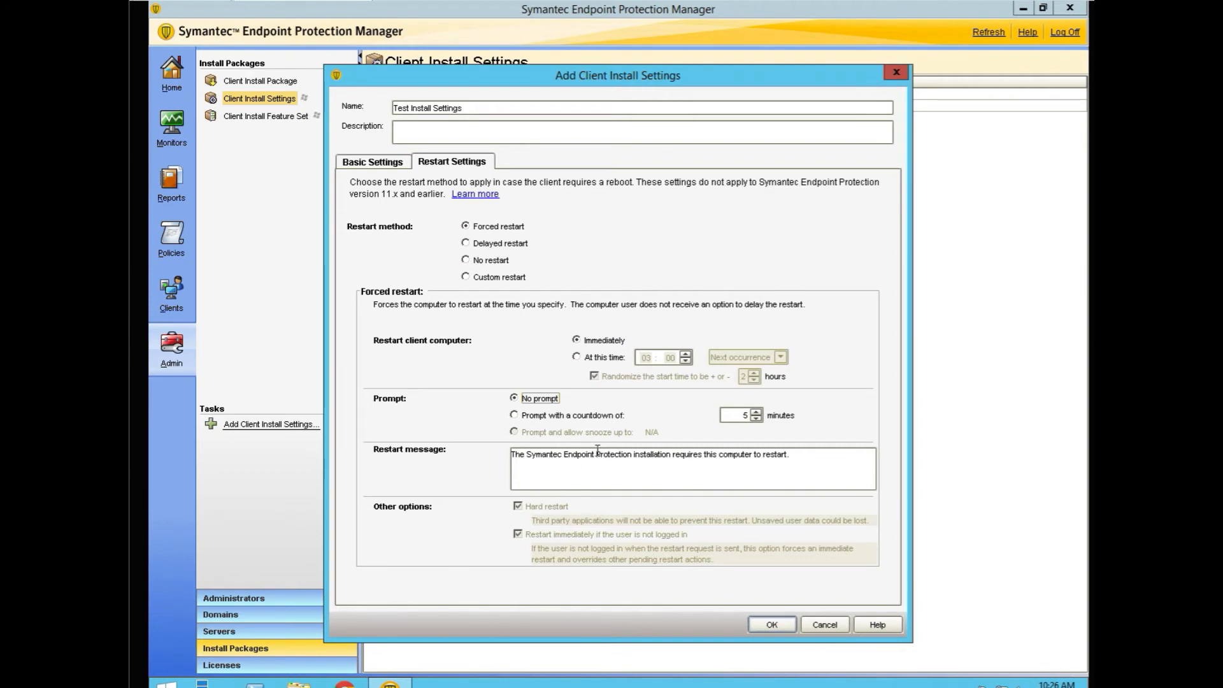
{"action": "mouse_move", "coordinate": [585, 472]}
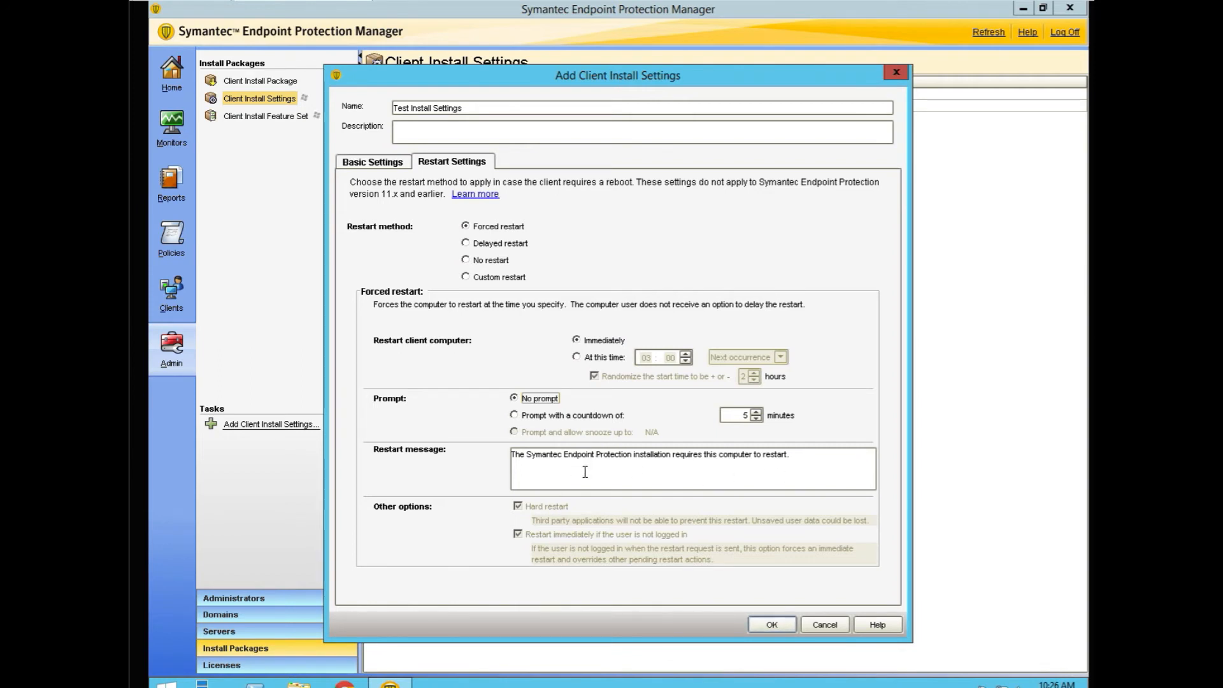
{"action": "mouse_move", "coordinate": [601, 414]}
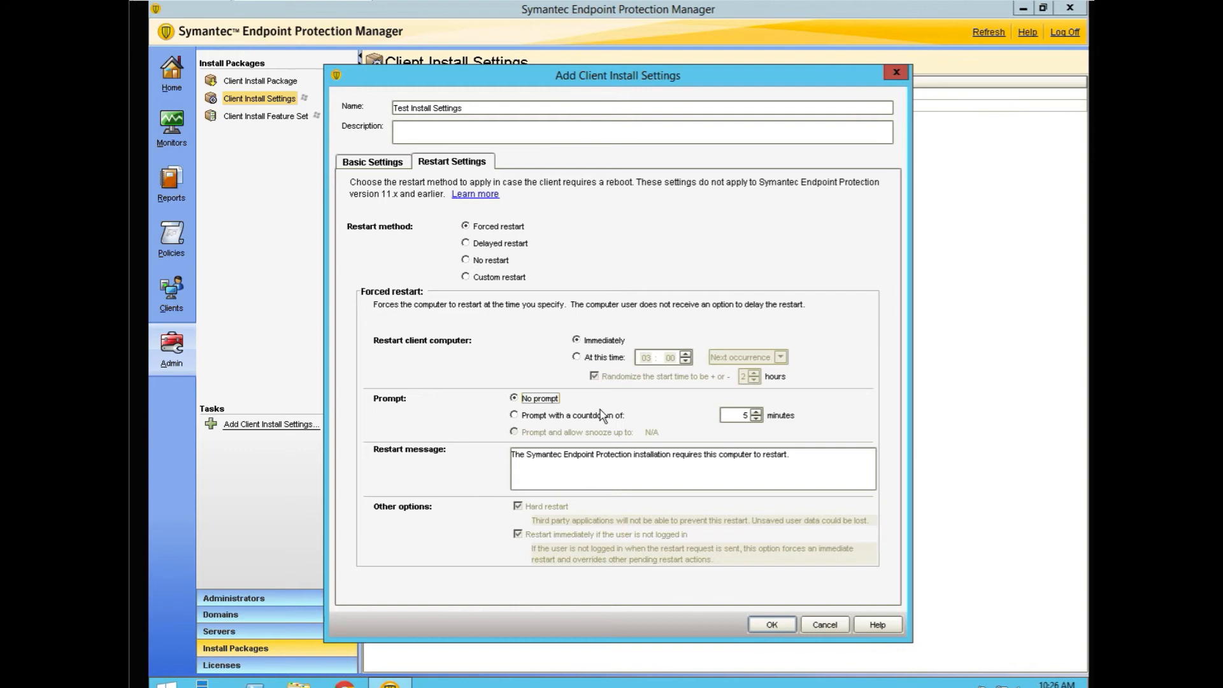
{"action": "left_click", "coordinate": [518, 535]}
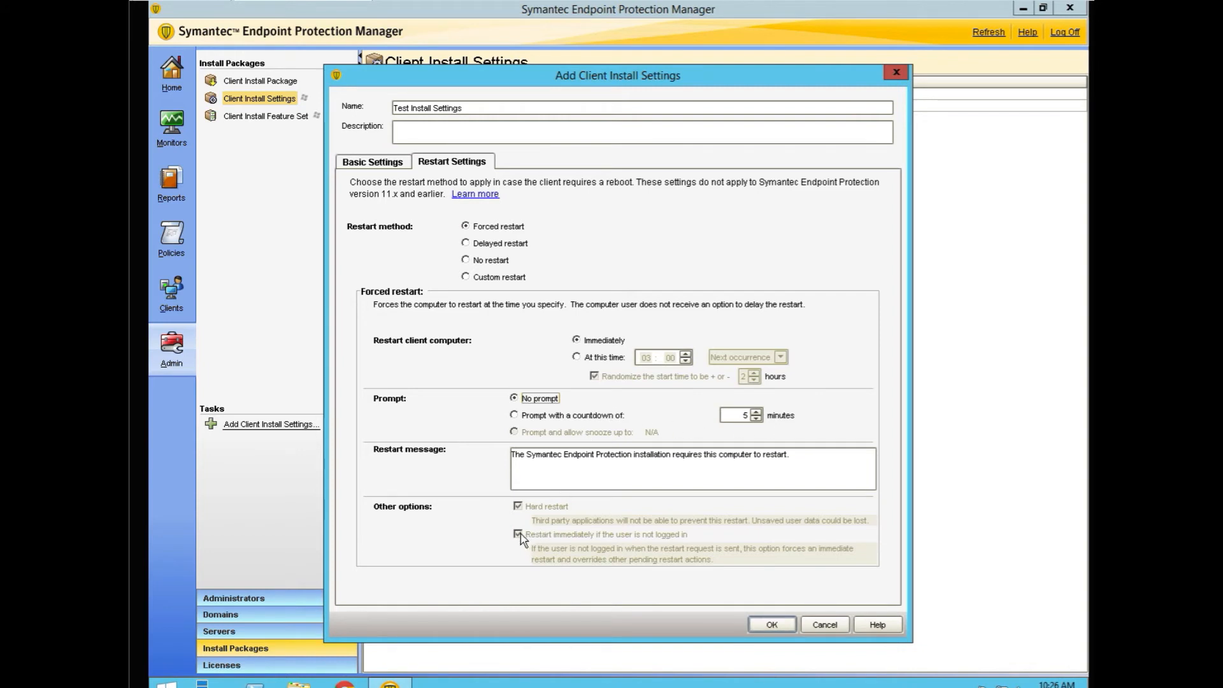
{"action": "left_click", "coordinate": [517, 535]}
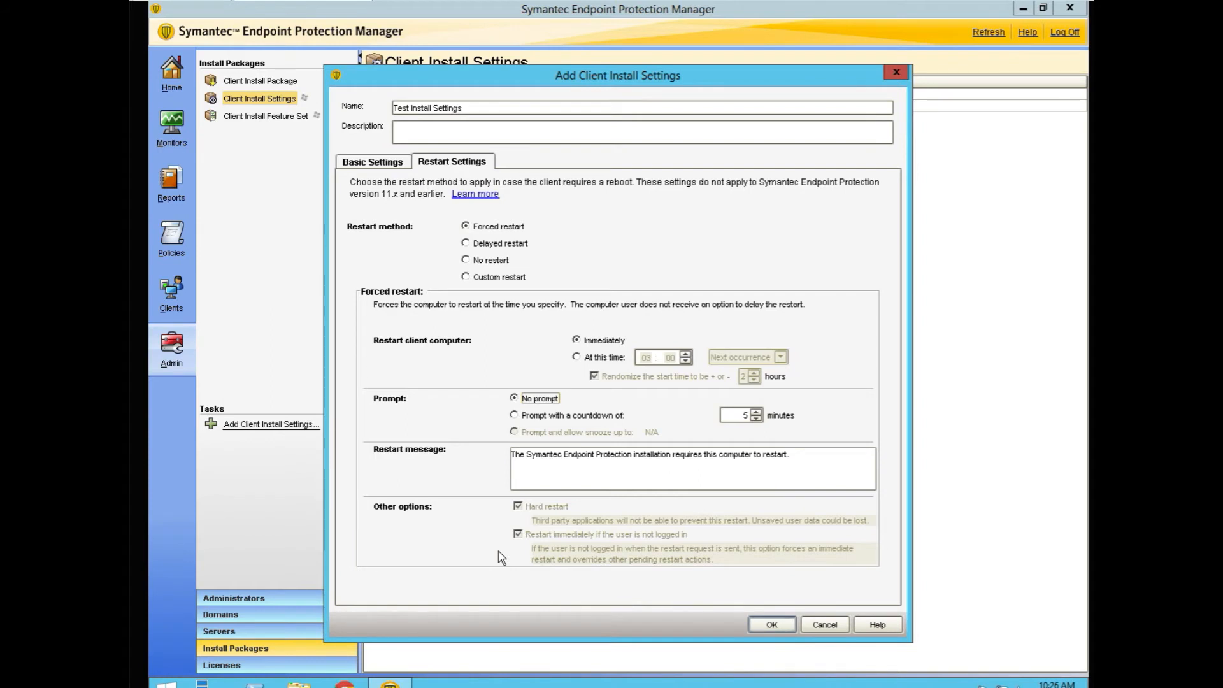
{"action": "mouse_move", "coordinate": [462, 309]}
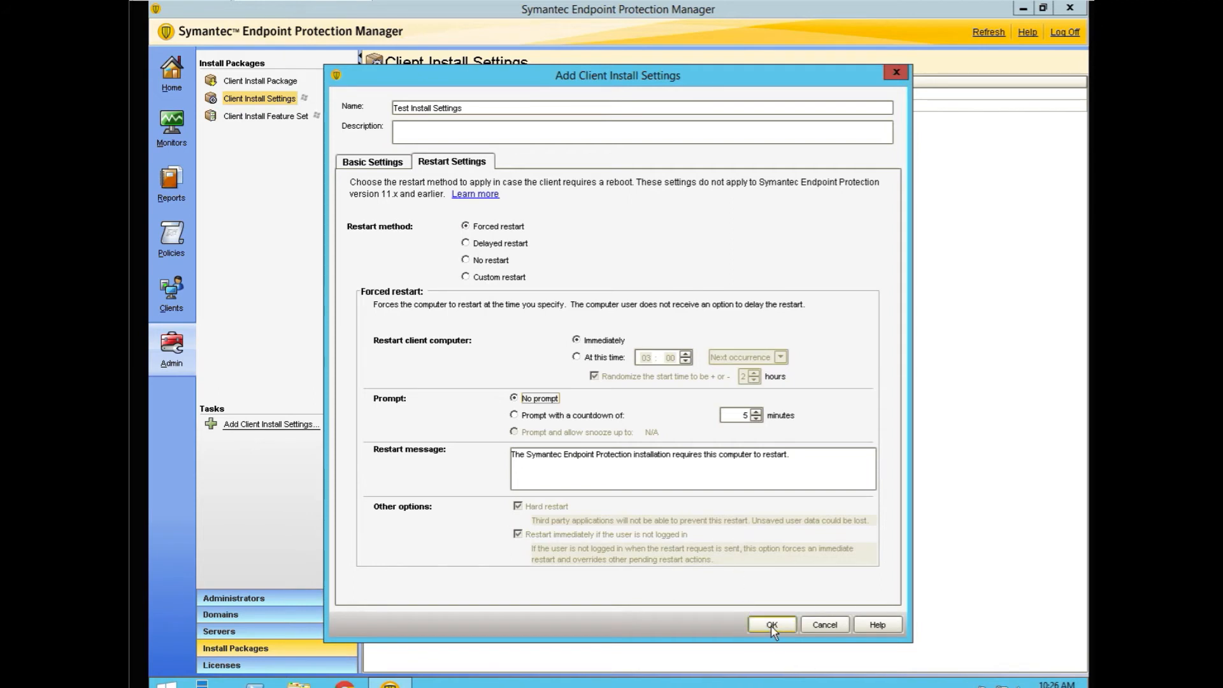
- Save Test Install Settings and list the client install feature sets
{"action": "left_click", "coordinate": [771, 624]}
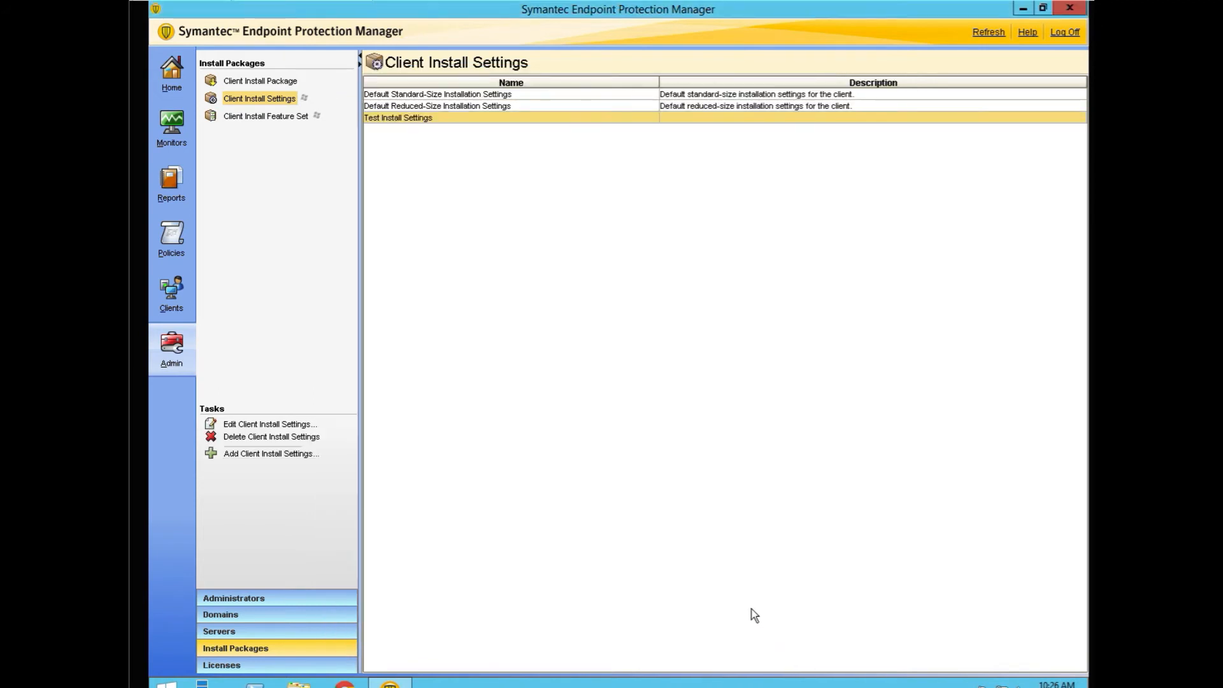
{"action": "mouse_move", "coordinate": [411, 125]}
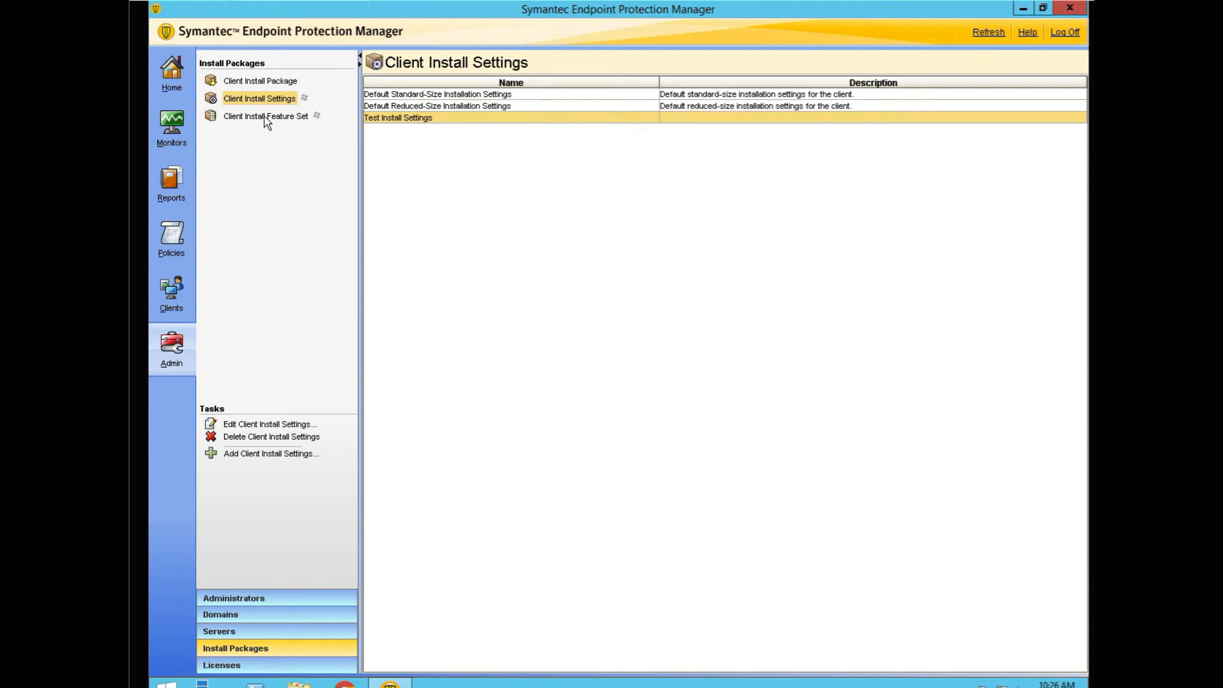
{"action": "left_click", "coordinate": [265, 115]}
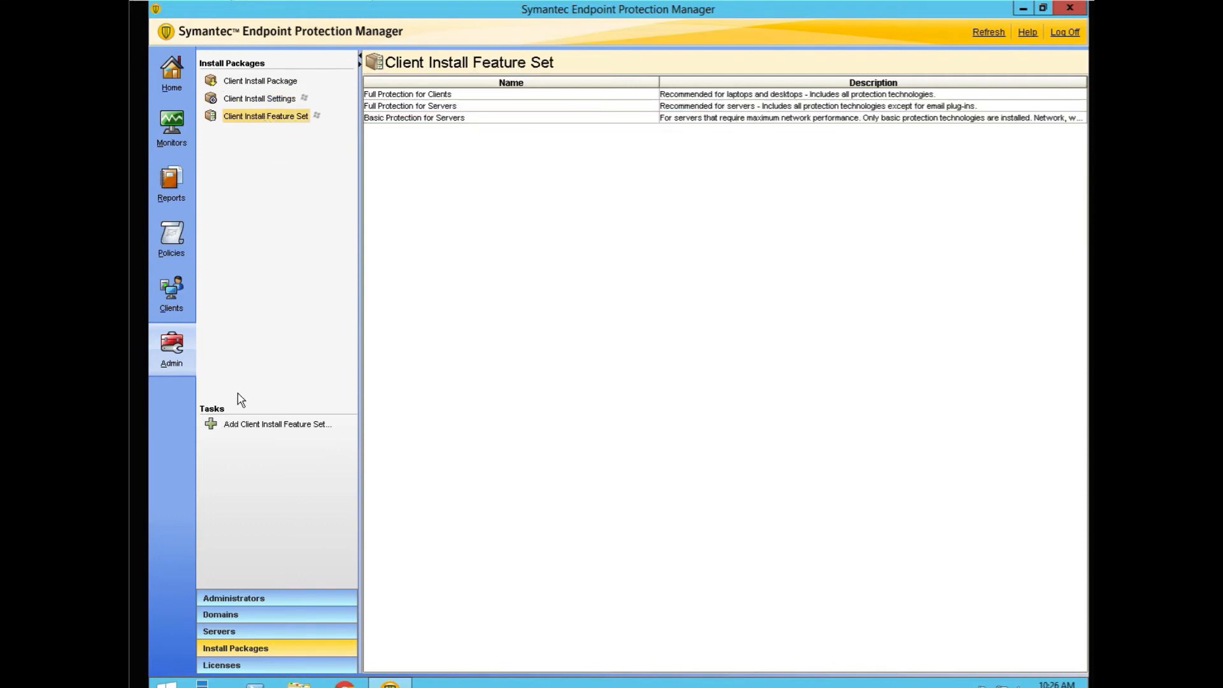
- Add a feature set named 'Test Features Set' with default features and save it
{"action": "left_click", "coordinate": [277, 424]}
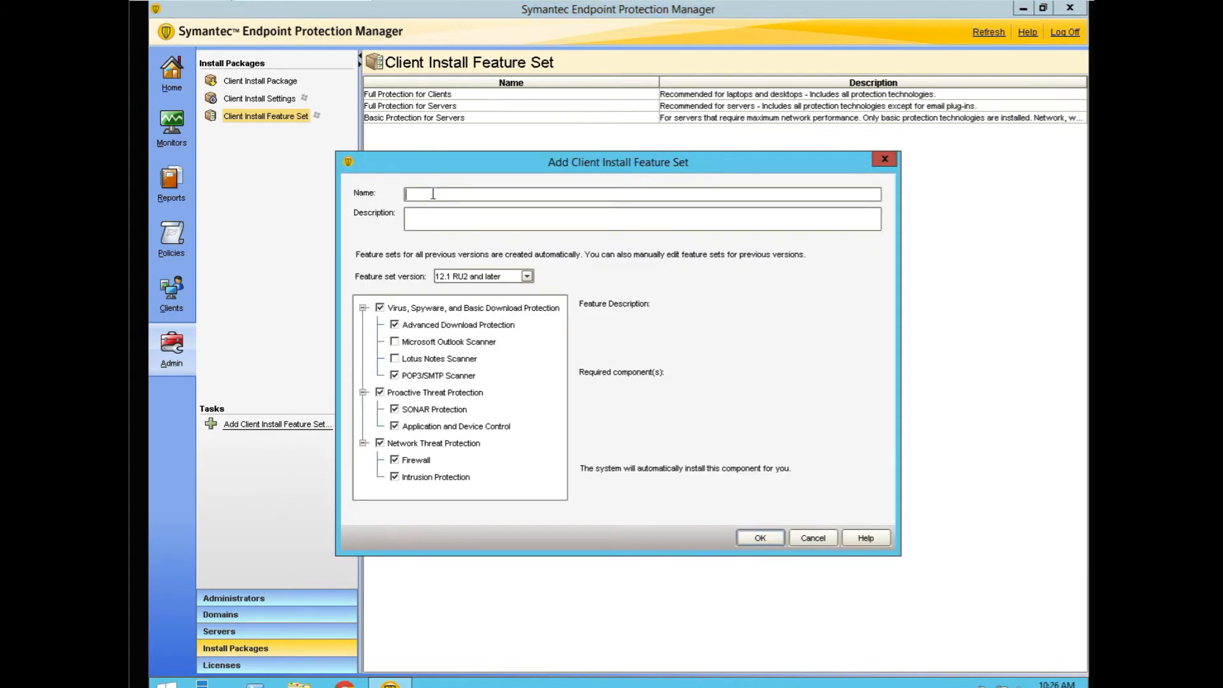
{"action": "type", "text": "Test Fea"}
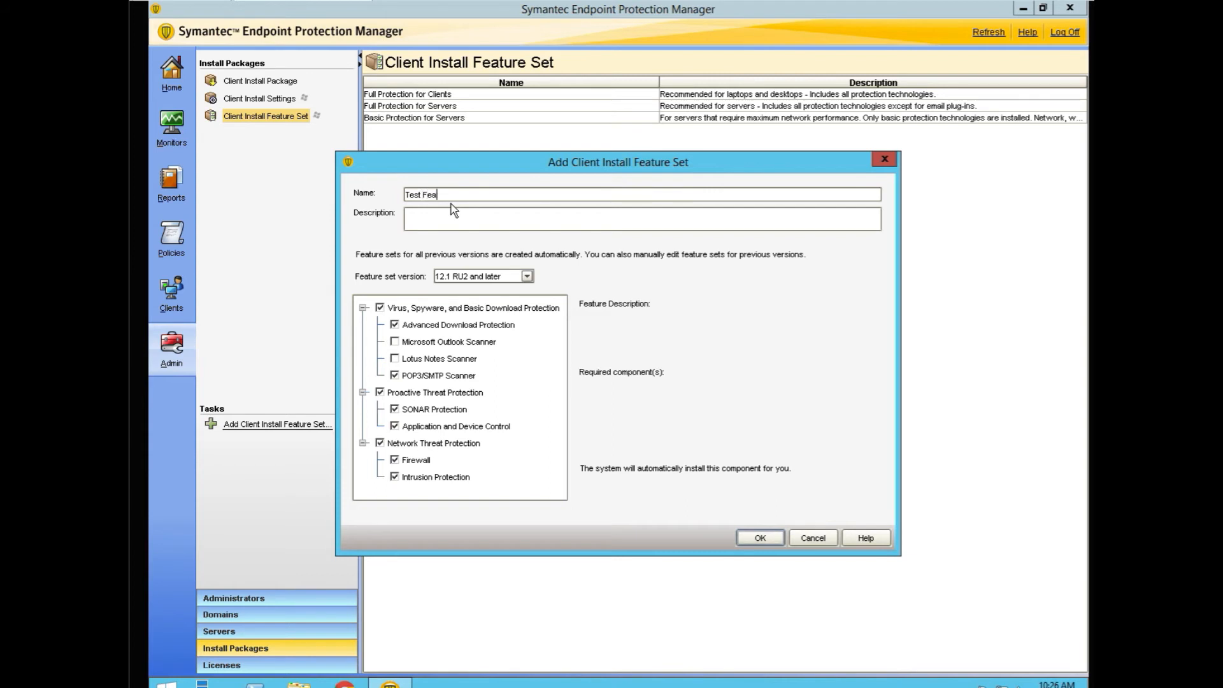
{"action": "type", "text": "tures"}
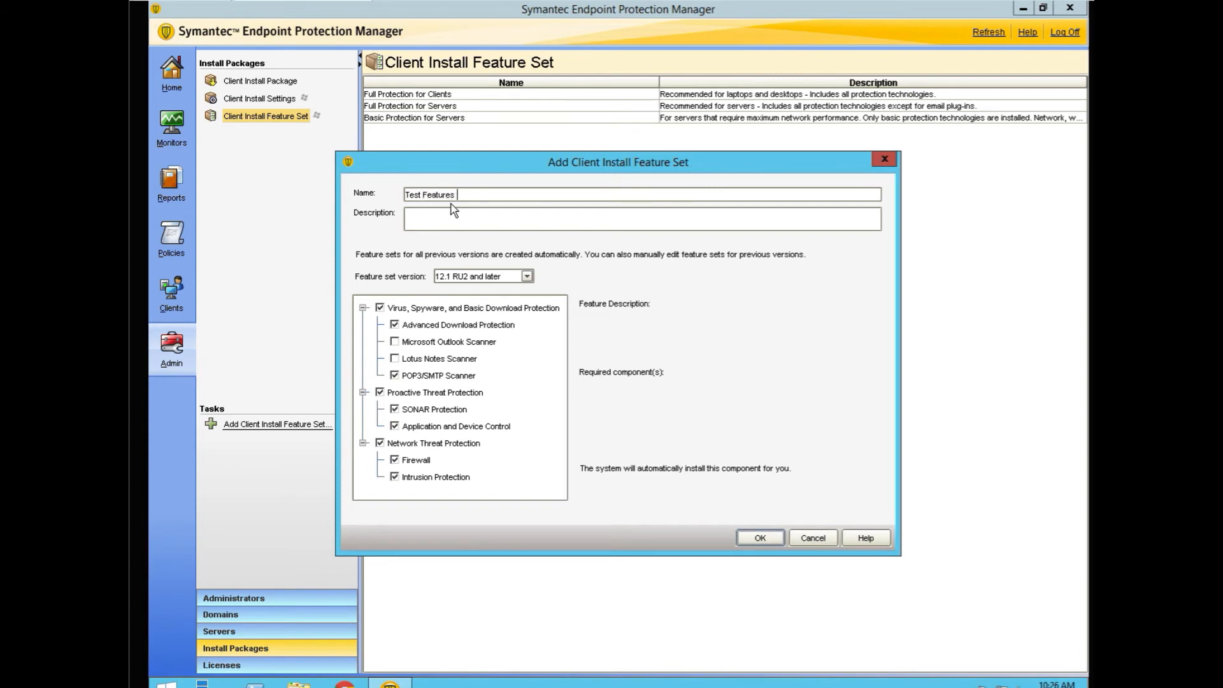
{"action": "type", "text": "Set"}
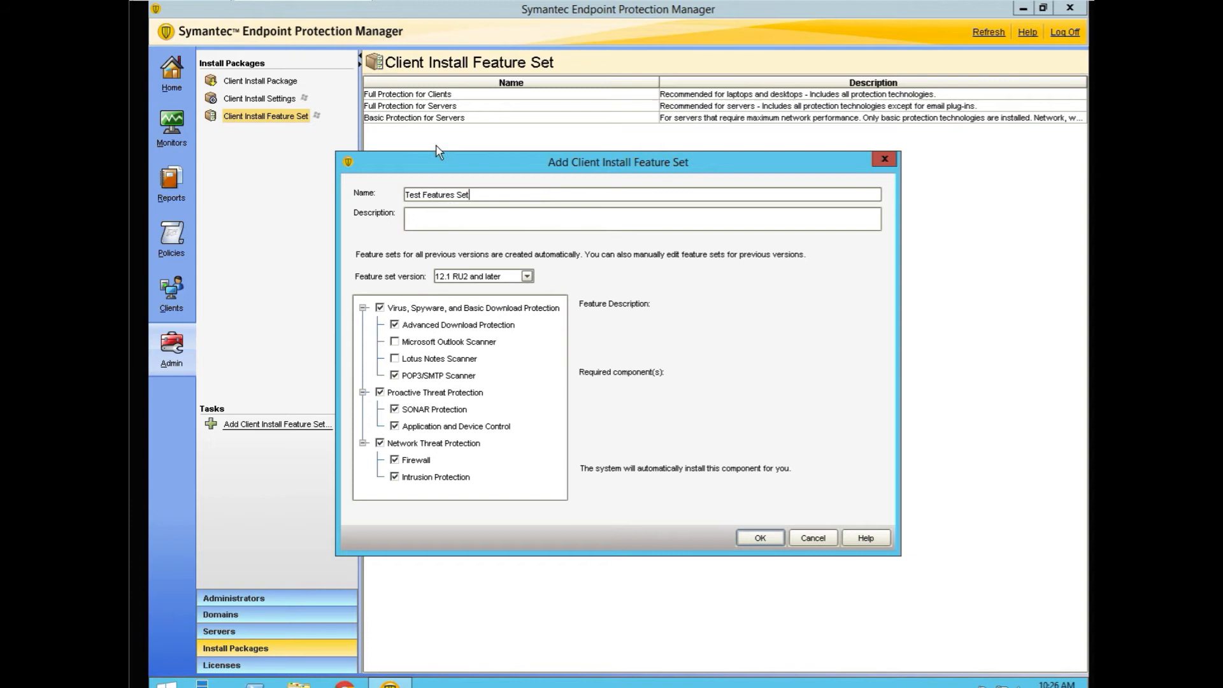
{"action": "mouse_move", "coordinate": [429, 282]}
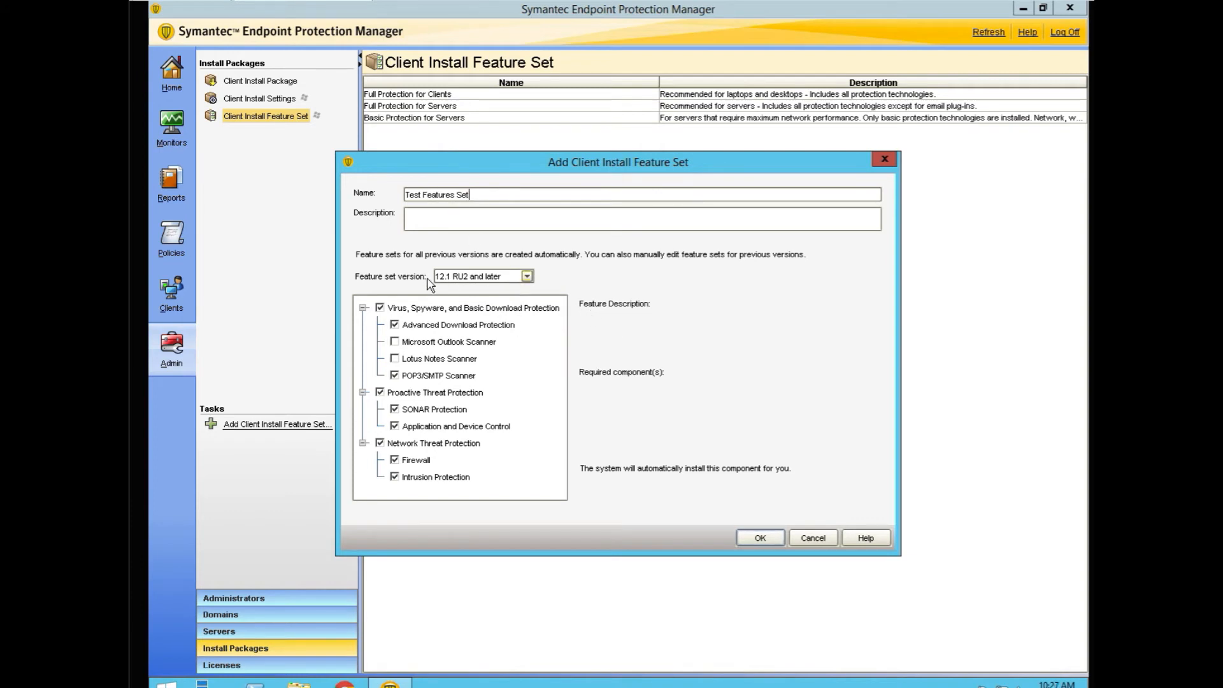
{"action": "mouse_move", "coordinate": [448, 288]}
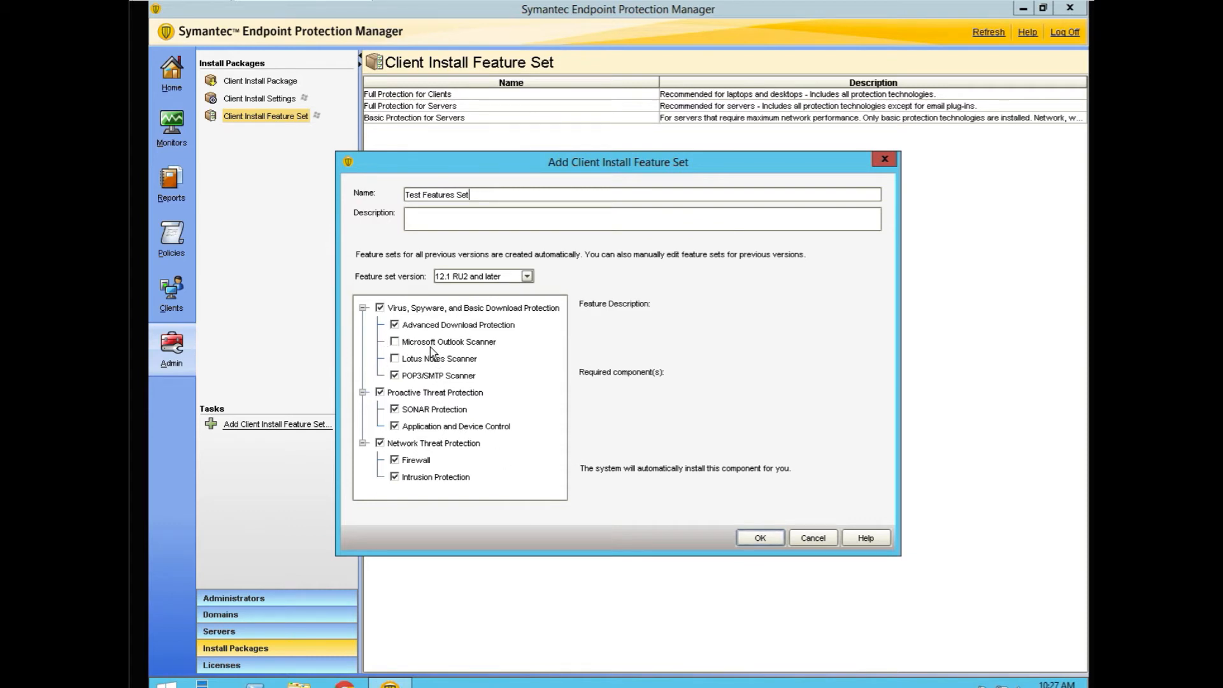
{"action": "mouse_move", "coordinate": [476, 466]}
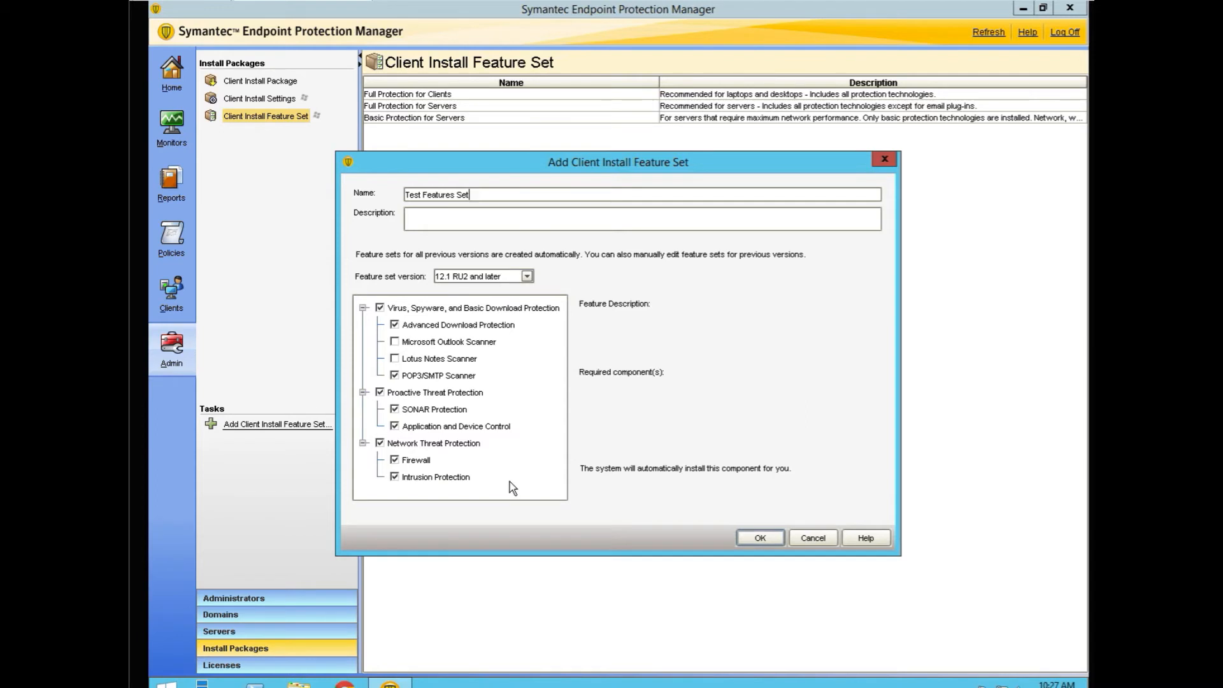
{"action": "mouse_move", "coordinate": [469, 505]}
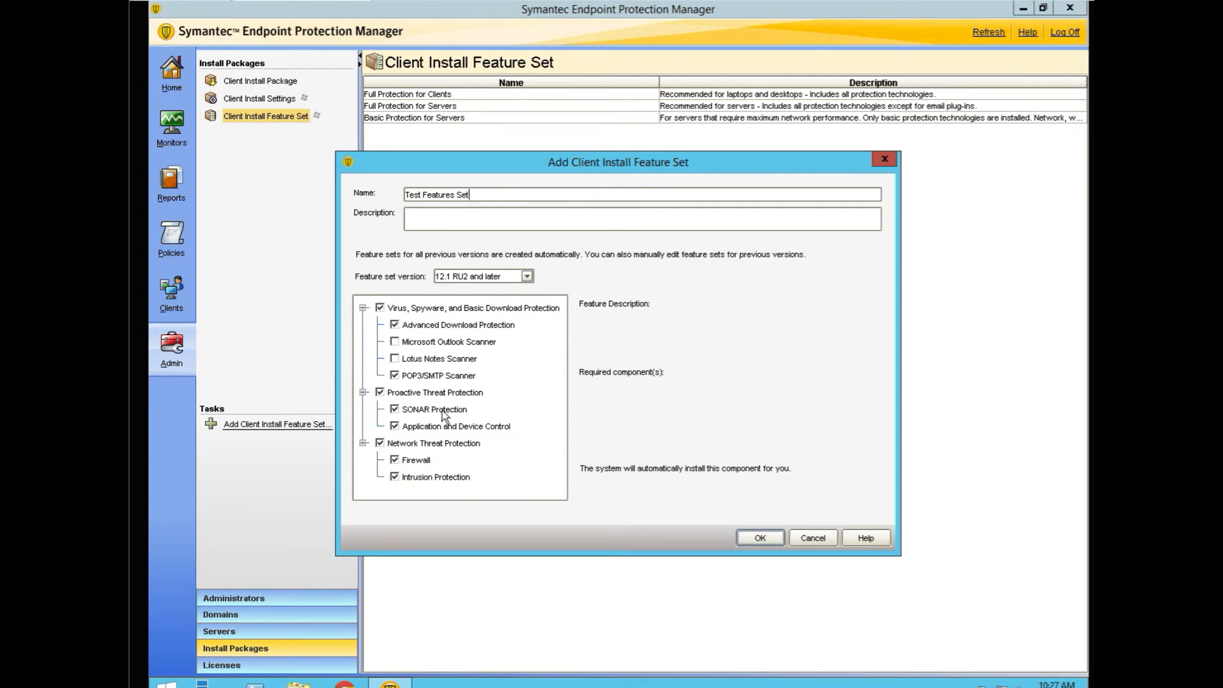
{"action": "mouse_move", "coordinate": [421, 332]}
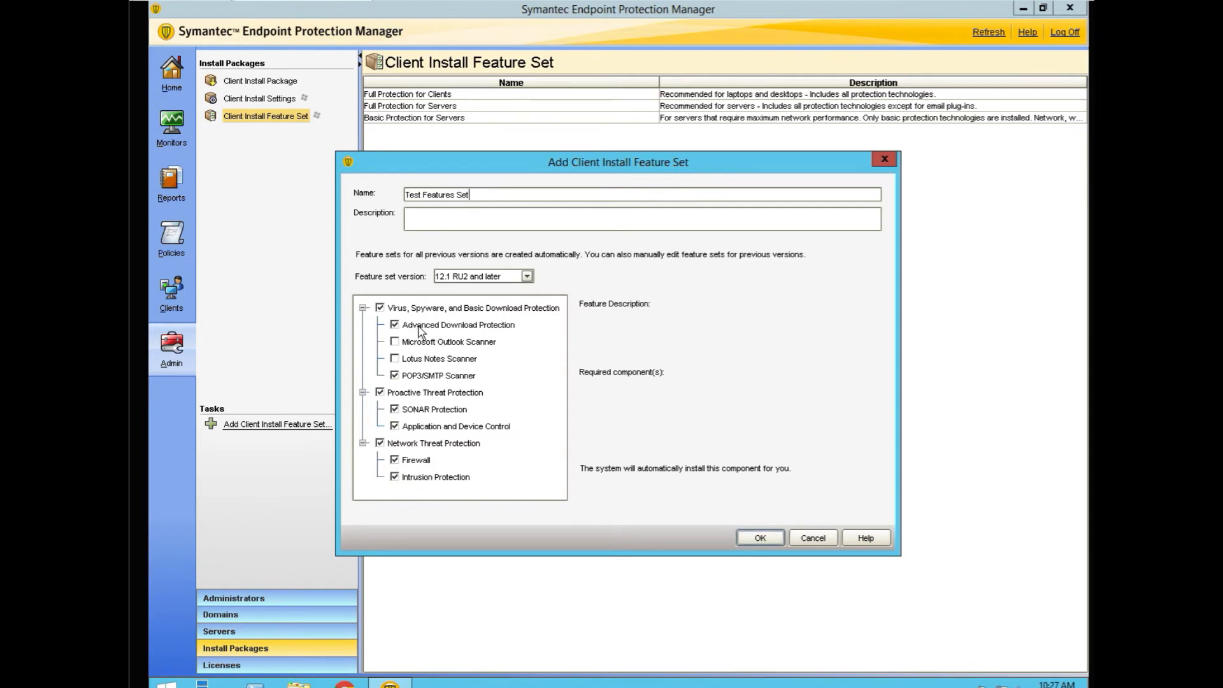
{"action": "mouse_move", "coordinate": [416, 349]}
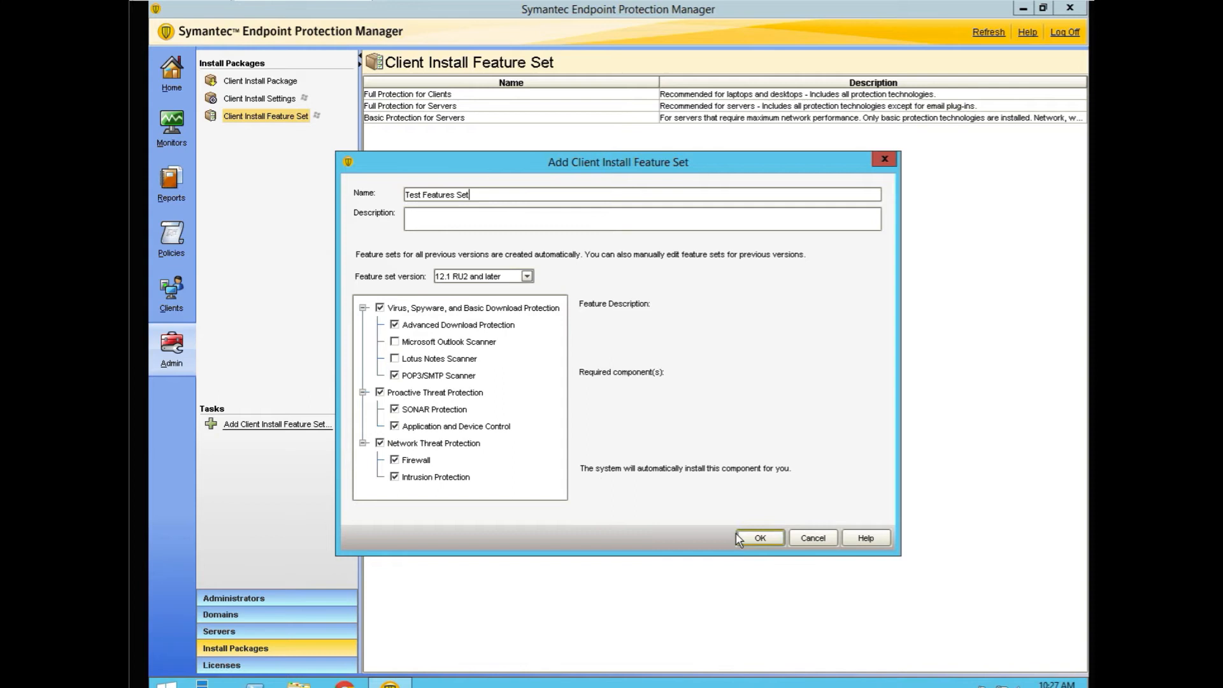
{"action": "left_click", "coordinate": [758, 538]}
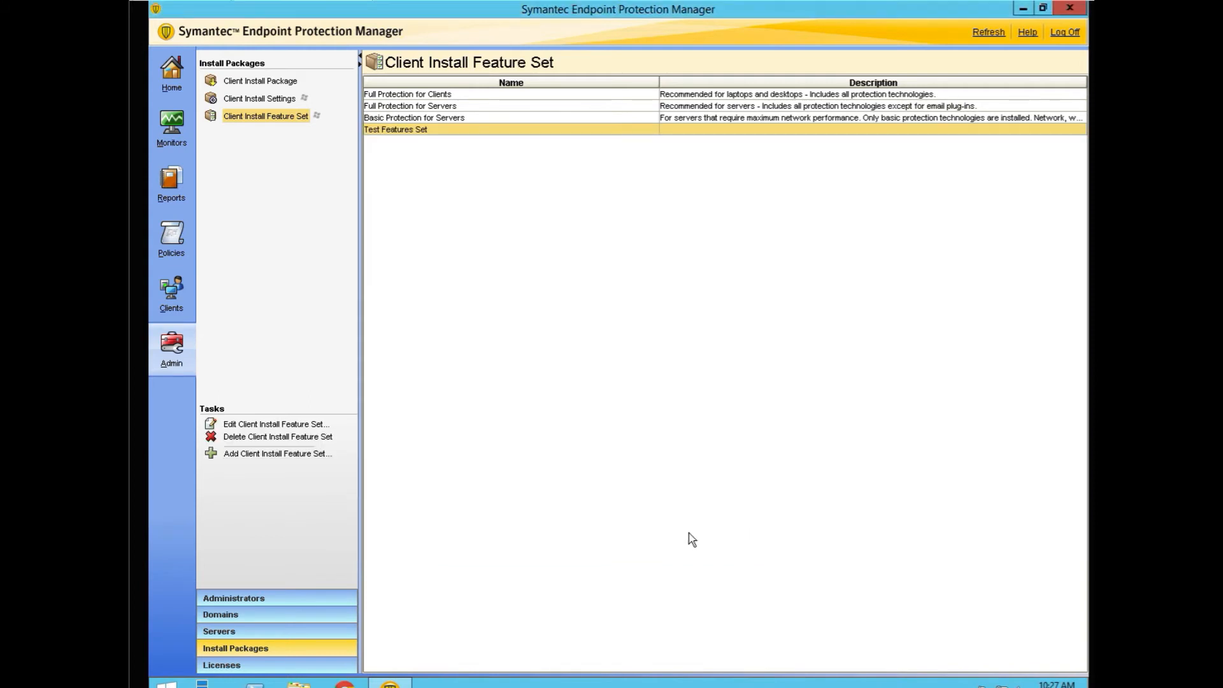
{"action": "mouse_move", "coordinate": [400, 243]}
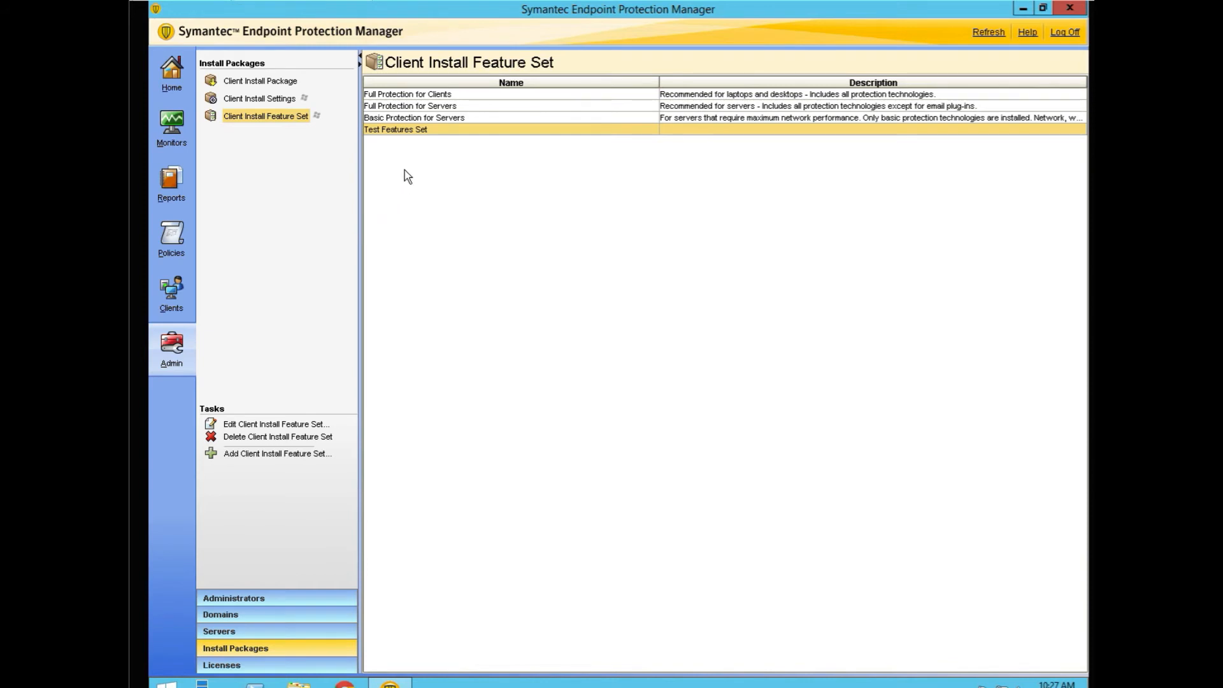
{"action": "mouse_move", "coordinate": [290, 239]}
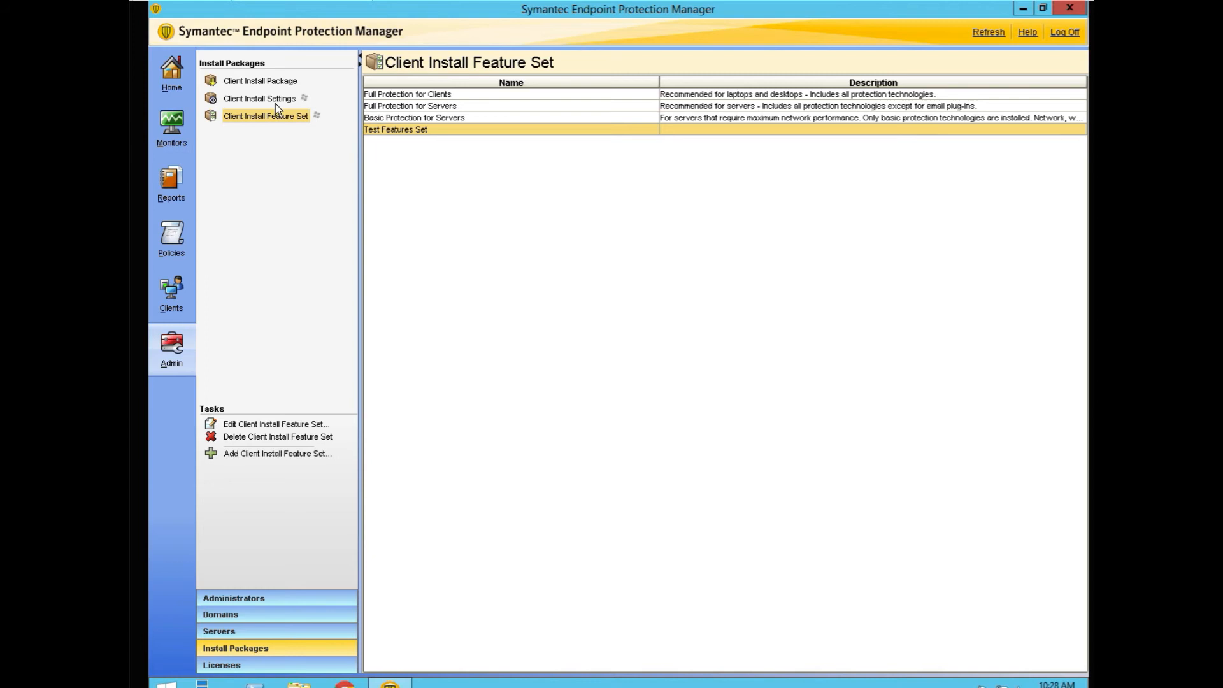
- Move up to the Client Install Settings entry in the Install Packages pane
{"action": "left_click", "coordinate": [260, 80]}
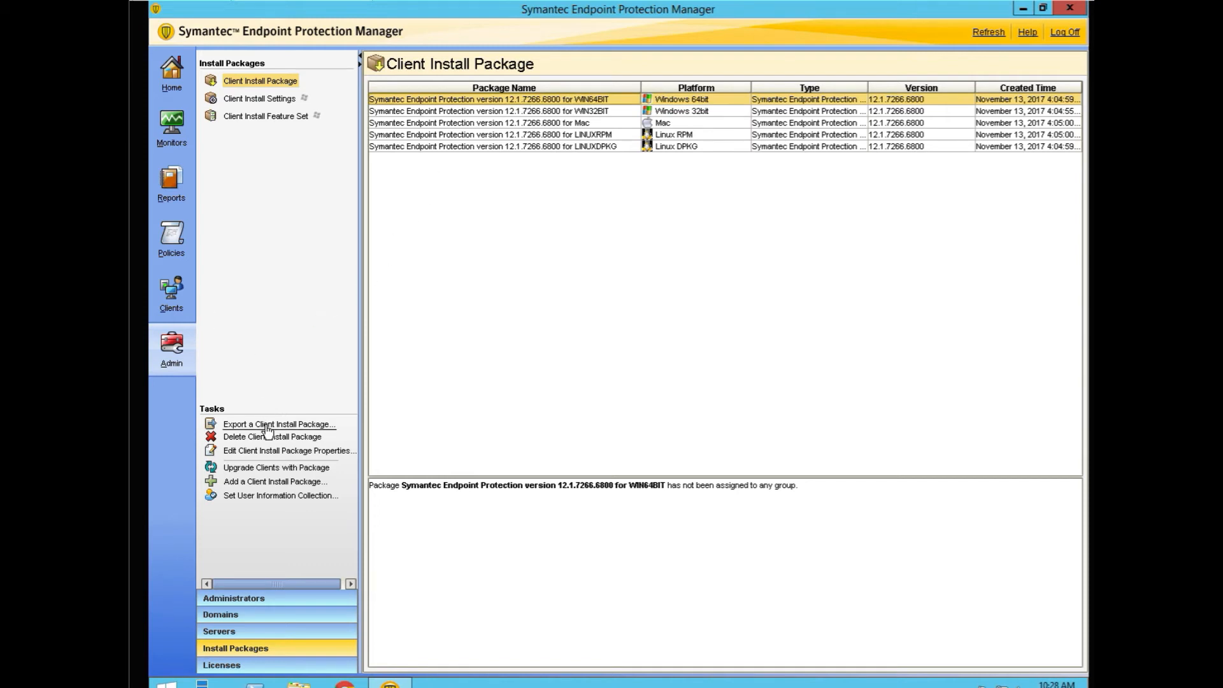
- Export the 64-bit client package to C:\Users\Administrator\Desktop\InstPkgs as the export folder
{"action": "left_click", "coordinate": [278, 424]}
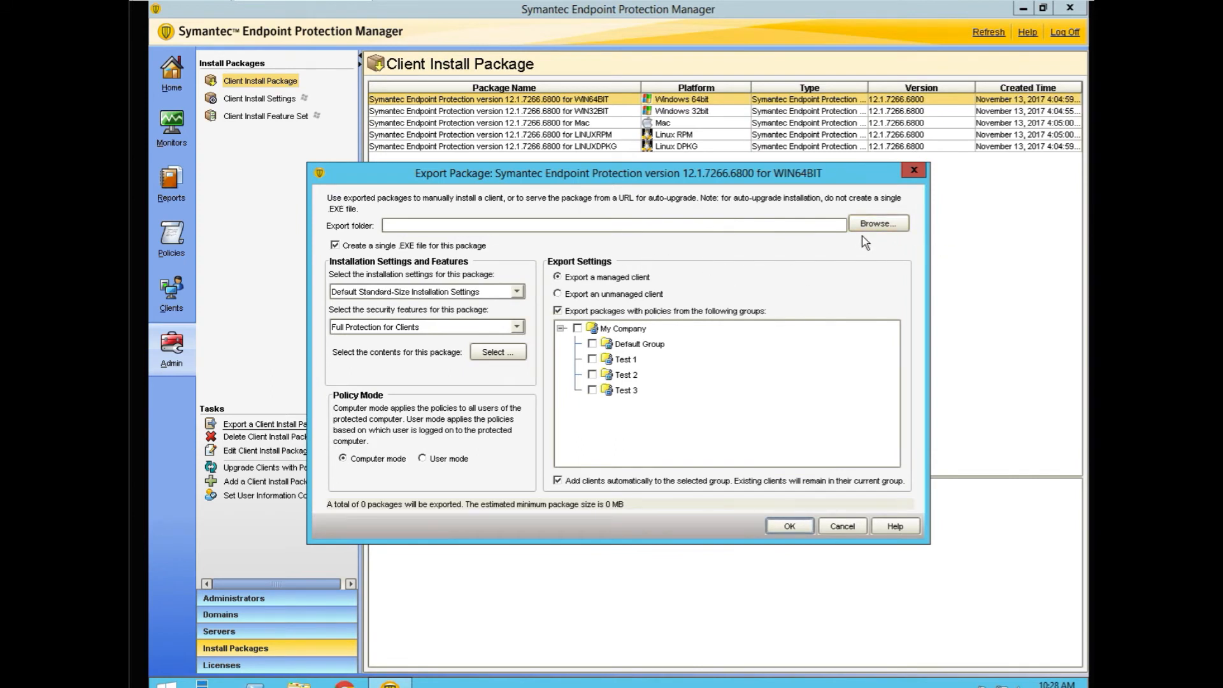
{"action": "left_click", "coordinate": [876, 223]}
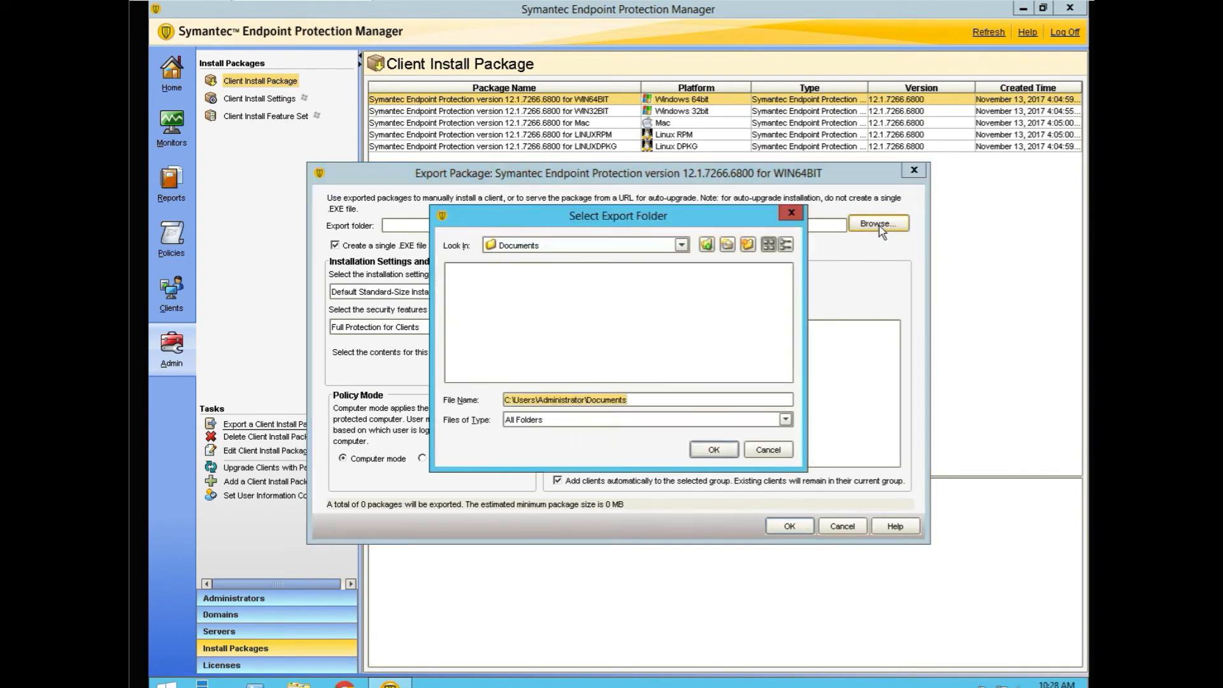
{"action": "left_click", "coordinate": [680, 244]}
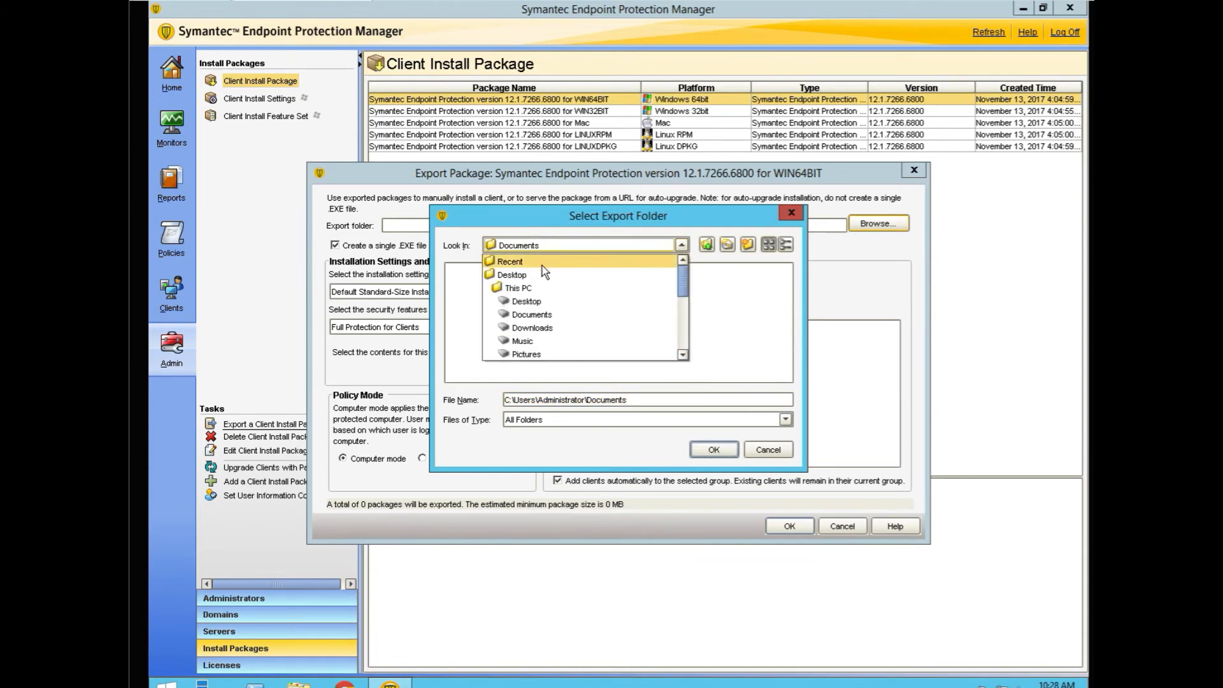
{"action": "left_click", "coordinate": [511, 273]}
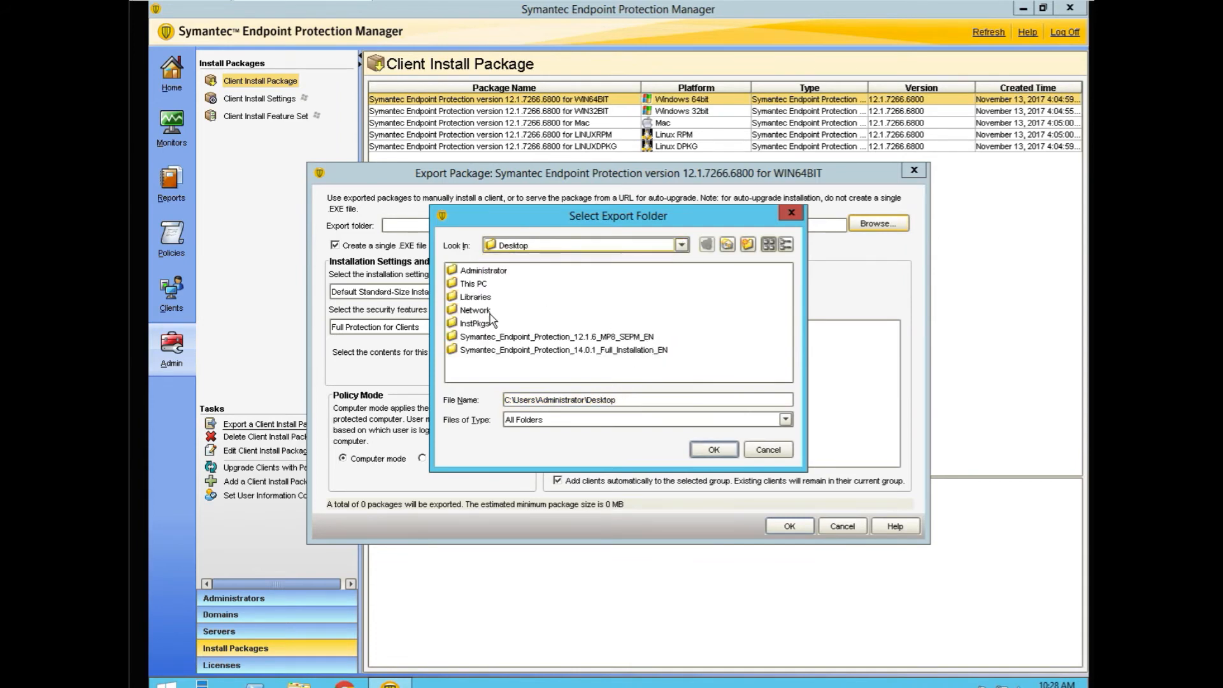
{"action": "left_click", "coordinate": [475, 322]}
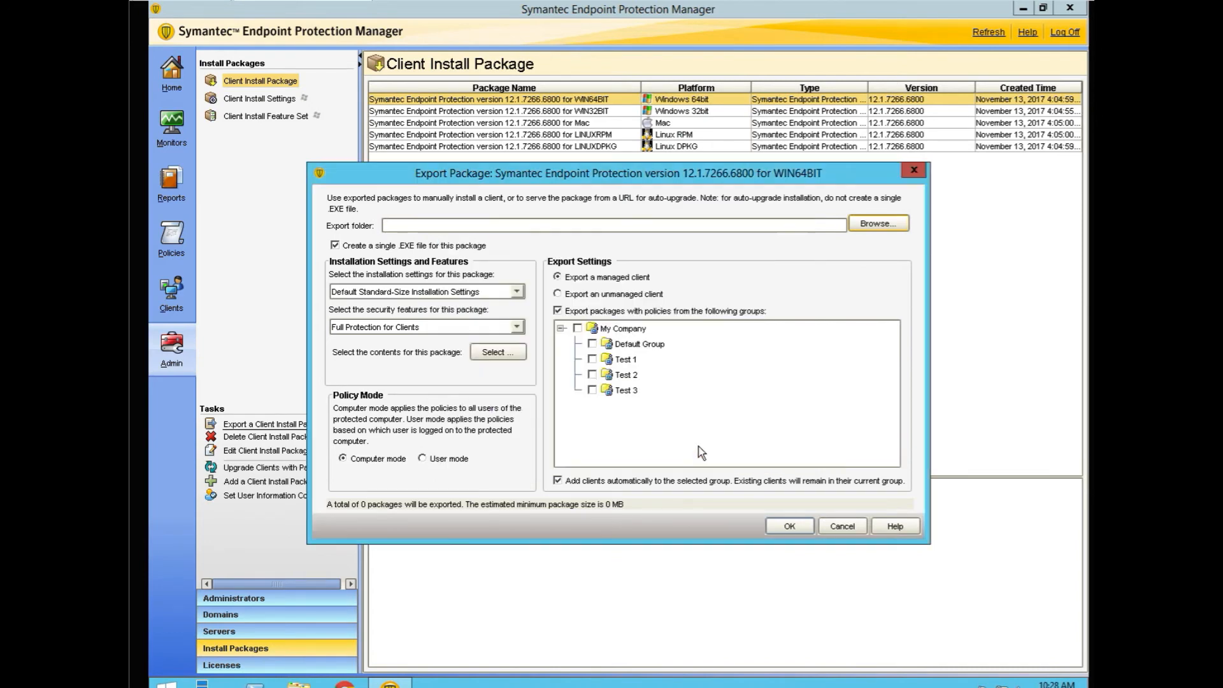
{"action": "type", "text": "C:\\Users\\Administrator\\Desktop\\InstPkgs"}
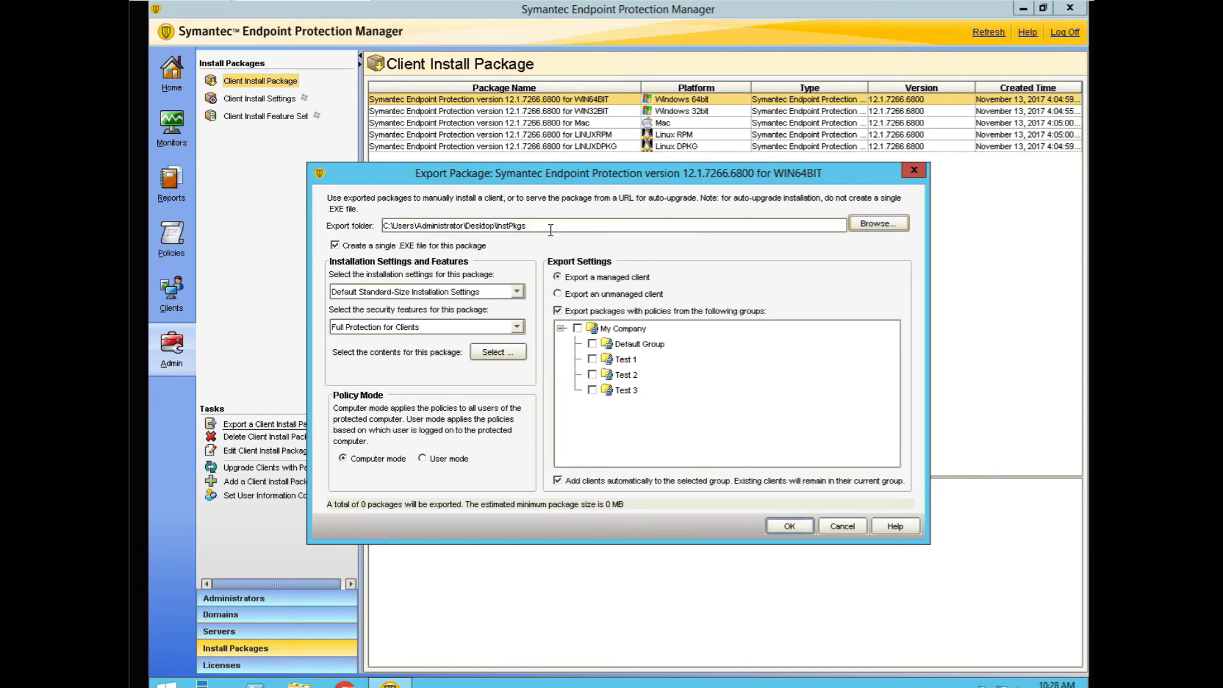
{"action": "mouse_move", "coordinate": [673, 395]}
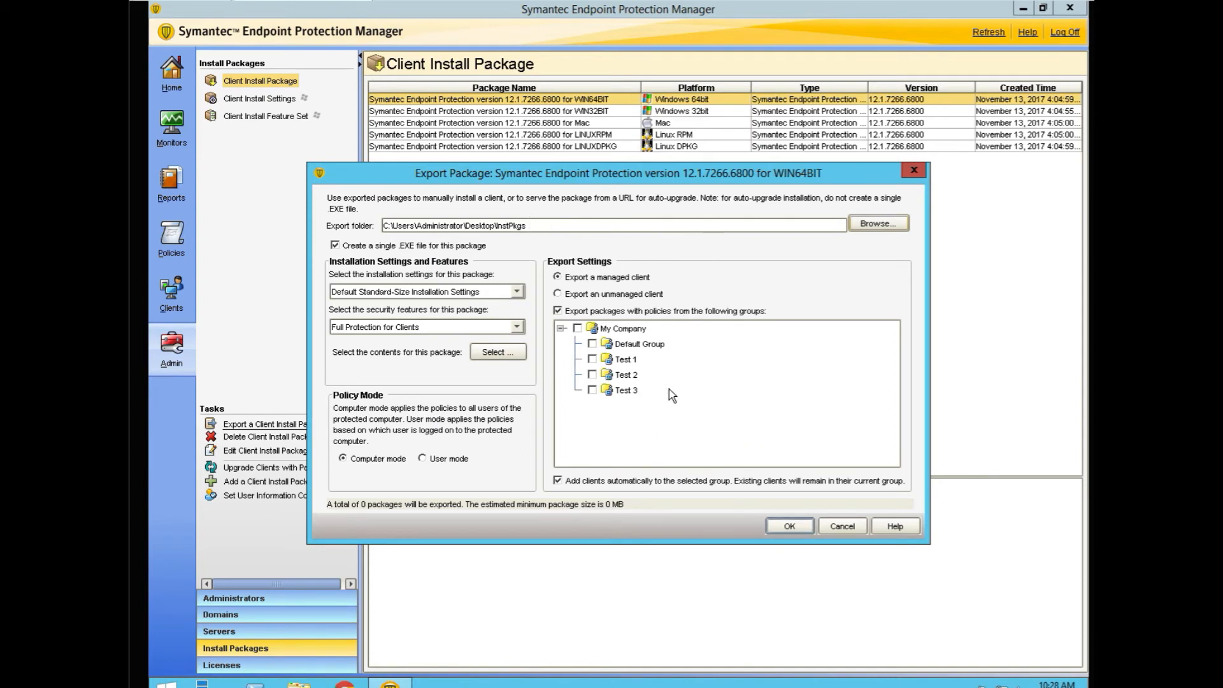
{"action": "mouse_move", "coordinate": [529, 495]}
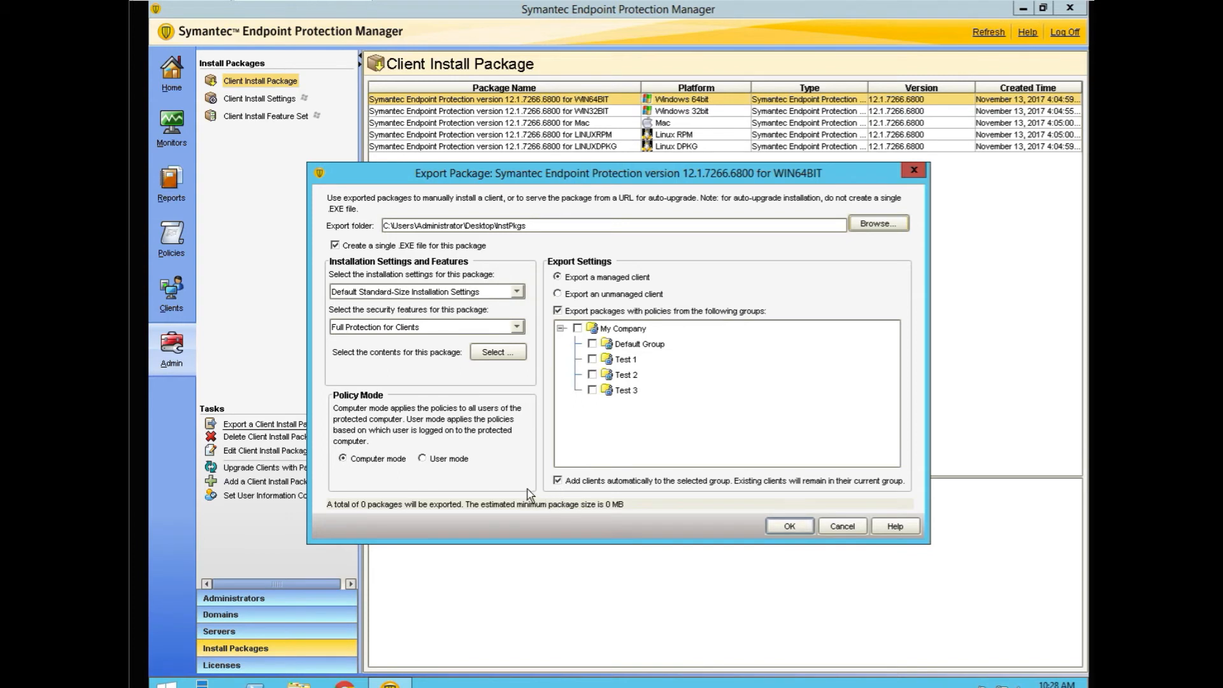
{"action": "mouse_move", "coordinate": [398, 261]}
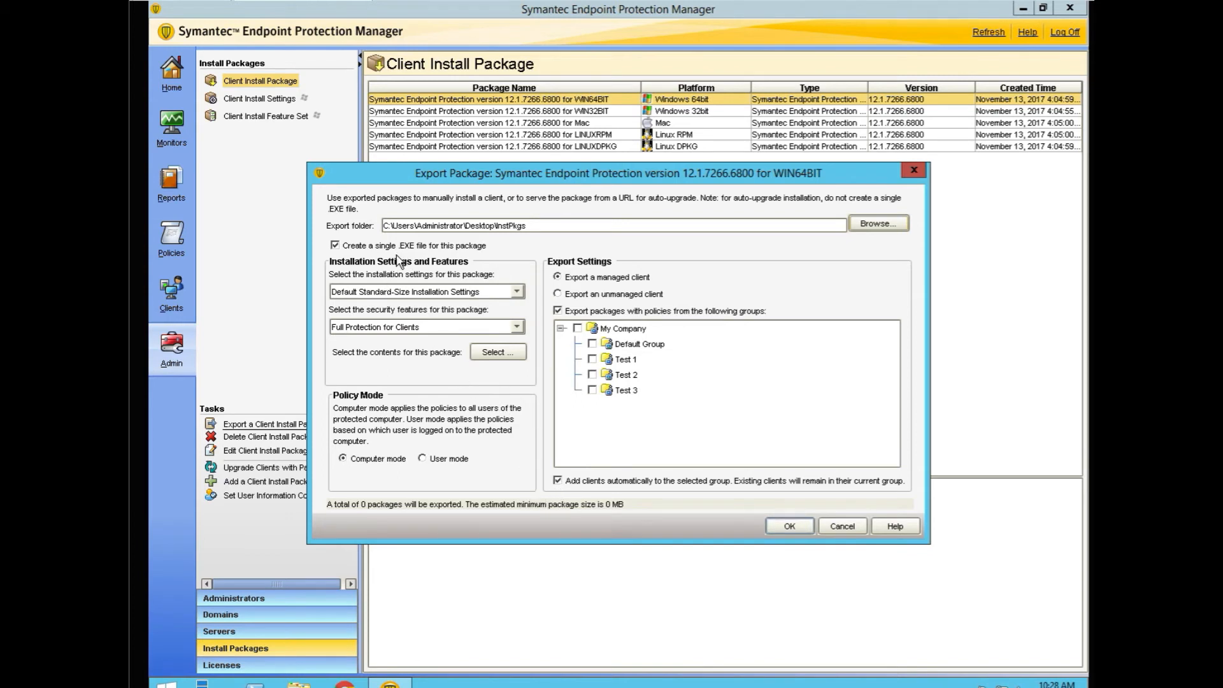
{"action": "mouse_move", "coordinate": [521, 304]}
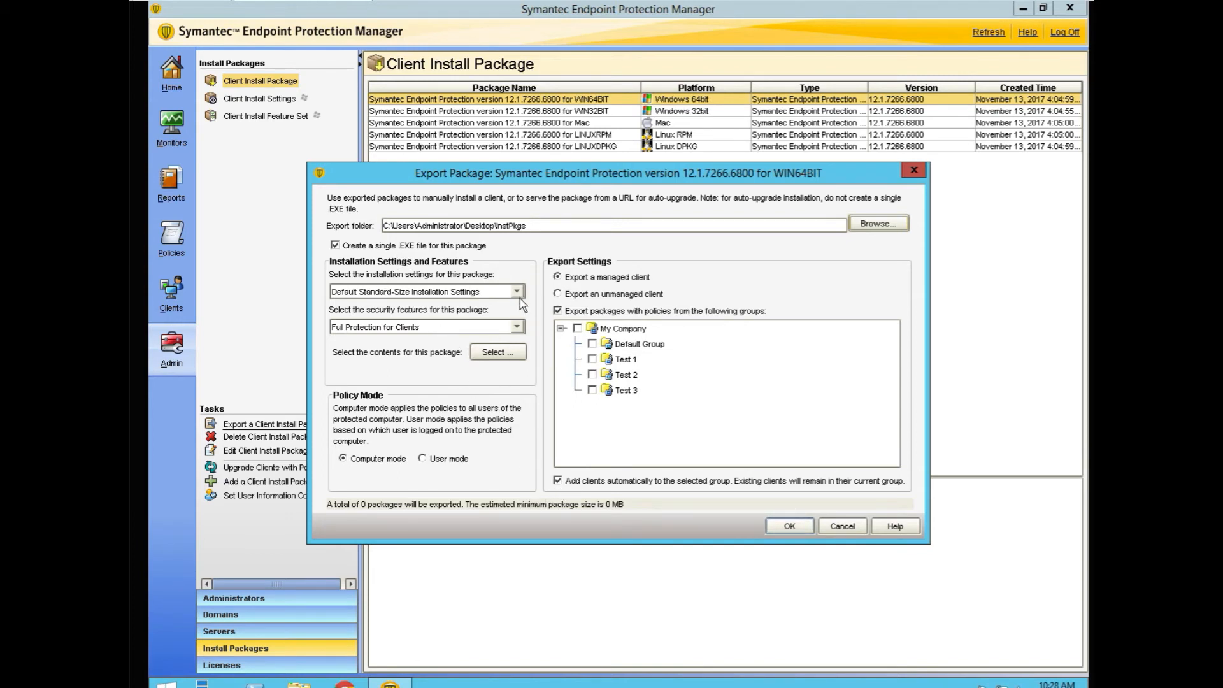
- Choose Basic Protection for Servers as the feature set and view package contents with all content included
{"action": "left_click", "coordinate": [515, 291]}
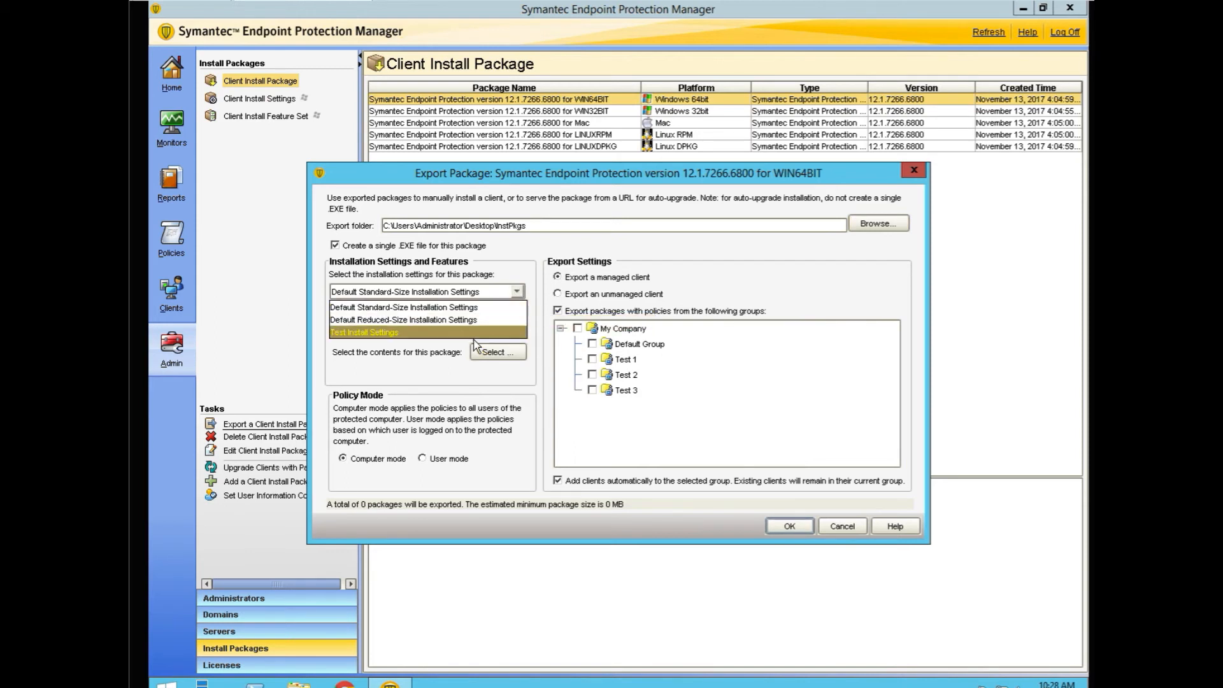
{"action": "left_click", "coordinate": [405, 306]}
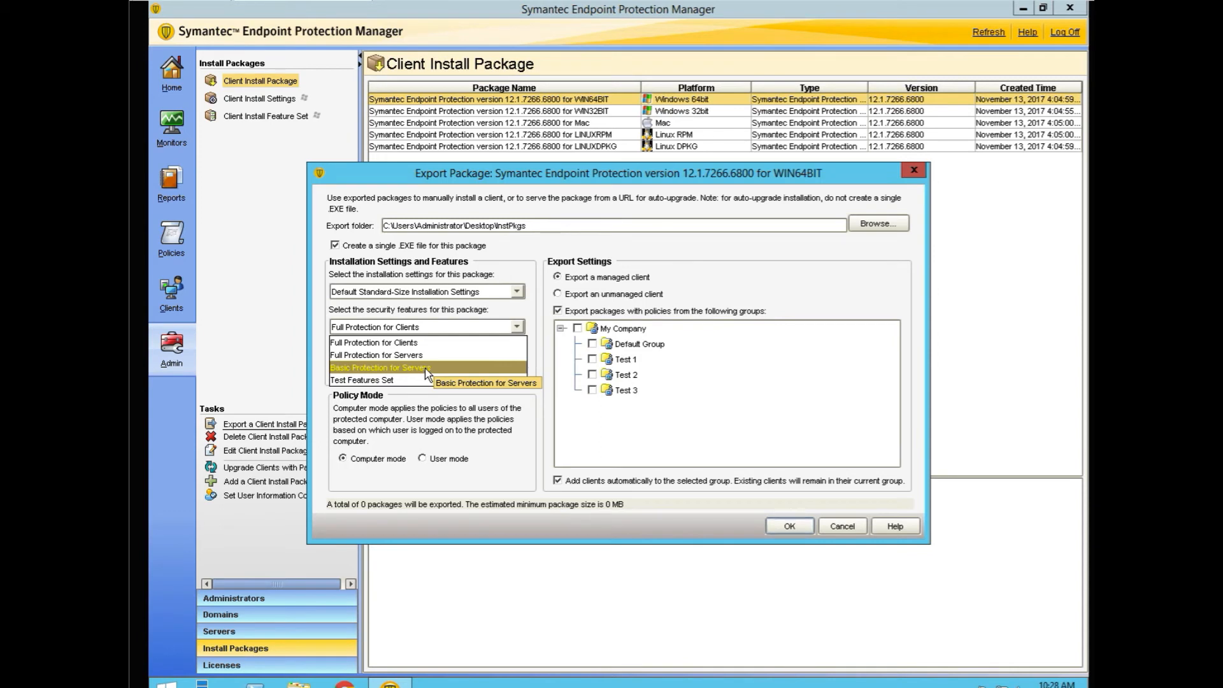
{"action": "left_click", "coordinate": [380, 368]}
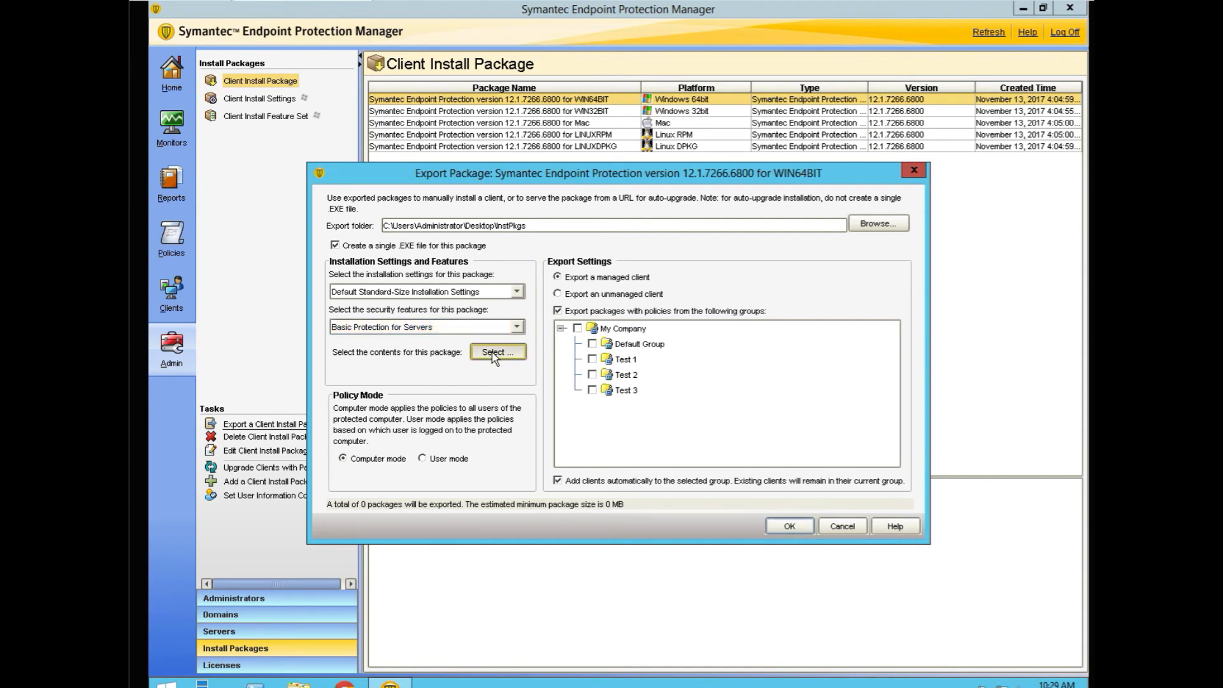
{"action": "left_click", "coordinate": [496, 351]}
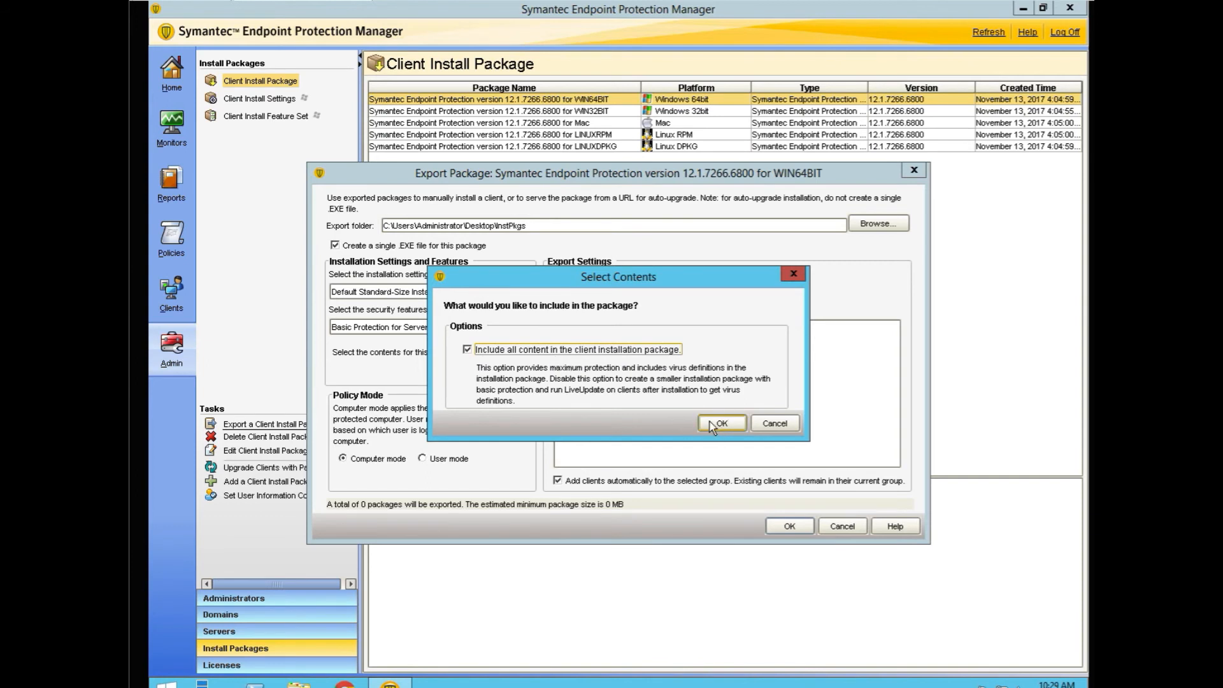
- Confirm all content, tick group My Company\Test 1, and launch the 319.23 MB package export
{"action": "left_click", "coordinate": [719, 423]}
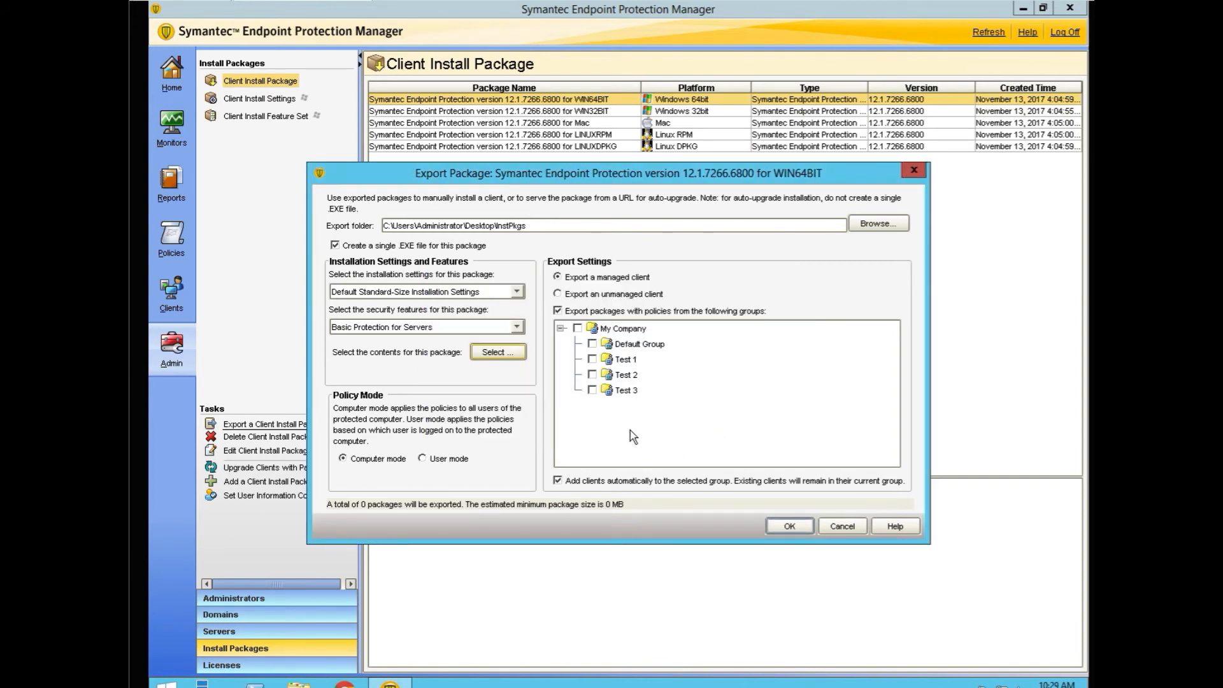
{"action": "mouse_move", "coordinate": [573, 462]}
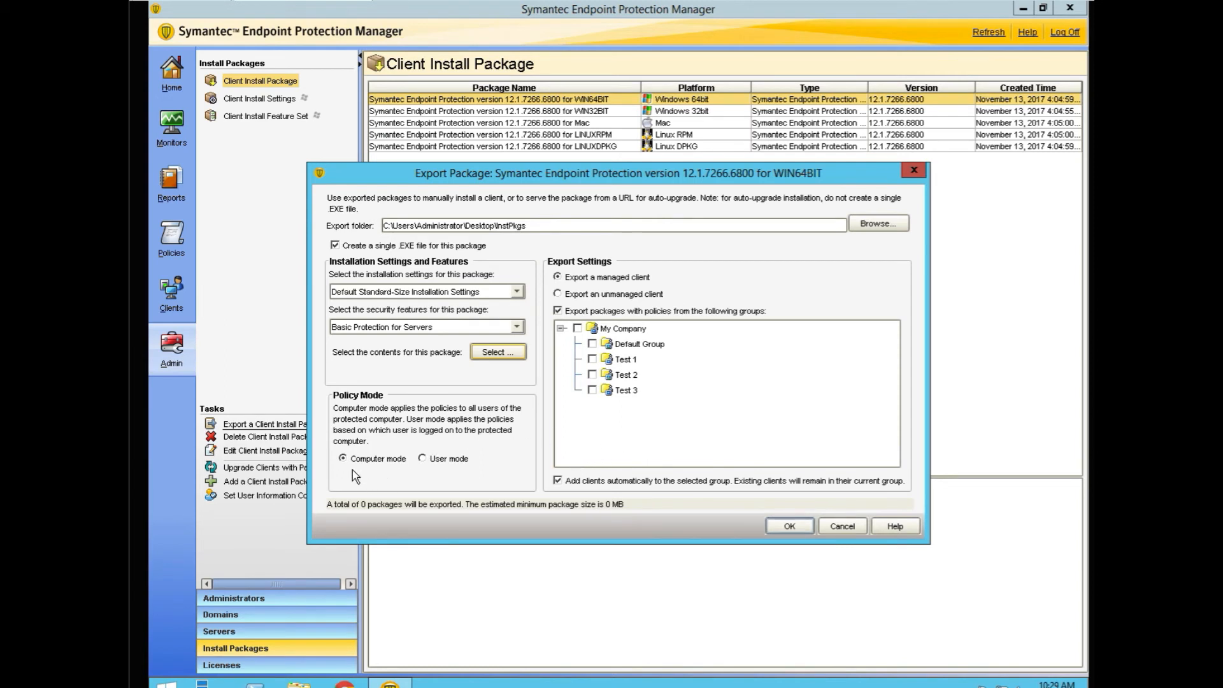
{"action": "mouse_move", "coordinate": [397, 487]}
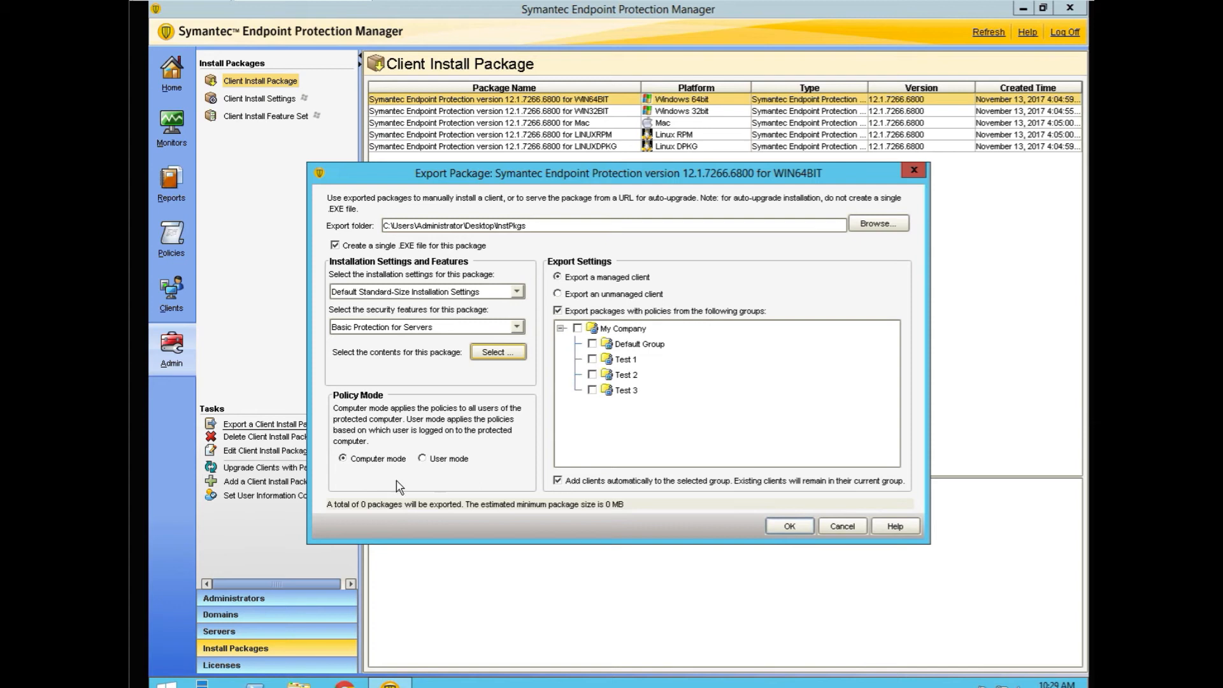
{"action": "mouse_move", "coordinate": [620, 359]}
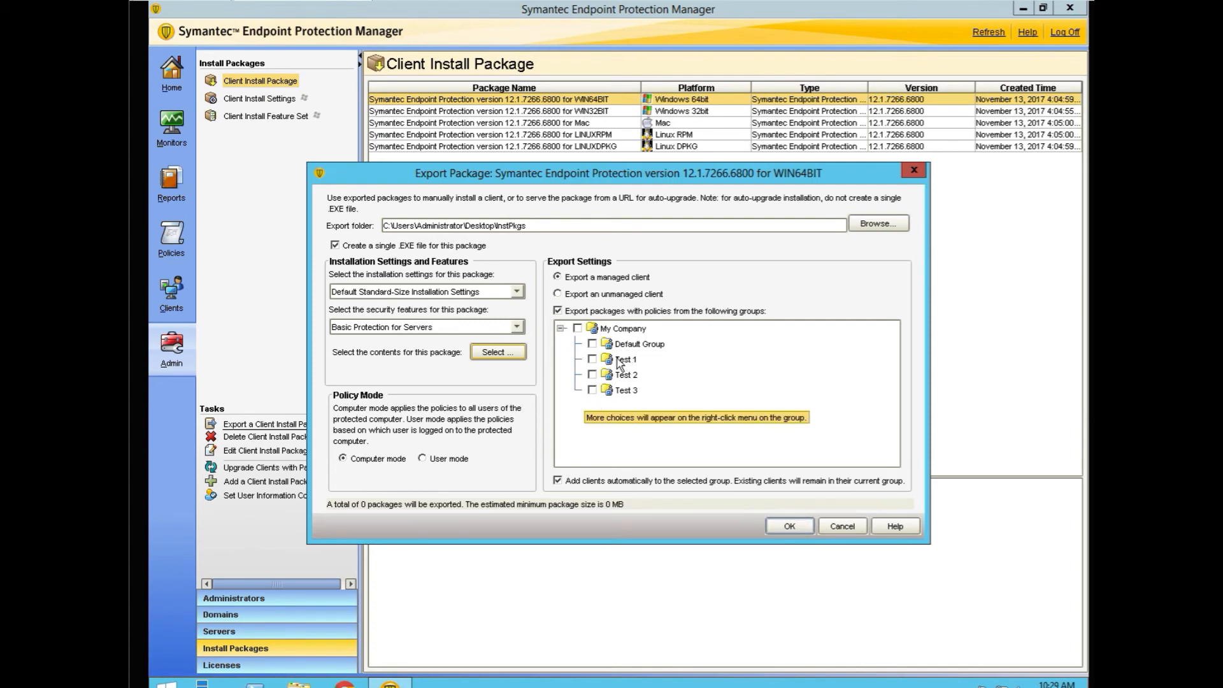
{"action": "left_click", "coordinate": [591, 359]}
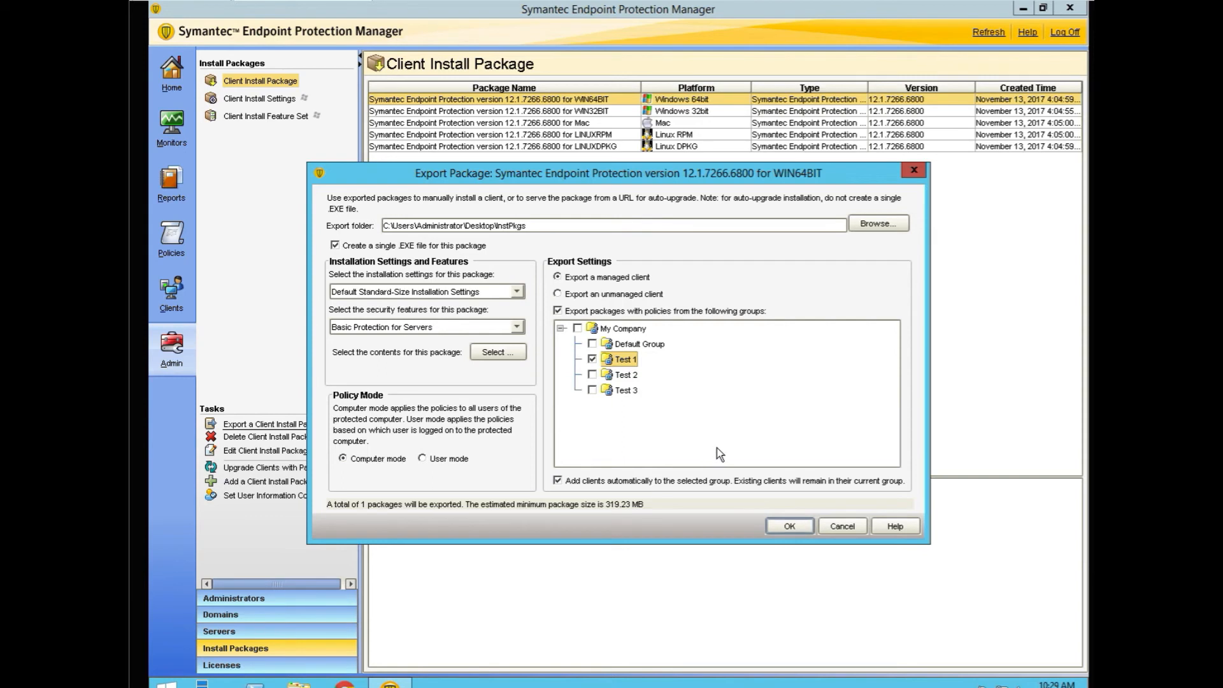
{"action": "mouse_move", "coordinate": [618, 359]}
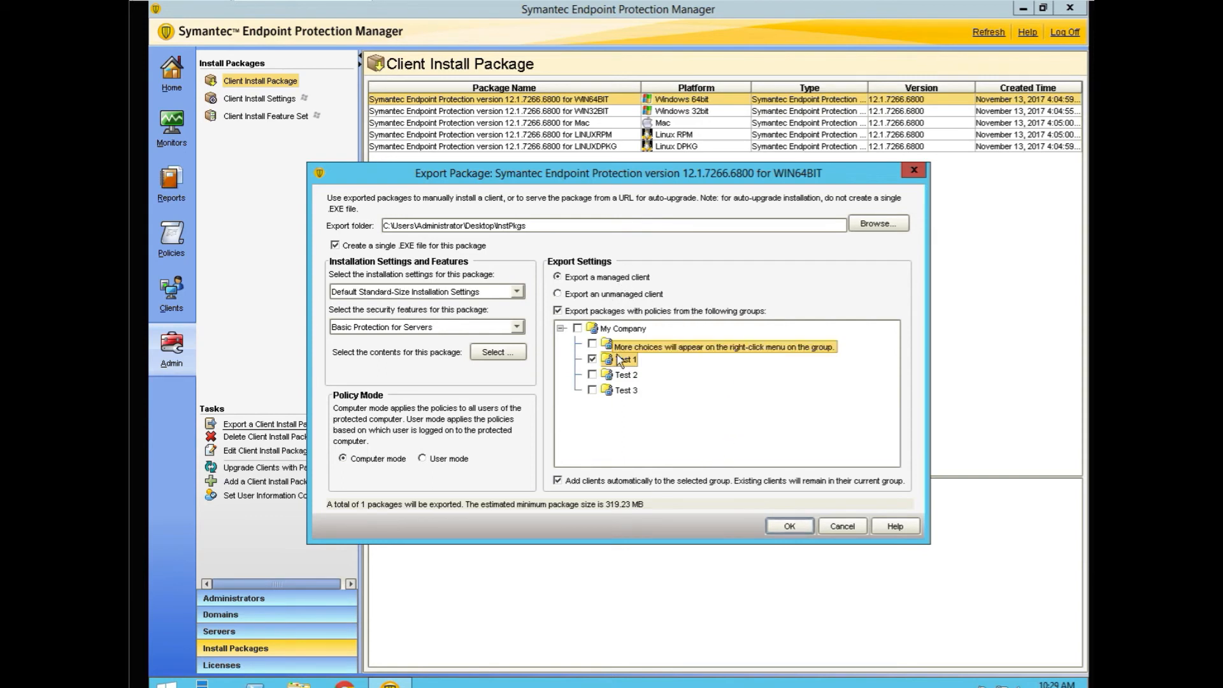
{"action": "mouse_move", "coordinate": [695, 367]}
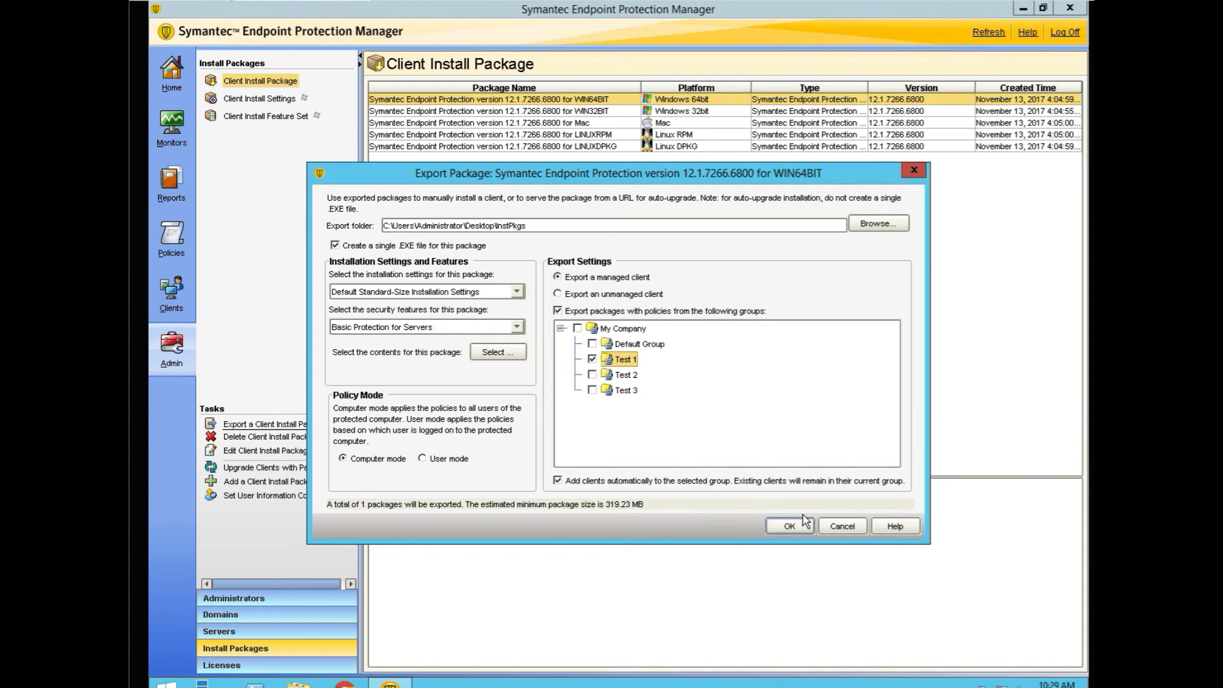
{"action": "left_click", "coordinate": [789, 524]}
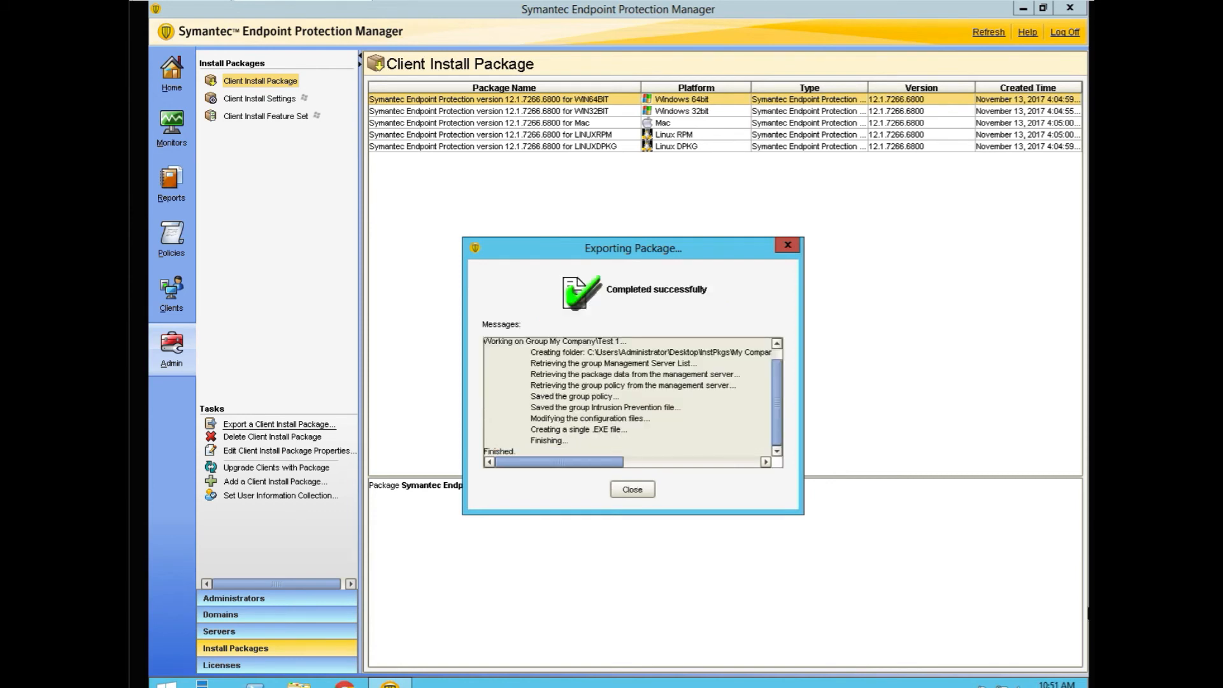
{"action": "mouse_move", "coordinate": [632, 489]}
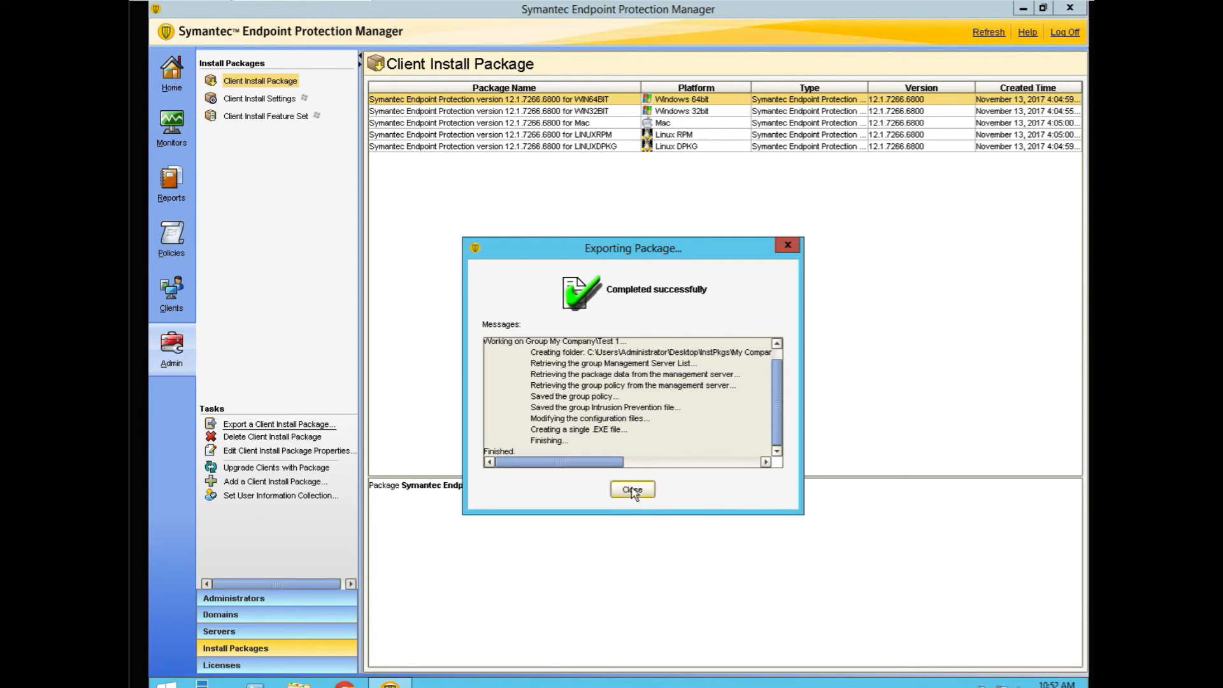
- Close the Exporting Package window once it reports Completed successfully
{"action": "left_click", "coordinate": [632, 489]}
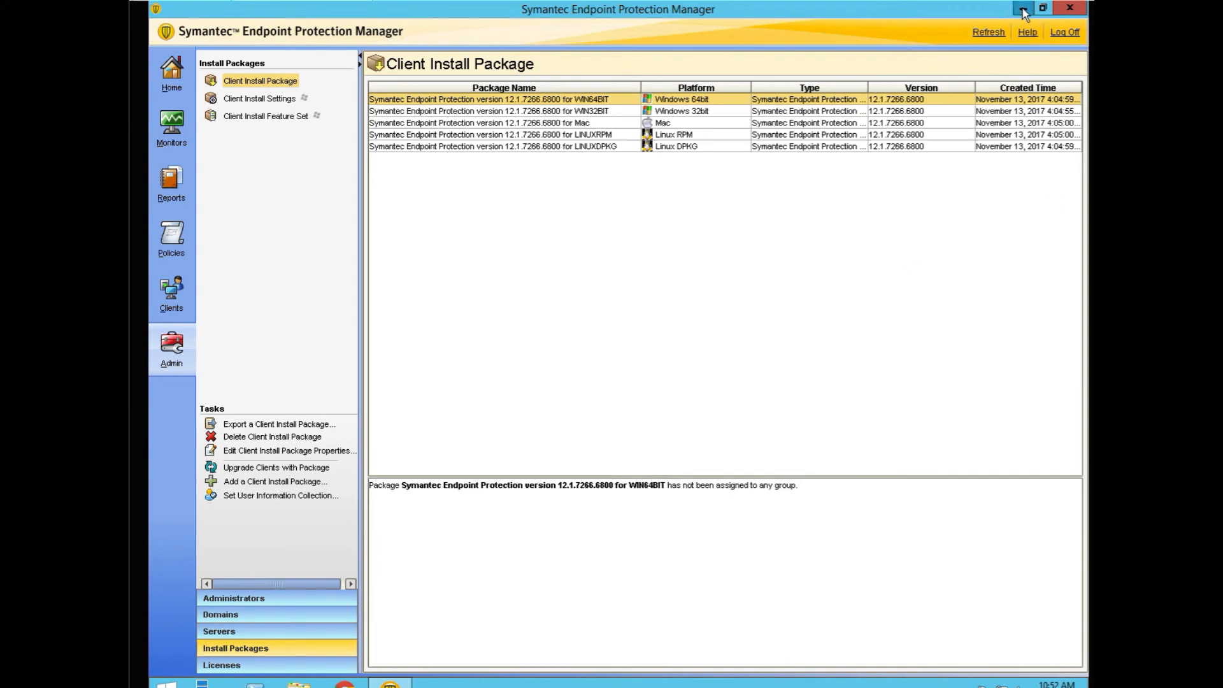
- Run setup.exe from InstPkgs' Test 1 64-bit package version folder, then close that folder window
{"action": "left_click", "coordinate": [1022, 9]}
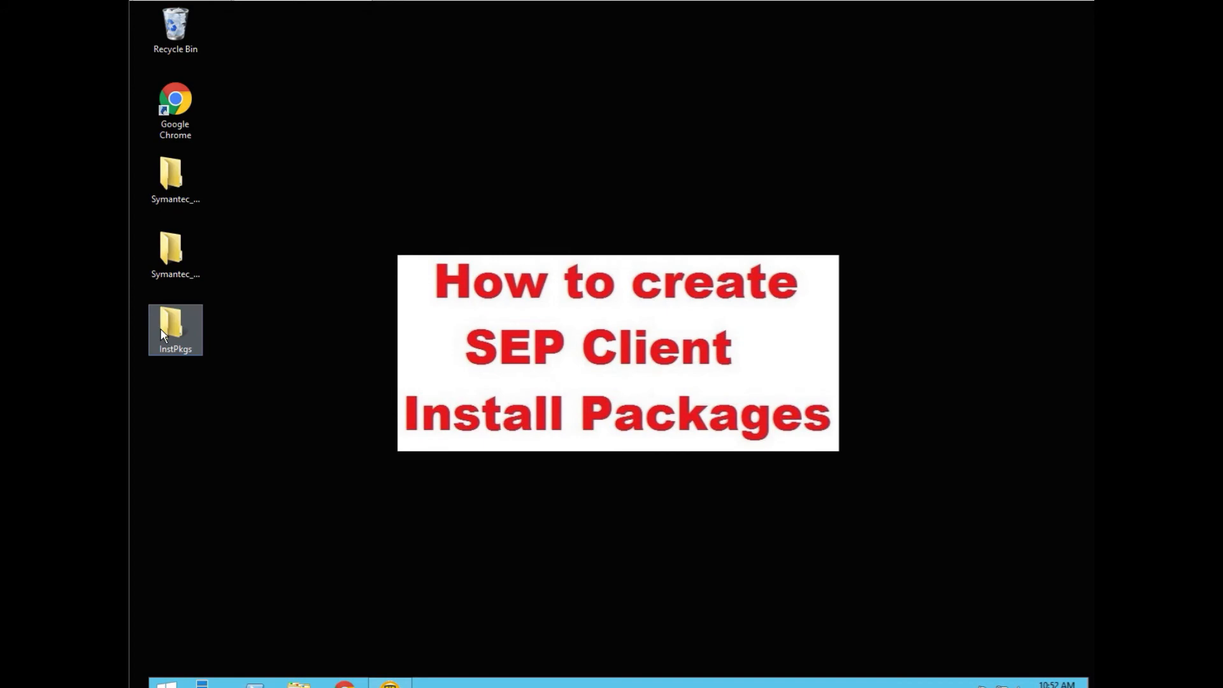
{"action": "double_click", "coordinate": [174, 330]}
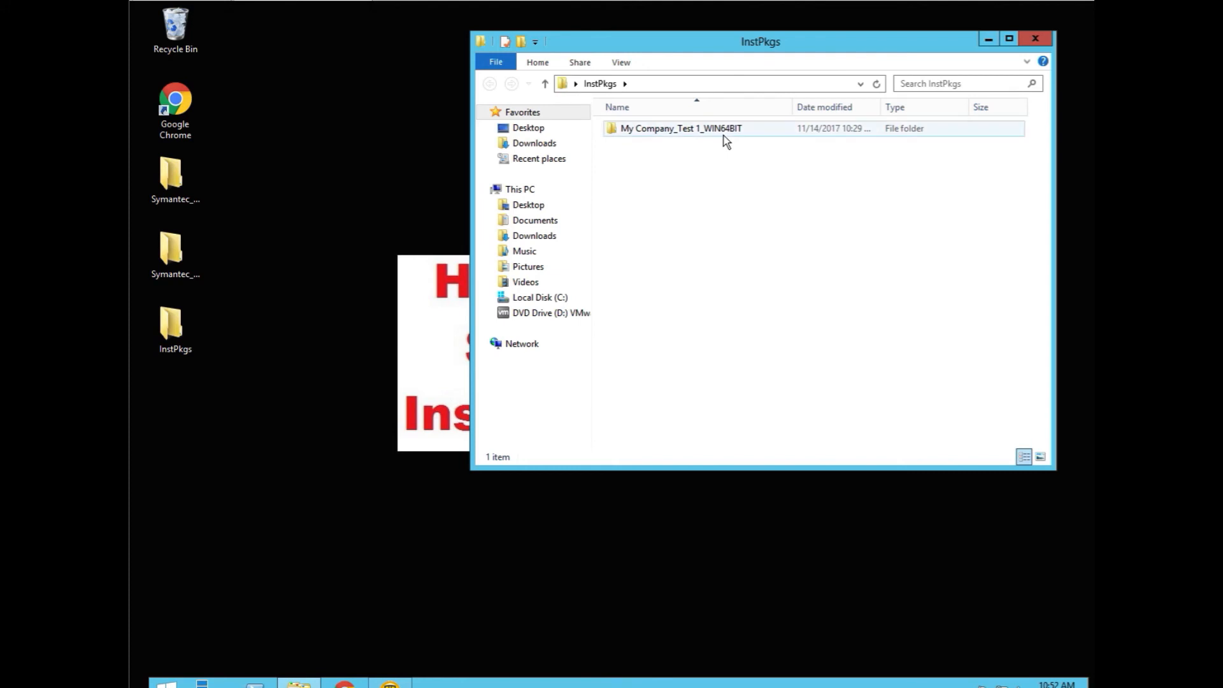
{"action": "mouse_move", "coordinate": [612, 137]}
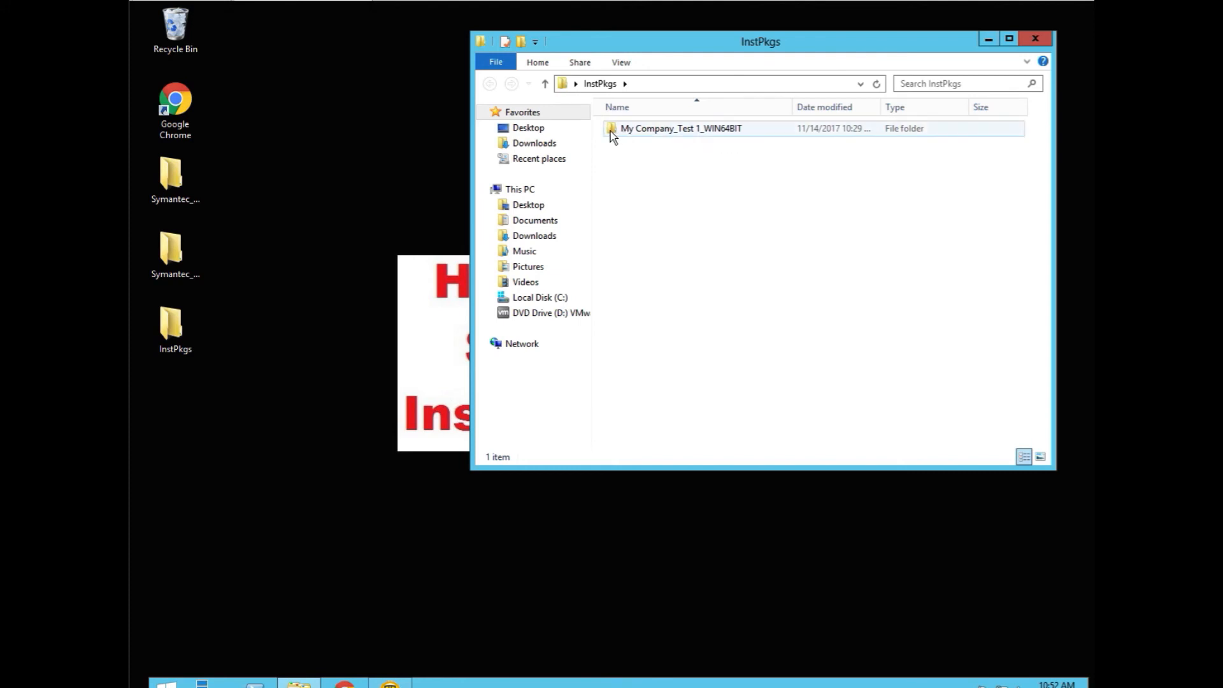
{"action": "double_click", "coordinate": [680, 128]}
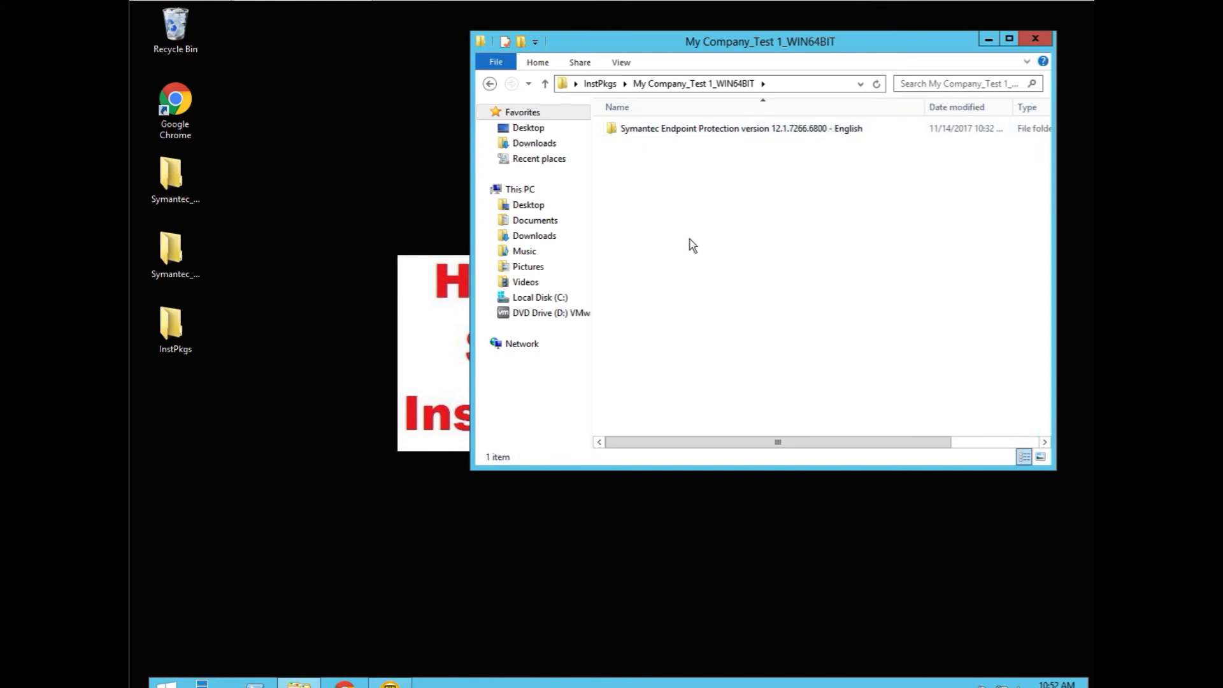
{"action": "double_click", "coordinate": [739, 128]}
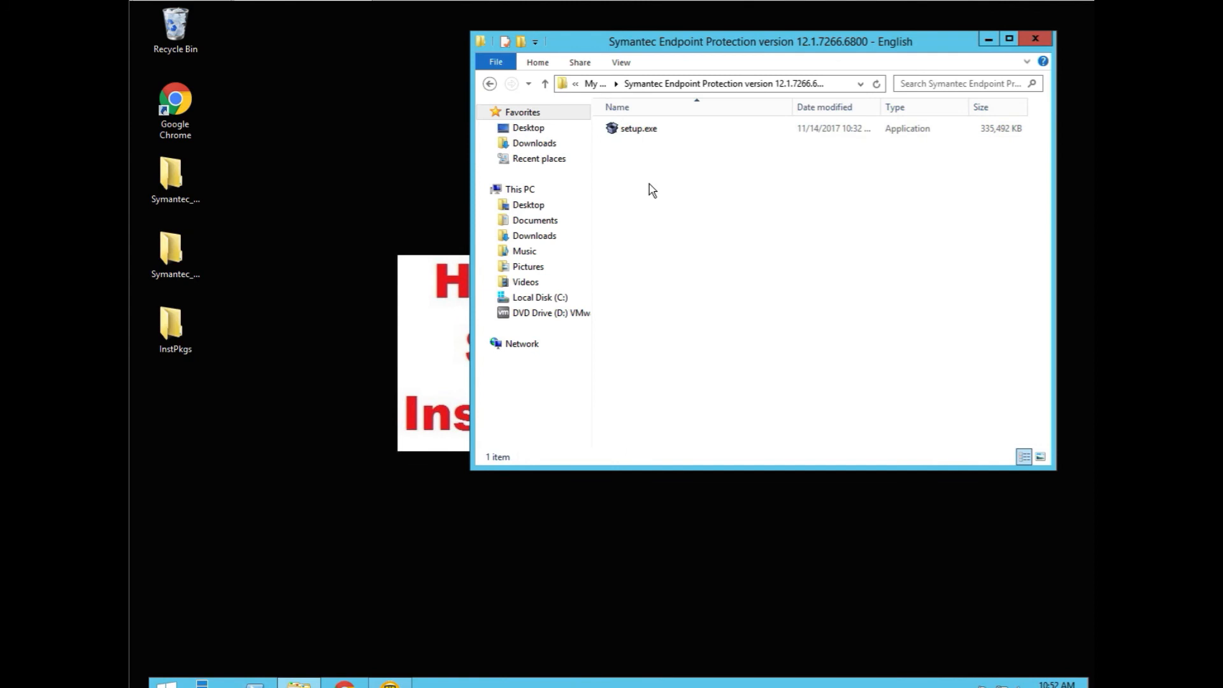
{"action": "mouse_move", "coordinate": [659, 216]}
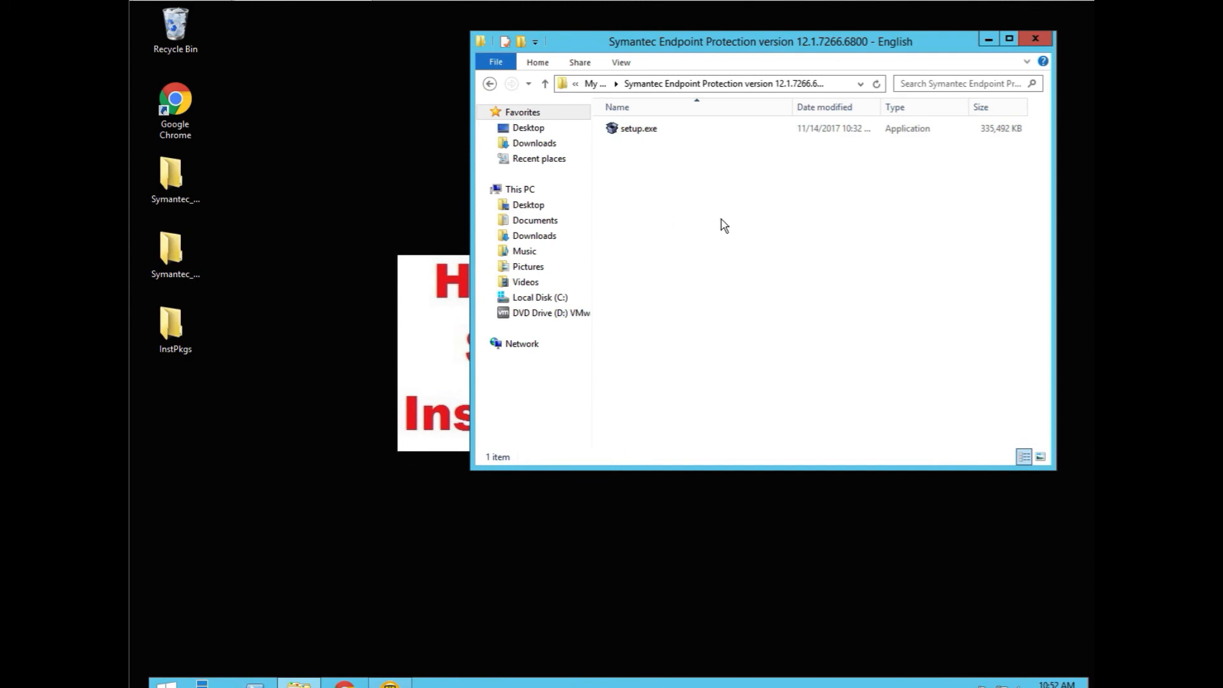
{"action": "mouse_move", "coordinate": [717, 229]}
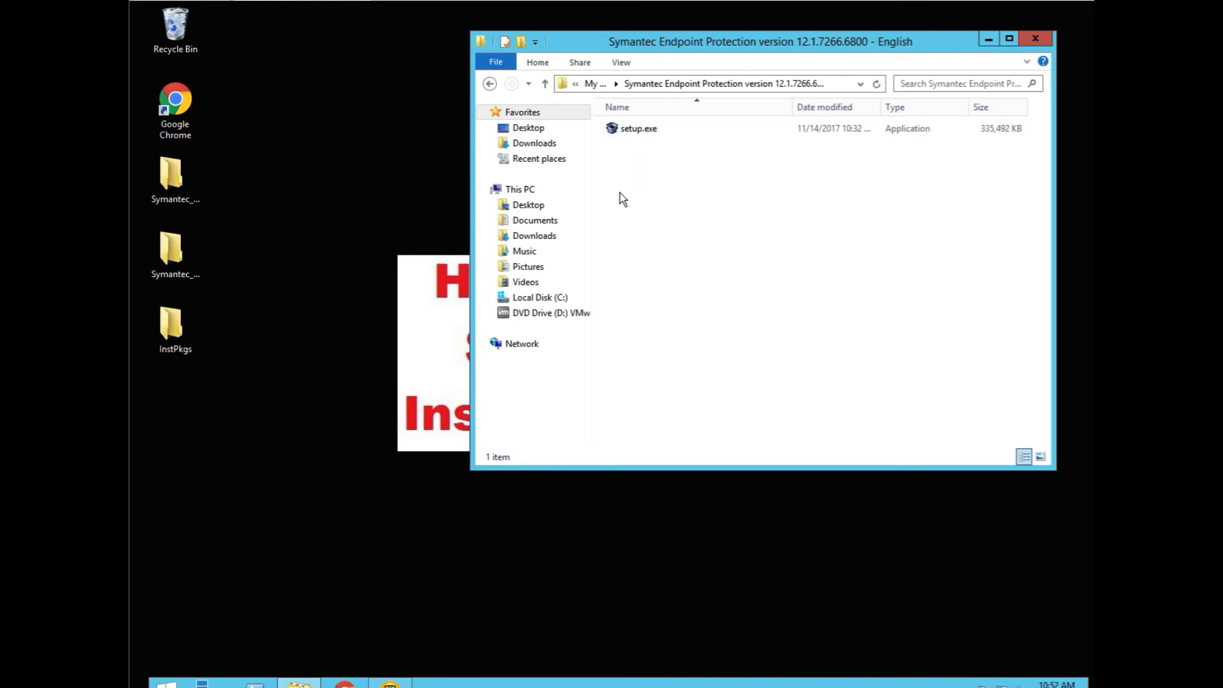
{"action": "mouse_move", "coordinate": [345, 192]}
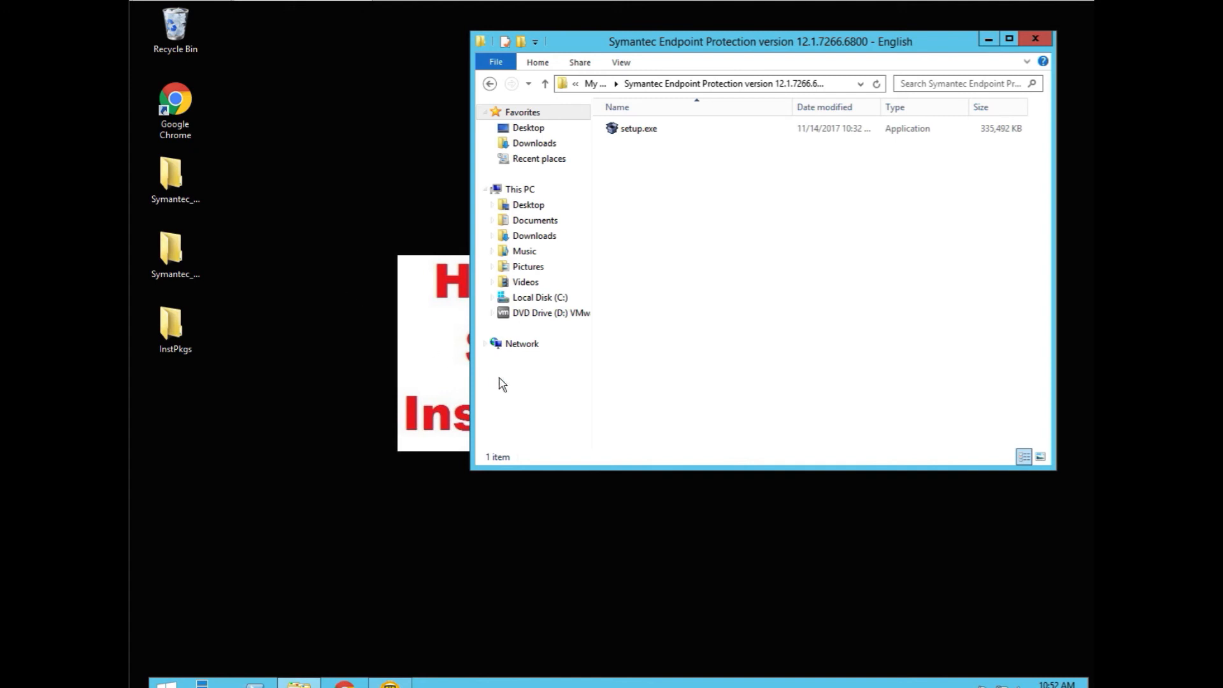
{"action": "mouse_move", "coordinate": [347, 163]}
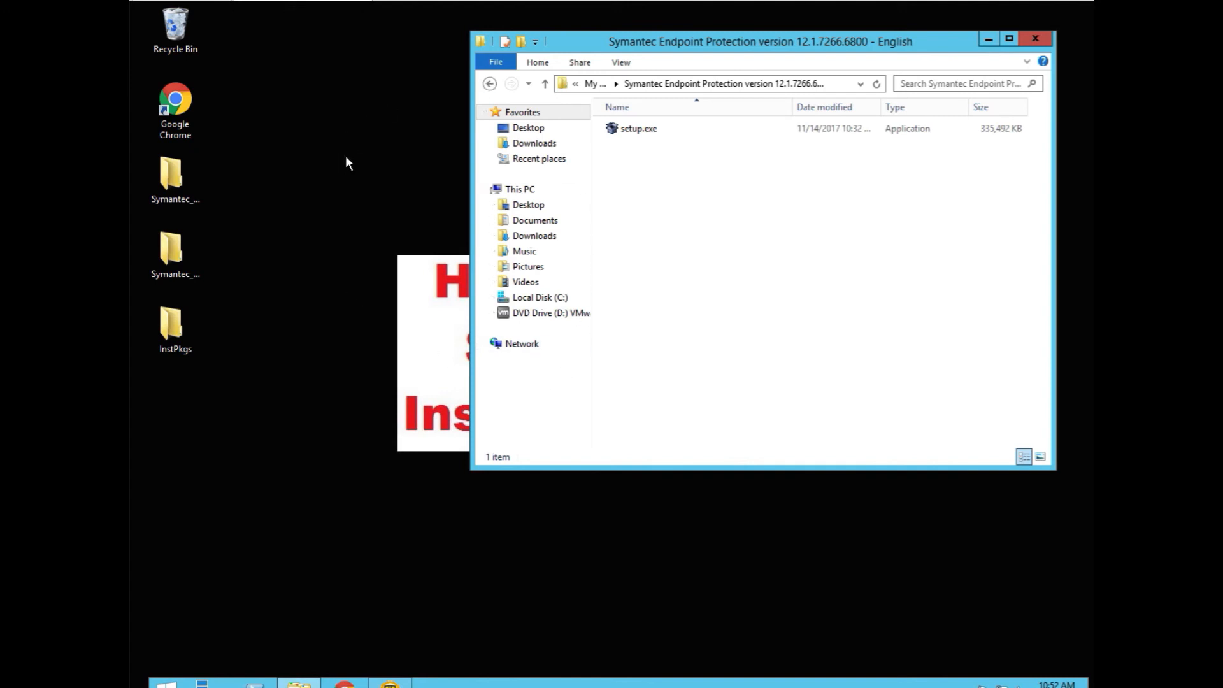
{"action": "mouse_move", "coordinate": [349, 159]}
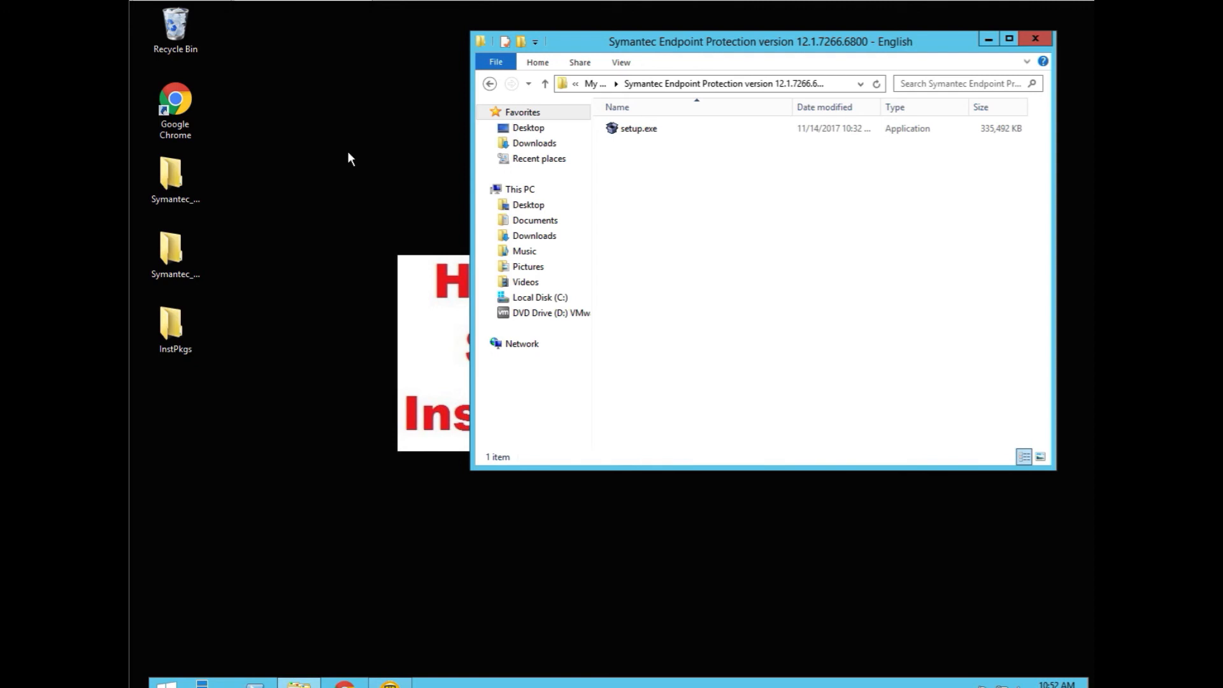
{"action": "left_click", "coordinate": [638, 128]}
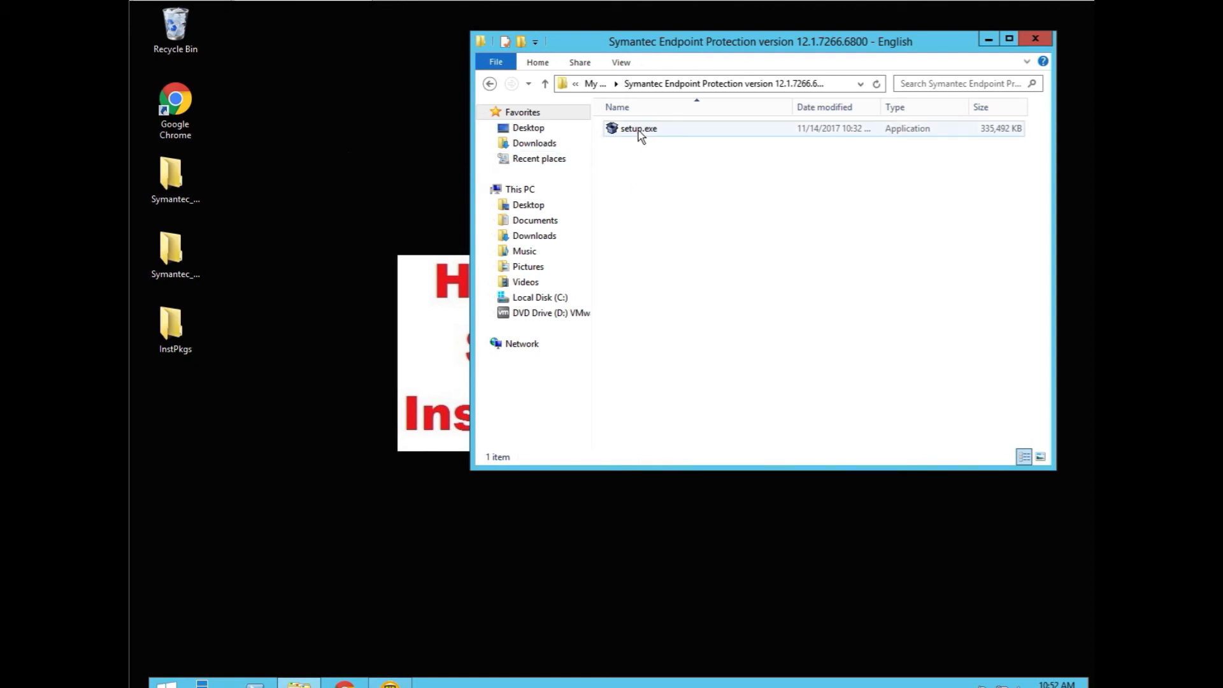
{"action": "right_click", "coordinate": [637, 128]}
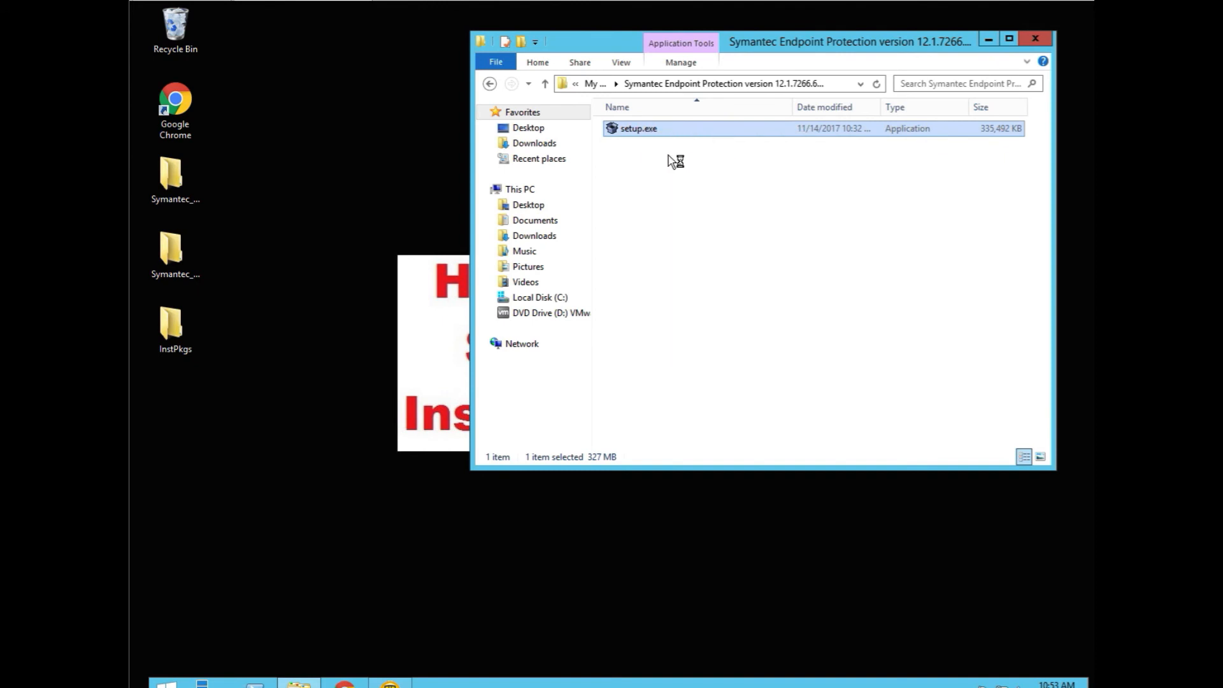
{"action": "mouse_move", "coordinate": [1083, 35]}
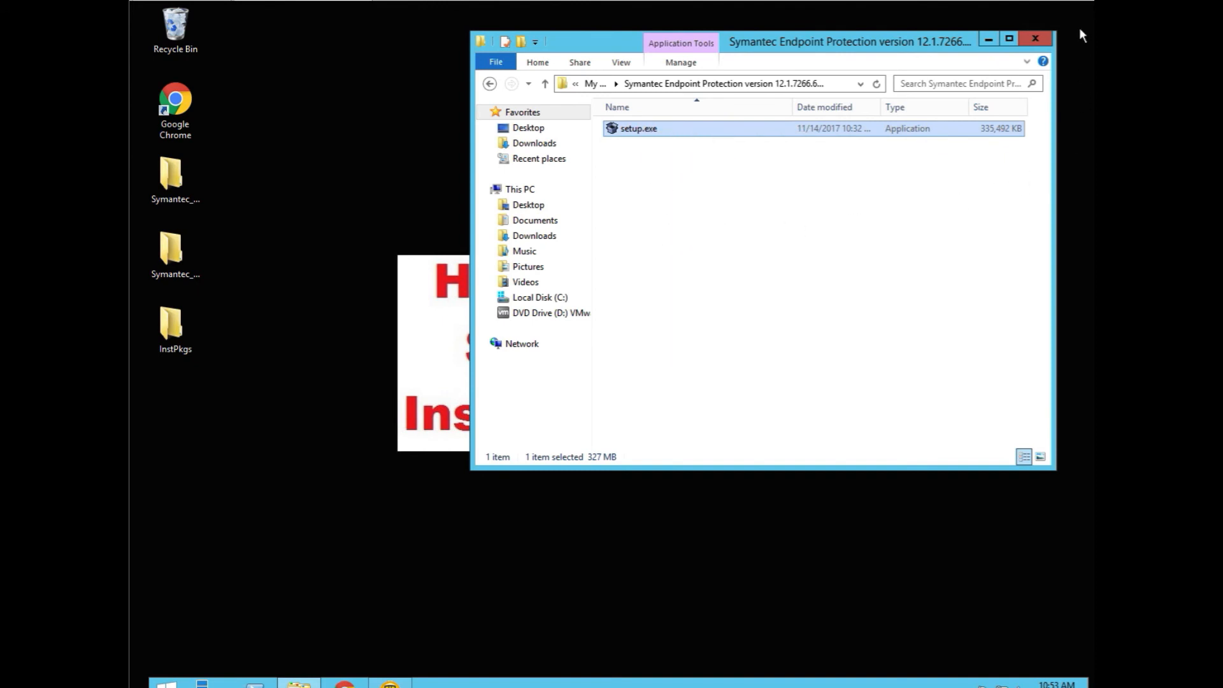
{"action": "mouse_move", "coordinate": [1035, 39]}
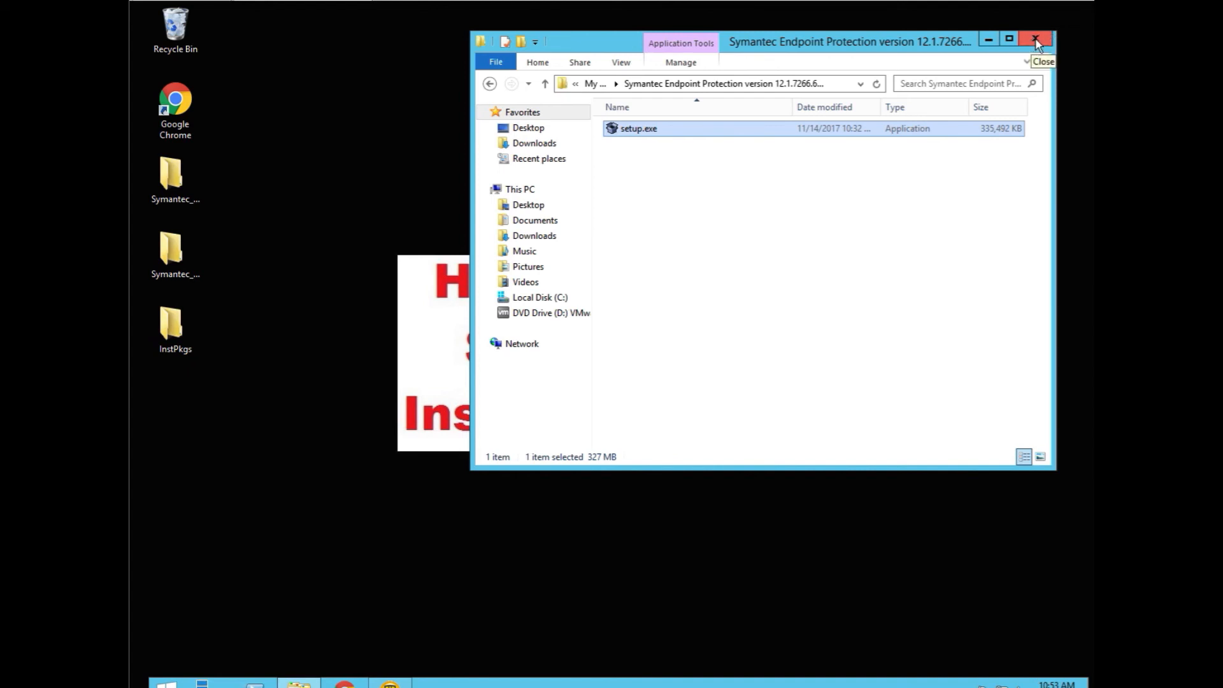
{"action": "left_click", "coordinate": [1036, 41]}
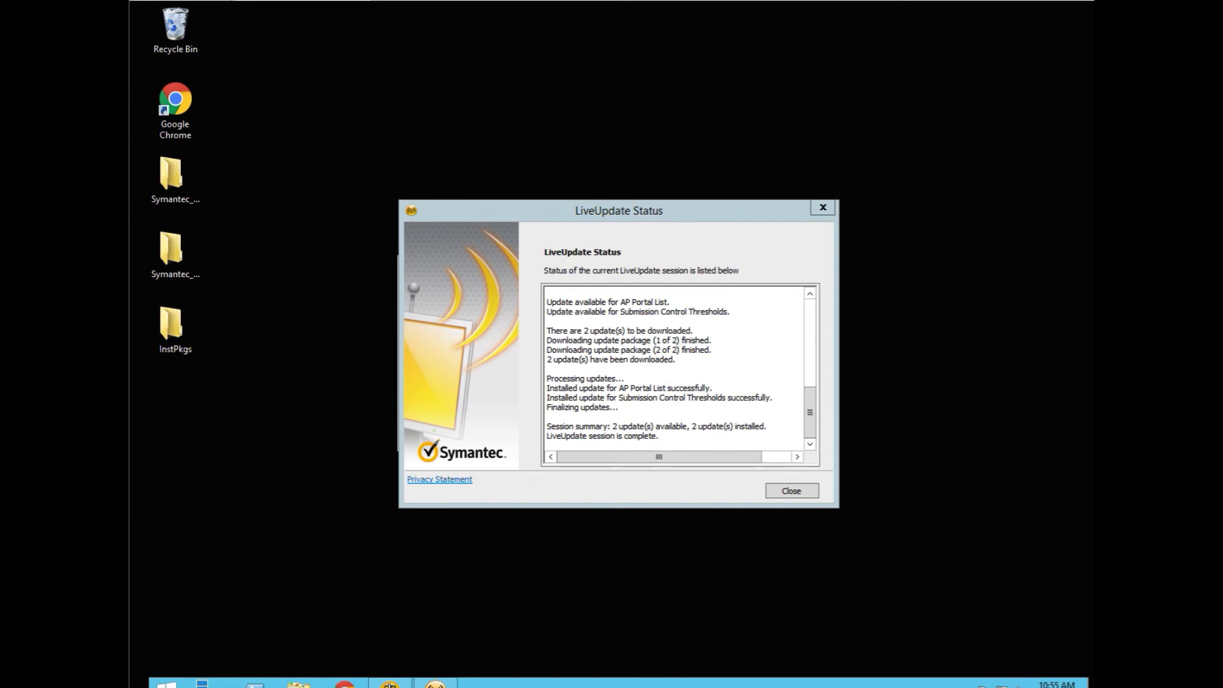
- After LiveUpdate installs 2 updates, bring the Endpoint Protection Manager console to the front
{"action": "left_click", "coordinate": [790, 490]}
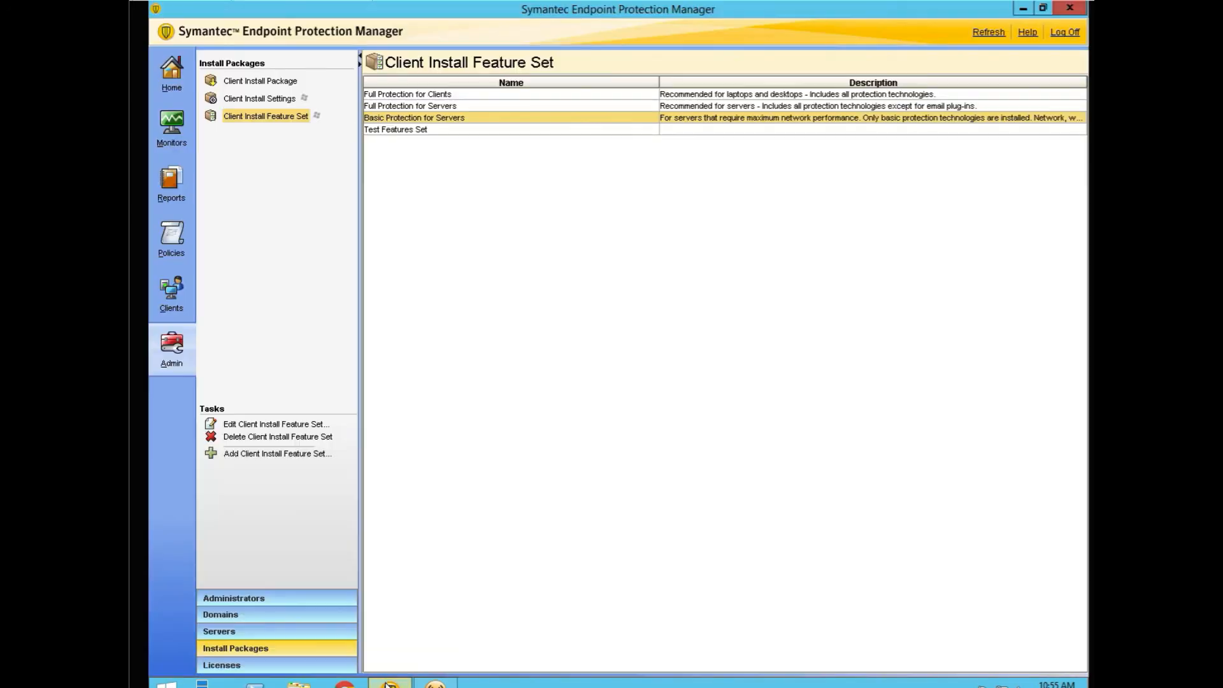
{"action": "mouse_move", "coordinate": [384, 105]}
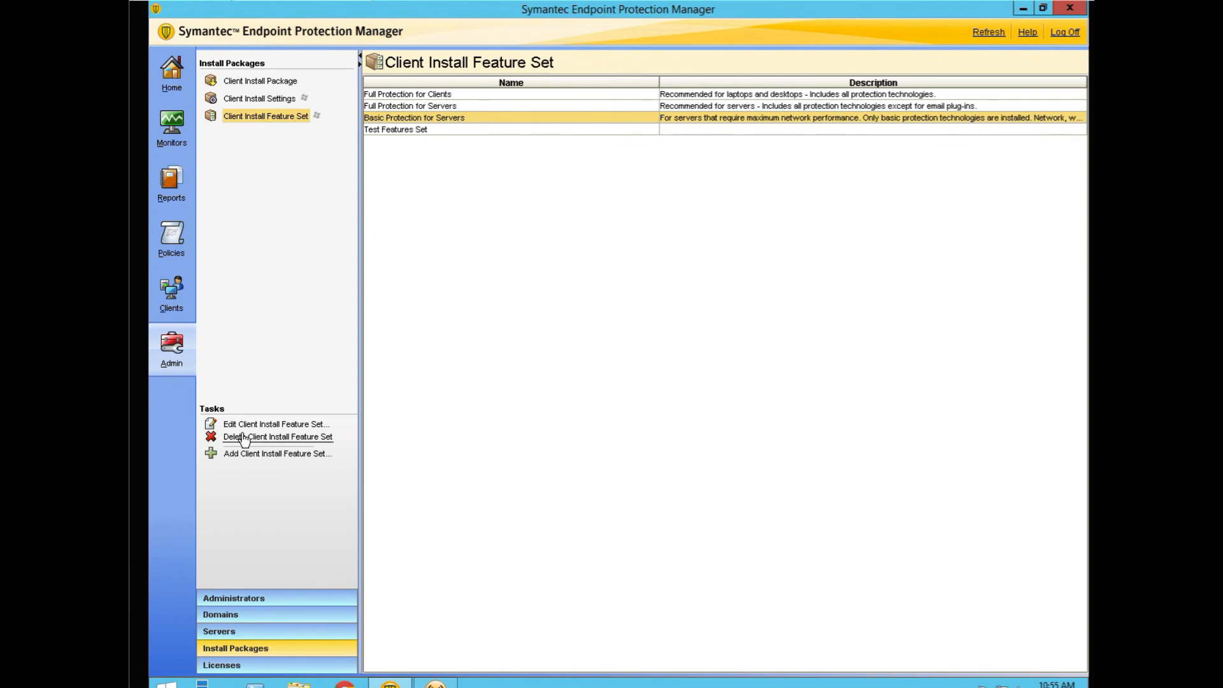
- Review the Basic Protection for Servers features, then return to and close LiveUpdate's completed session
{"action": "left_click", "coordinate": [275, 424]}
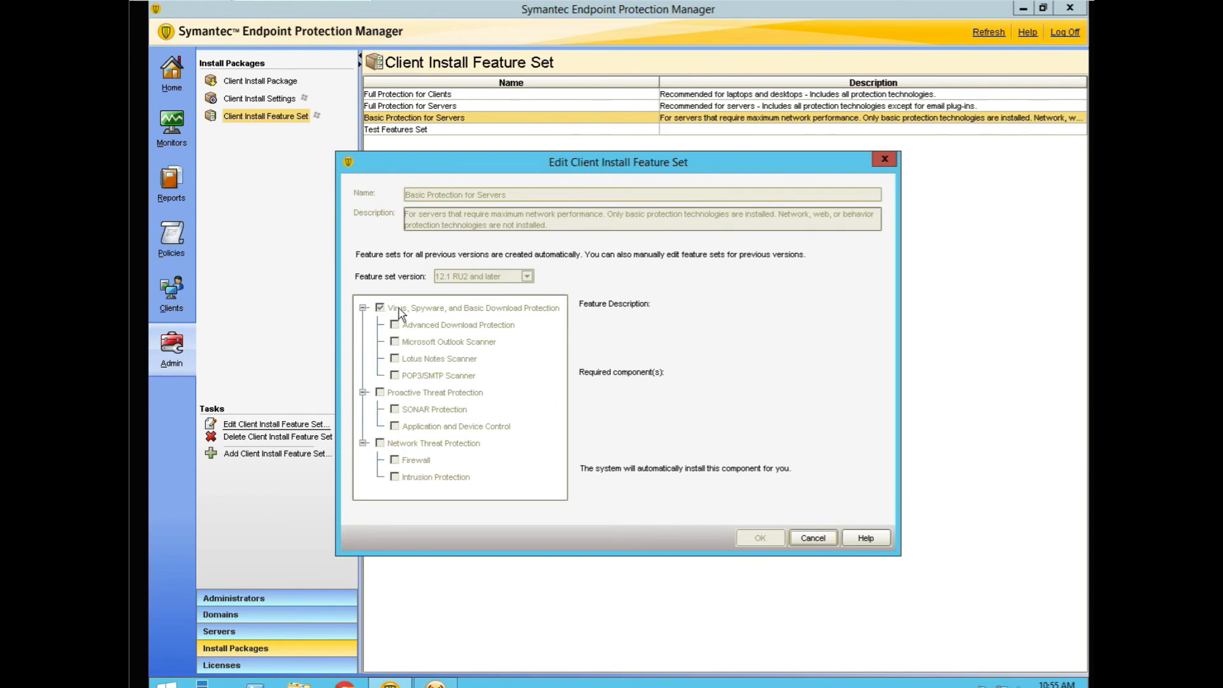
{"action": "mouse_move", "coordinate": [630, 486]}
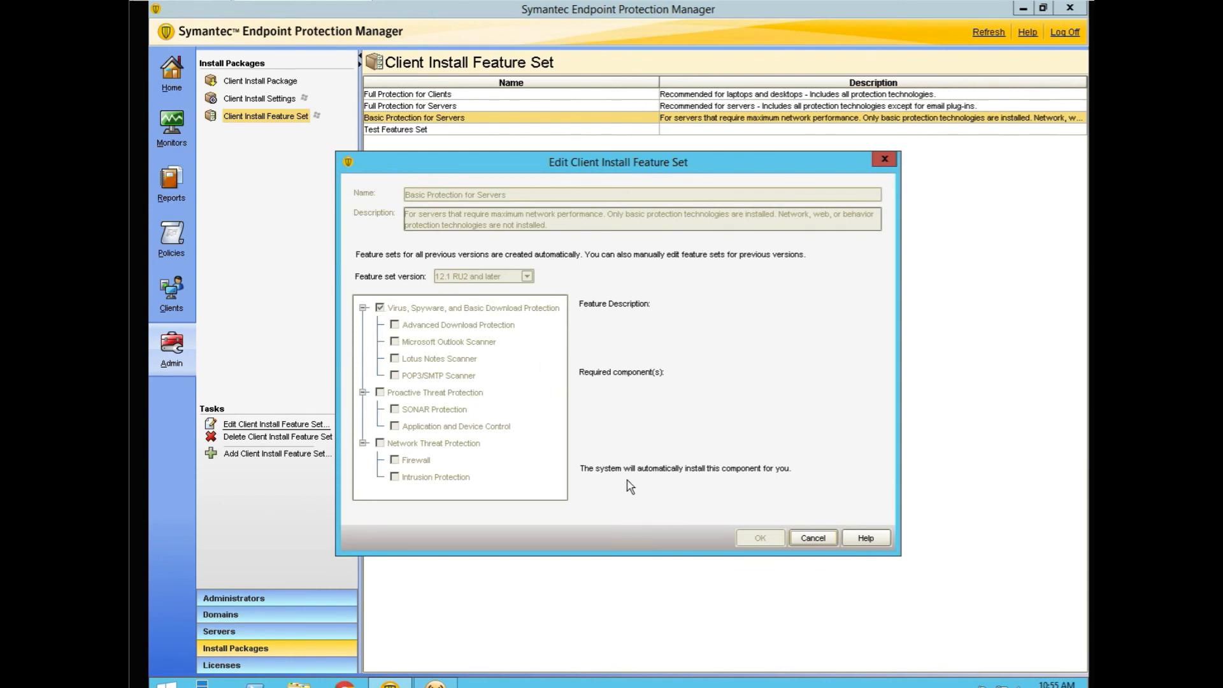
{"action": "left_click", "coordinate": [811, 538]}
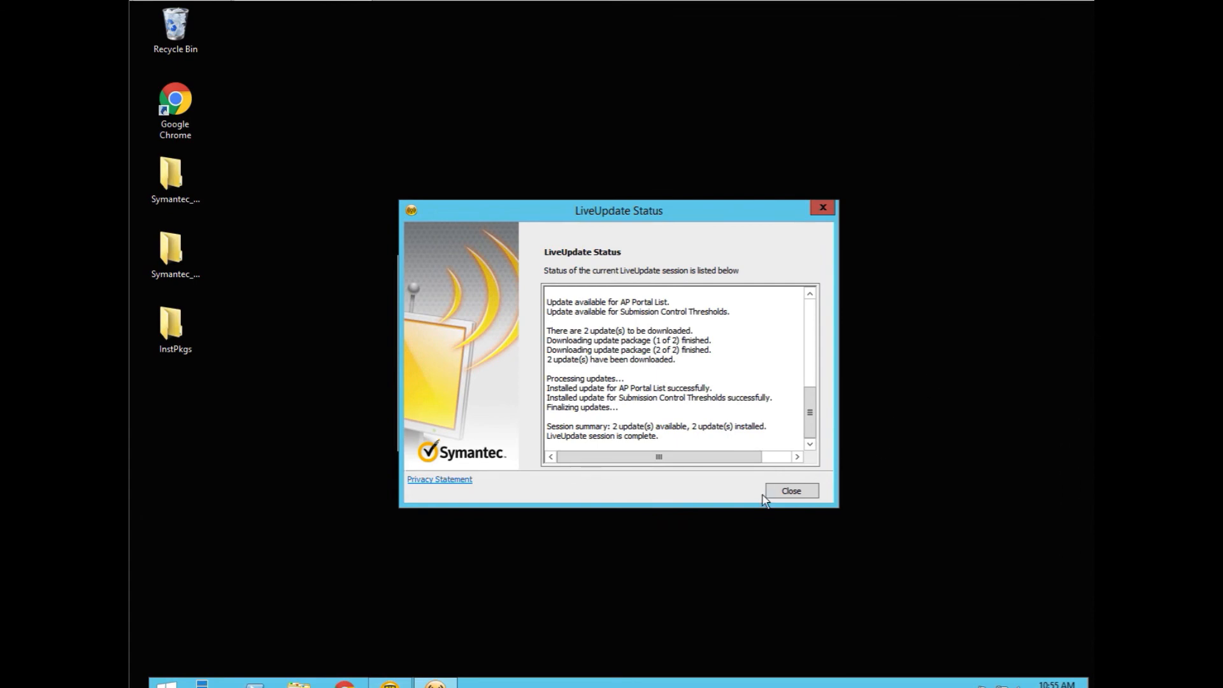
{"action": "left_click", "coordinate": [790, 490]}
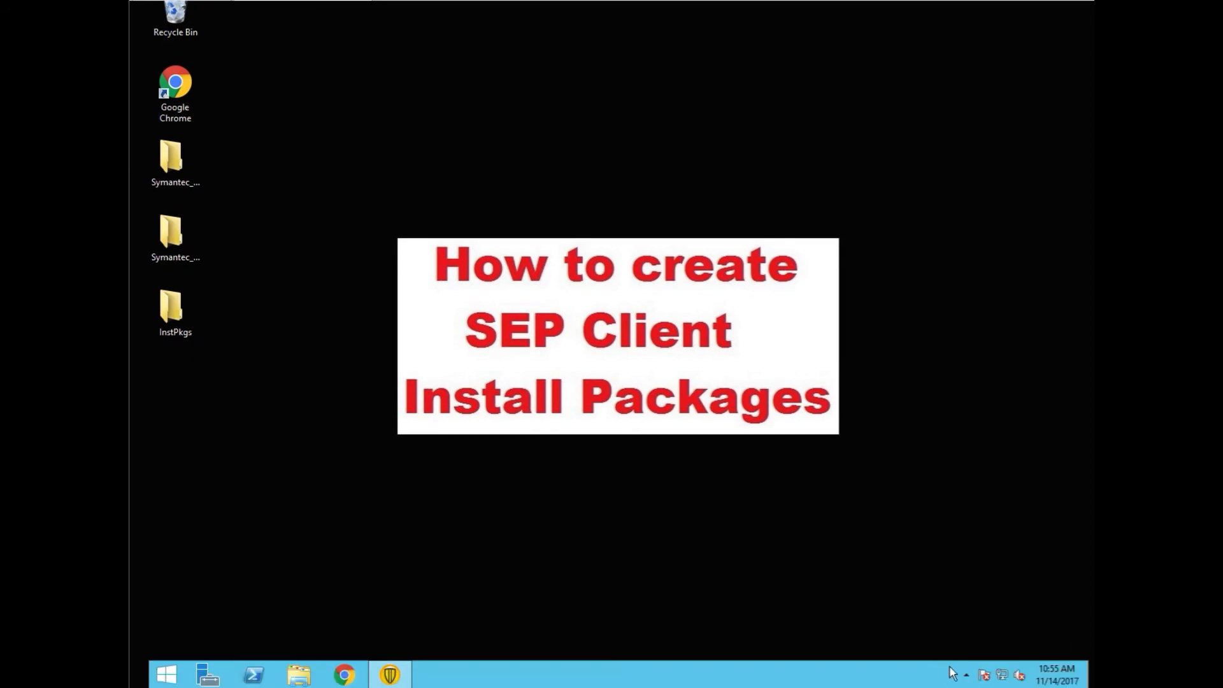
- Open the SEP client from the tray, confirm group My Company\Test 1 via Troubleshooting, and close both windows
{"action": "left_click", "coordinate": [965, 674]}
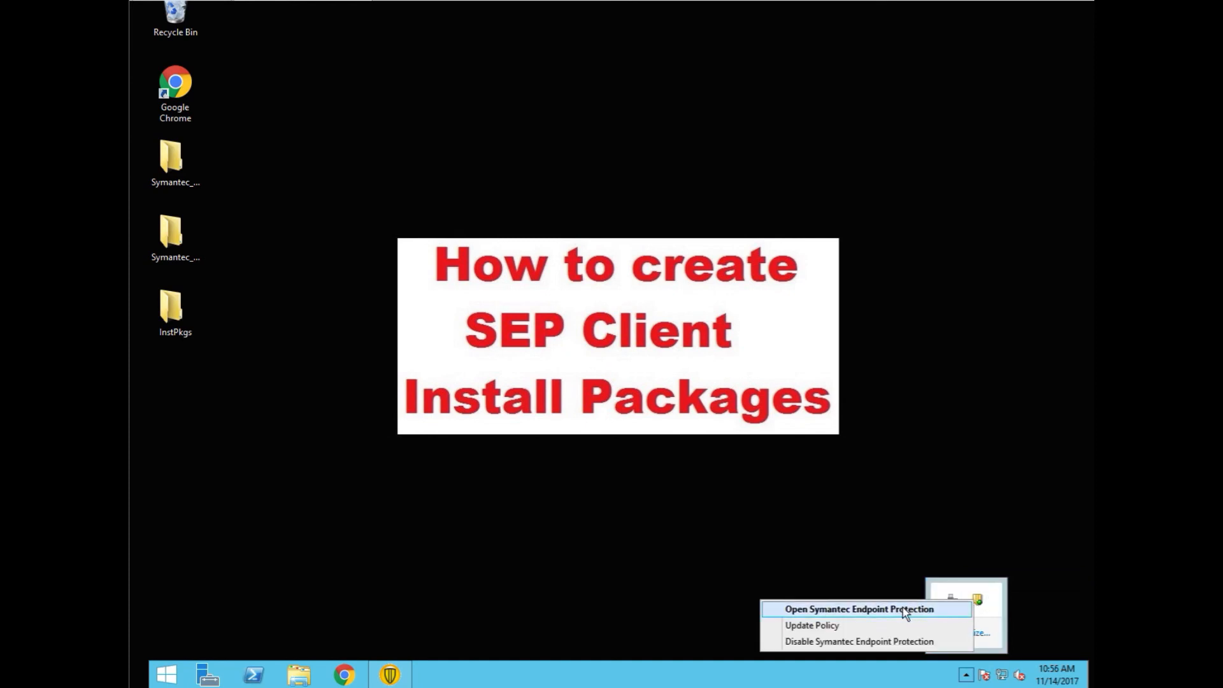
{"action": "left_click", "coordinate": [858, 609]}
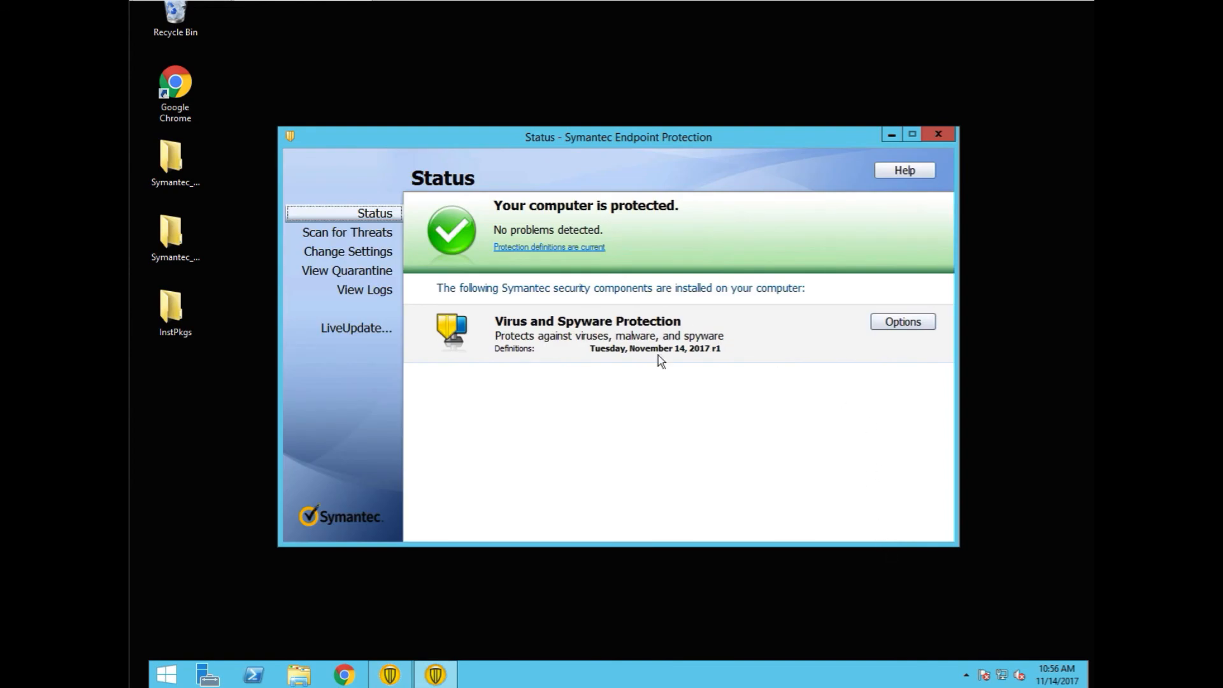
{"action": "mouse_move", "coordinate": [470, 408]}
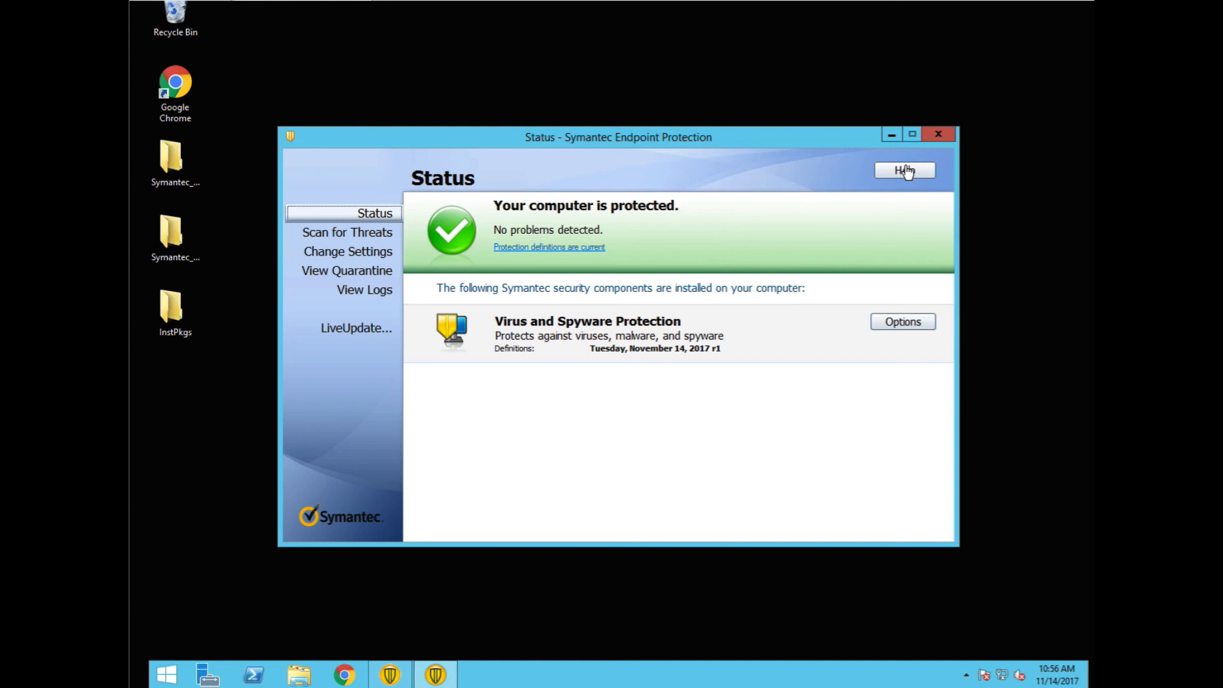
{"action": "left_click", "coordinate": [904, 170]}
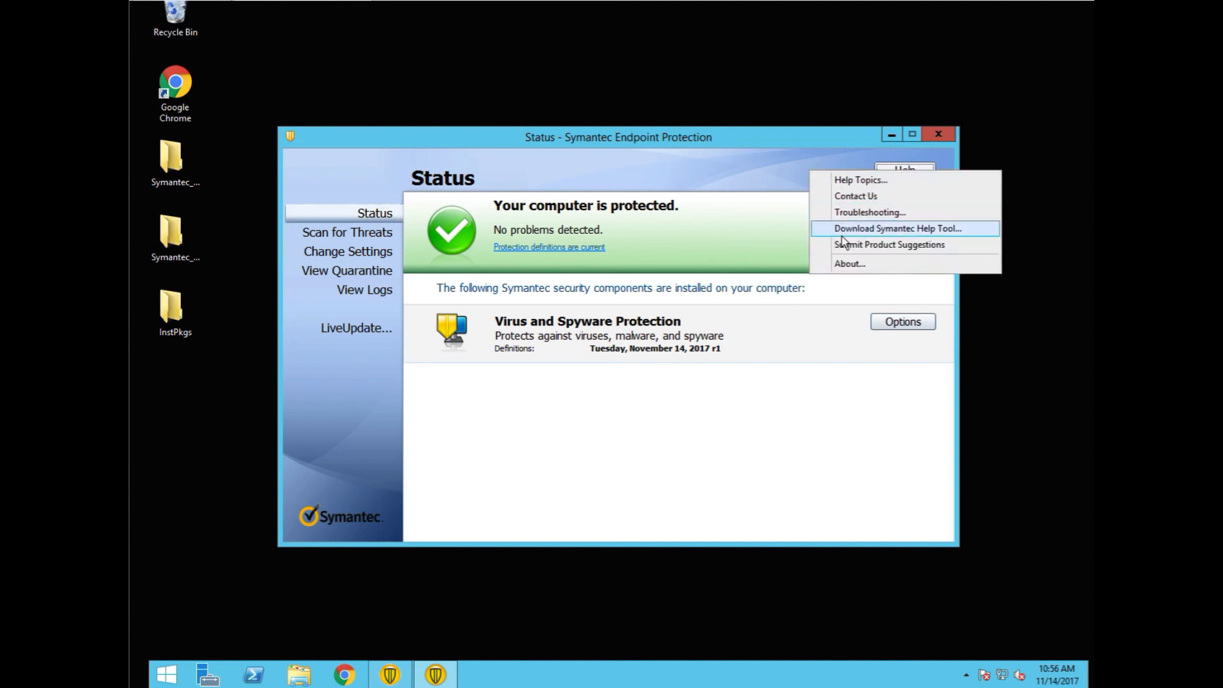
{"action": "left_click", "coordinate": [869, 211]}
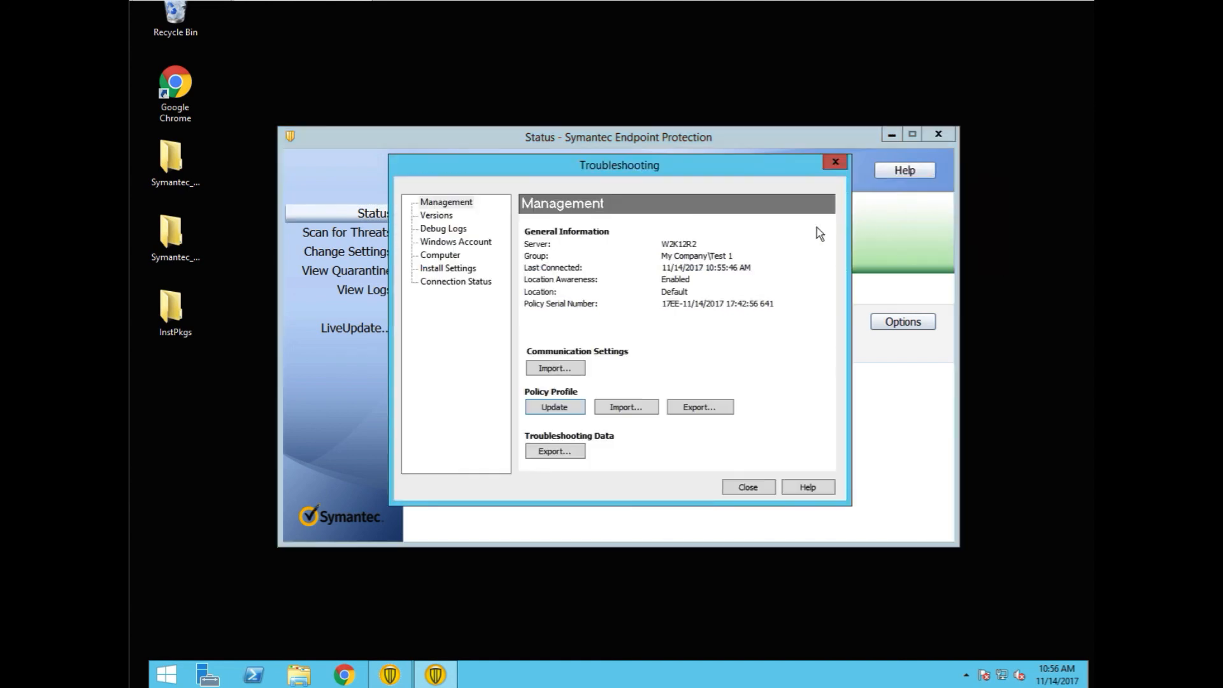
{"action": "mouse_move", "coordinate": [731, 267]}
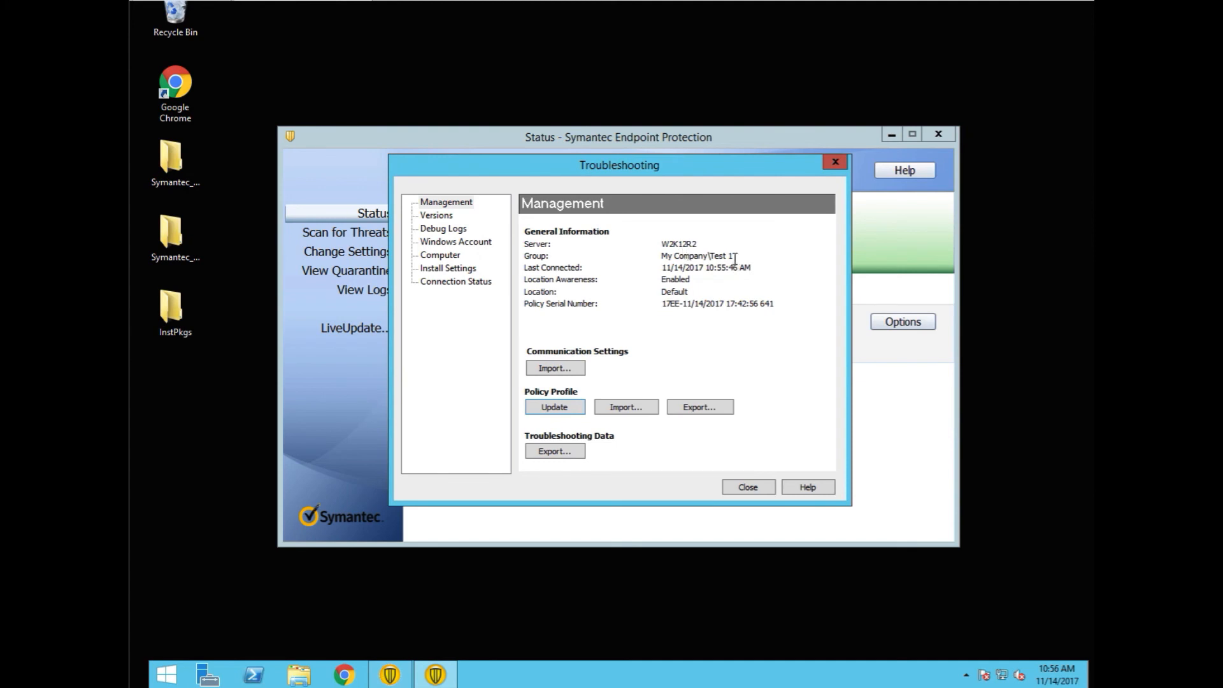
{"action": "left_click", "coordinate": [746, 487]}
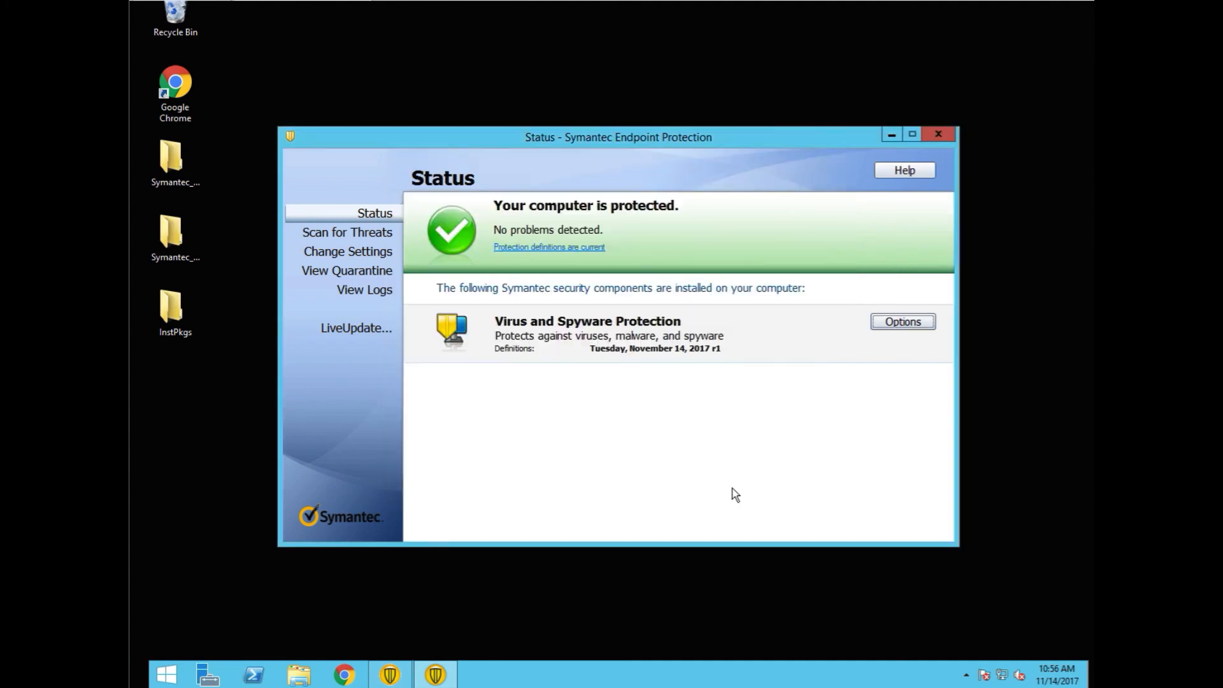
{"action": "left_click", "coordinate": [938, 134]}
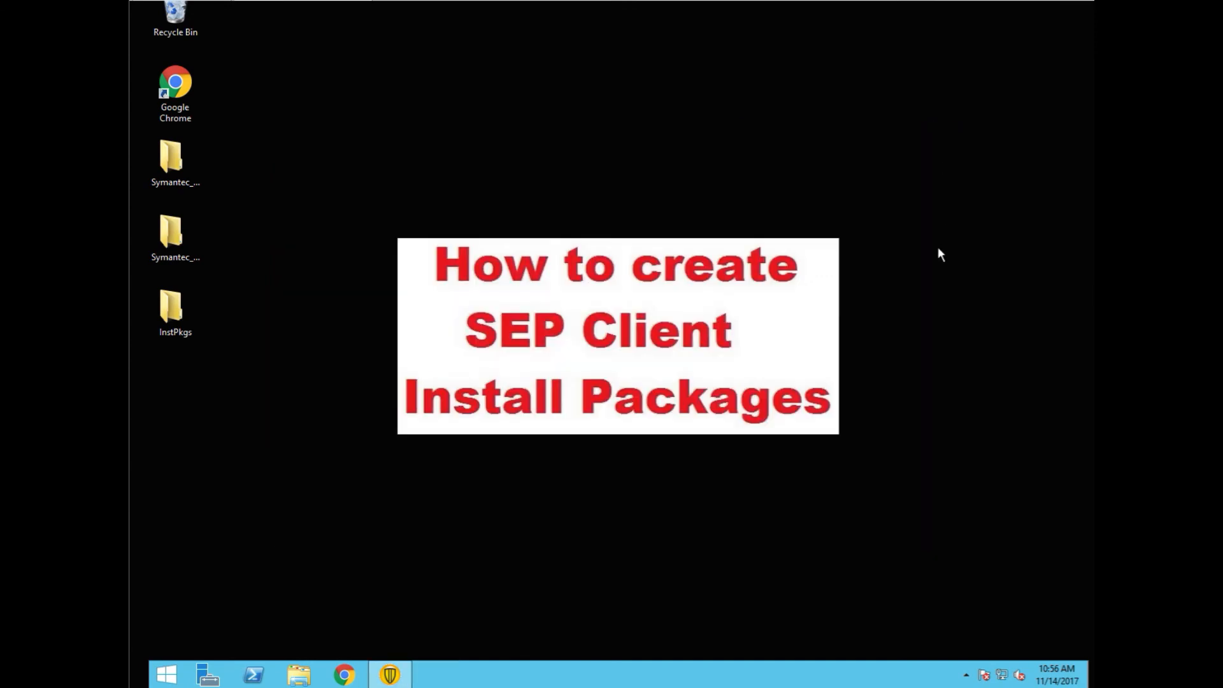
{"action": "mouse_move", "coordinate": [979, 250]}
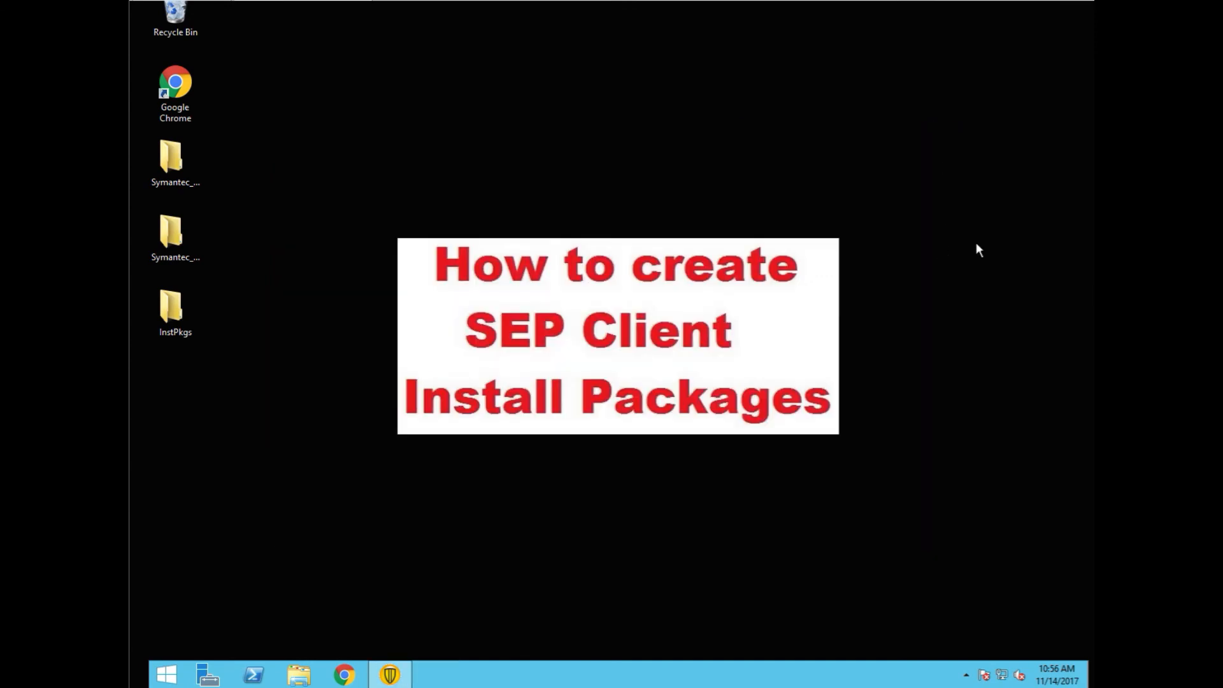